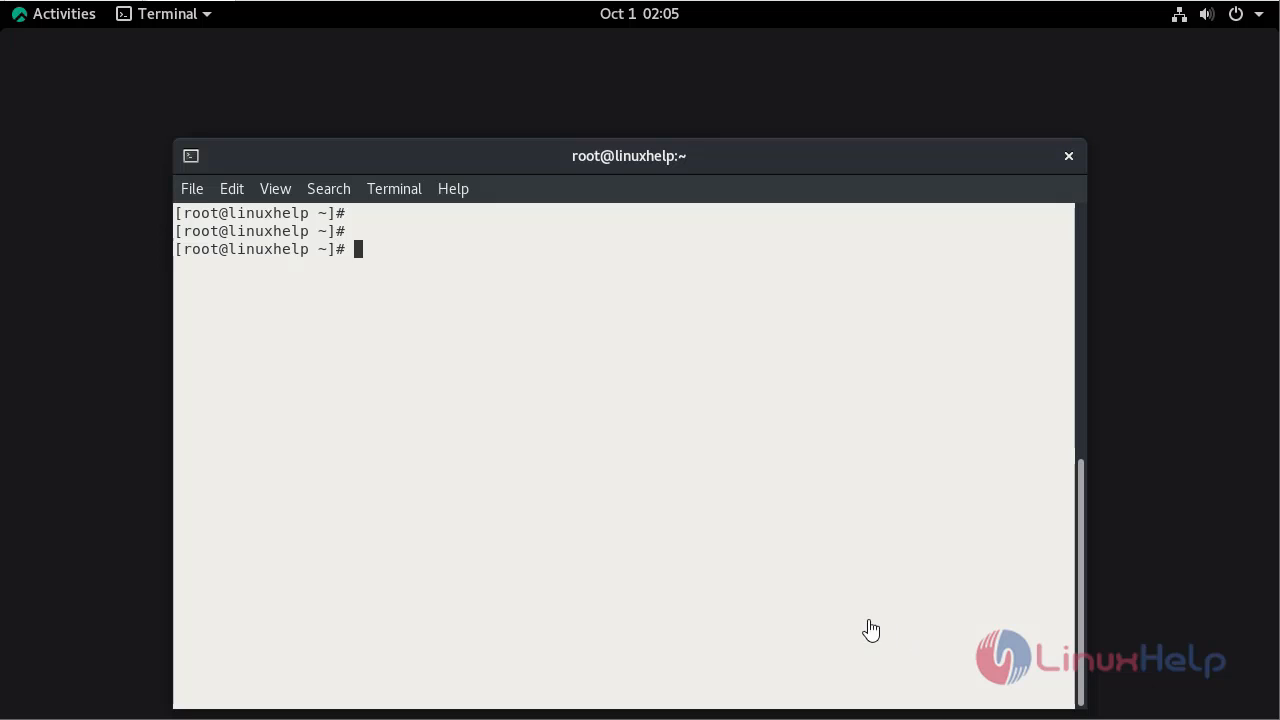
pyautogui.moveTo(867, 619)
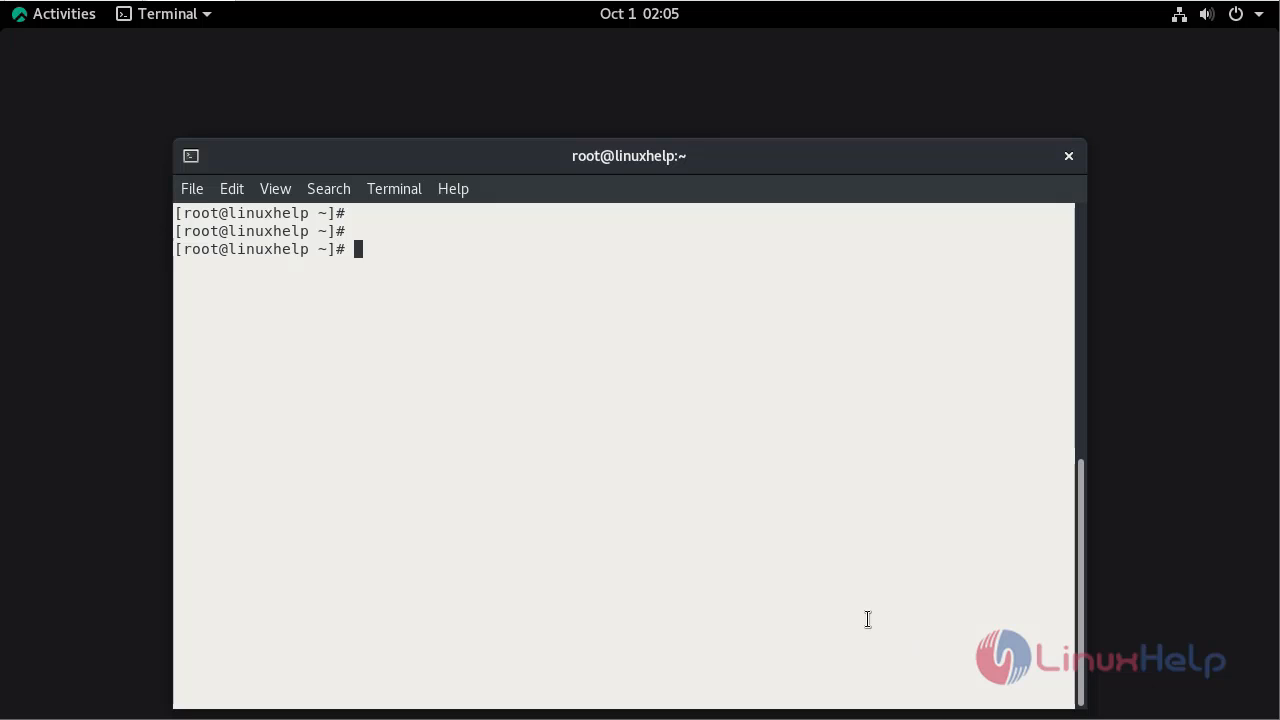
# Display /etc/os-release to confirm the system is Rocky Linux 8.6 (Green Obsidian)
pyautogui.write('cat')
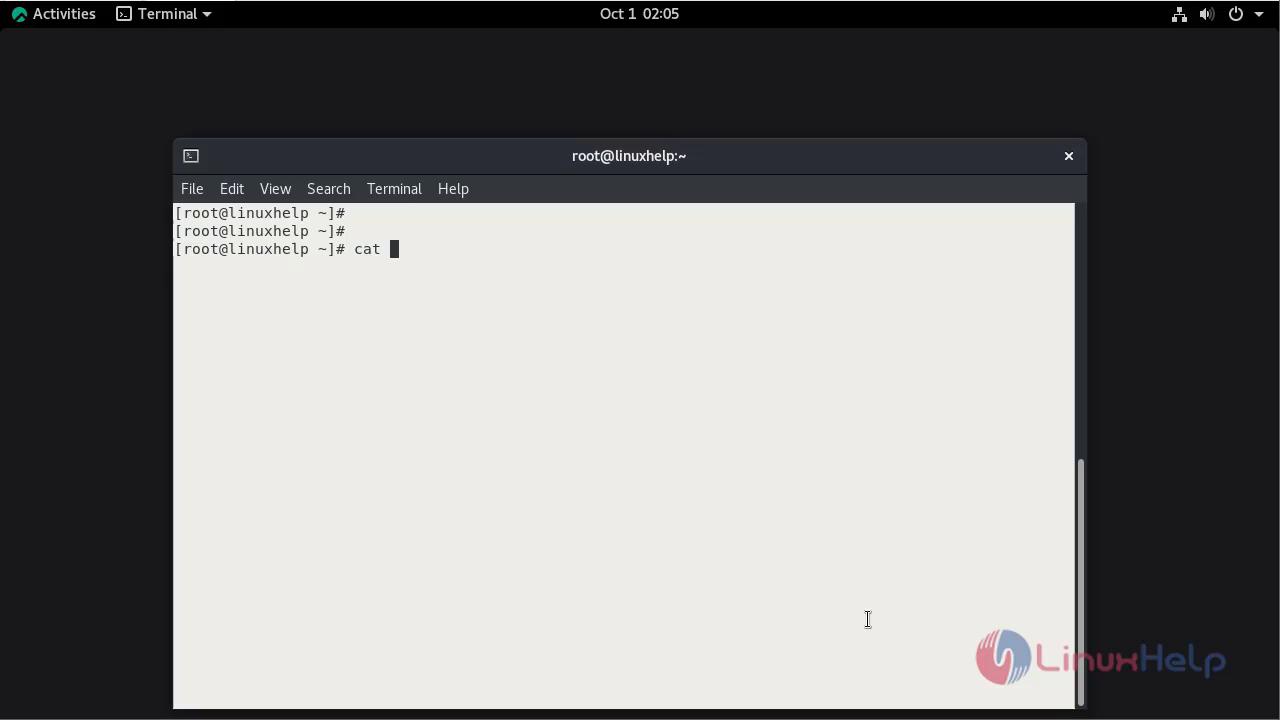
pyautogui.write('/etc/os')
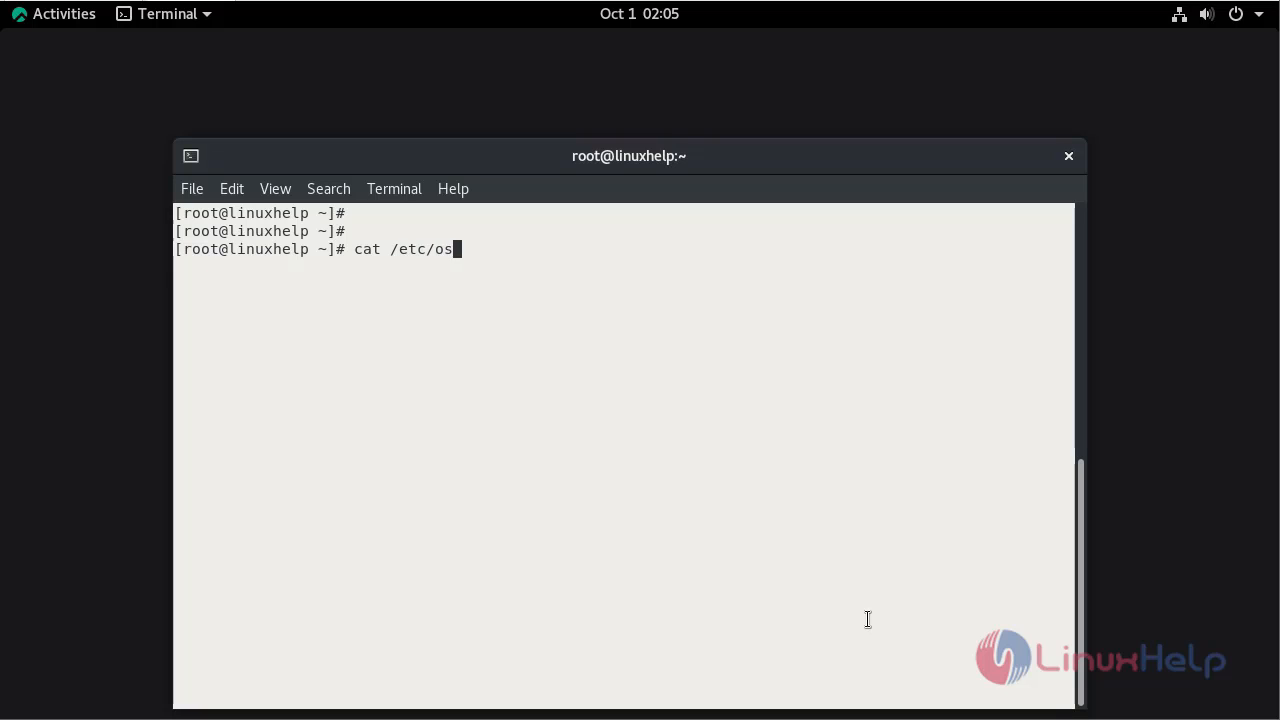
pyautogui.press('Return')
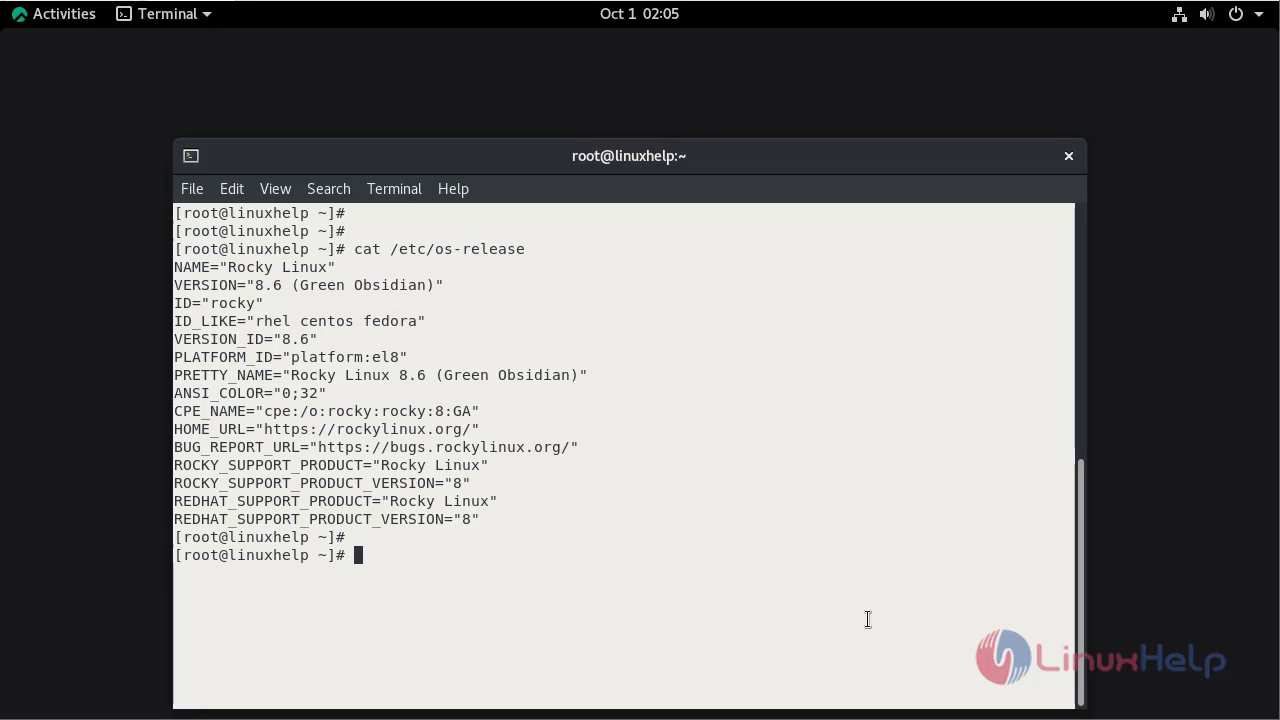
pyautogui.press('Return')
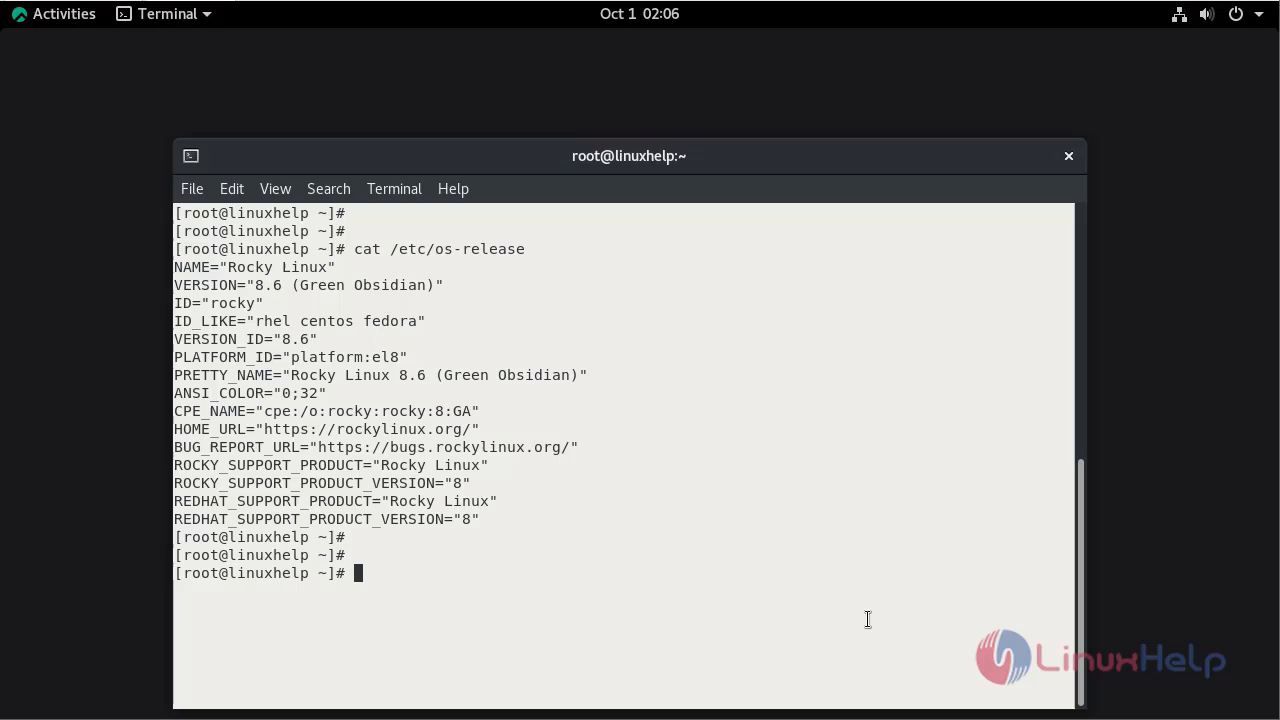
# Install mysql-server* with yum, bringing in MySQL 8.0.26 and its dependencies
pyautogui.write('yum')
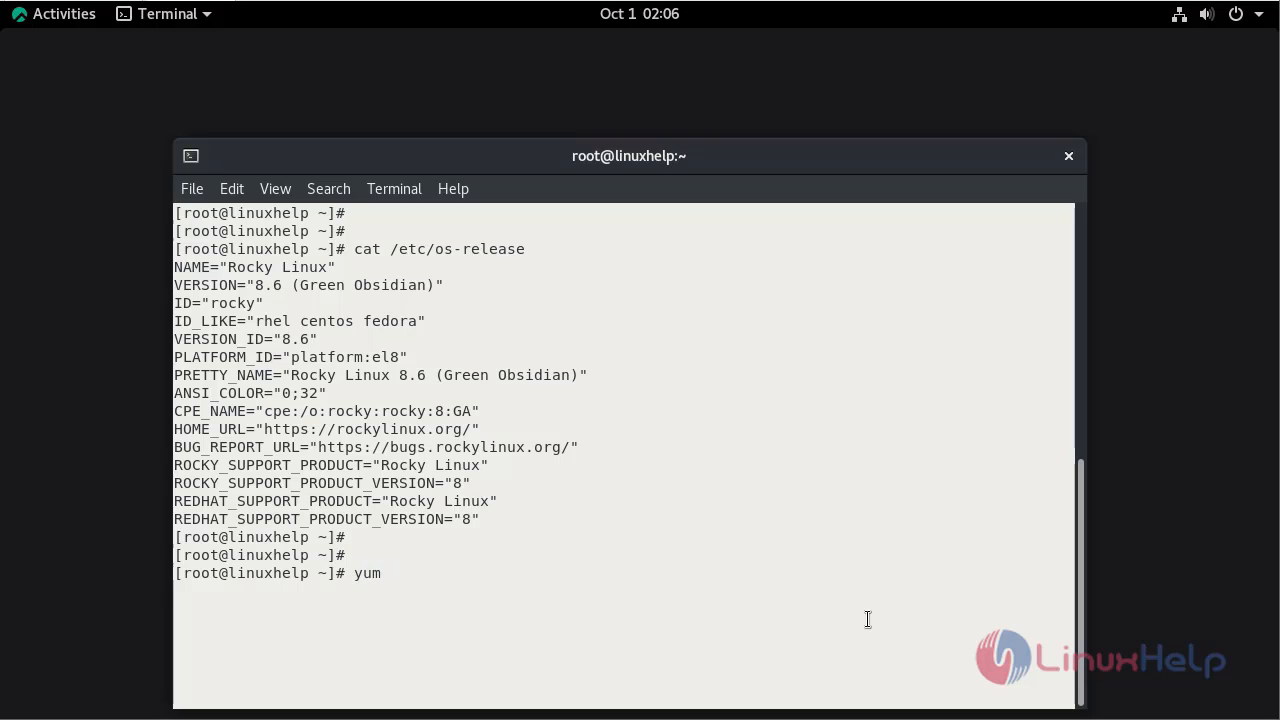
pyautogui.write('instal')
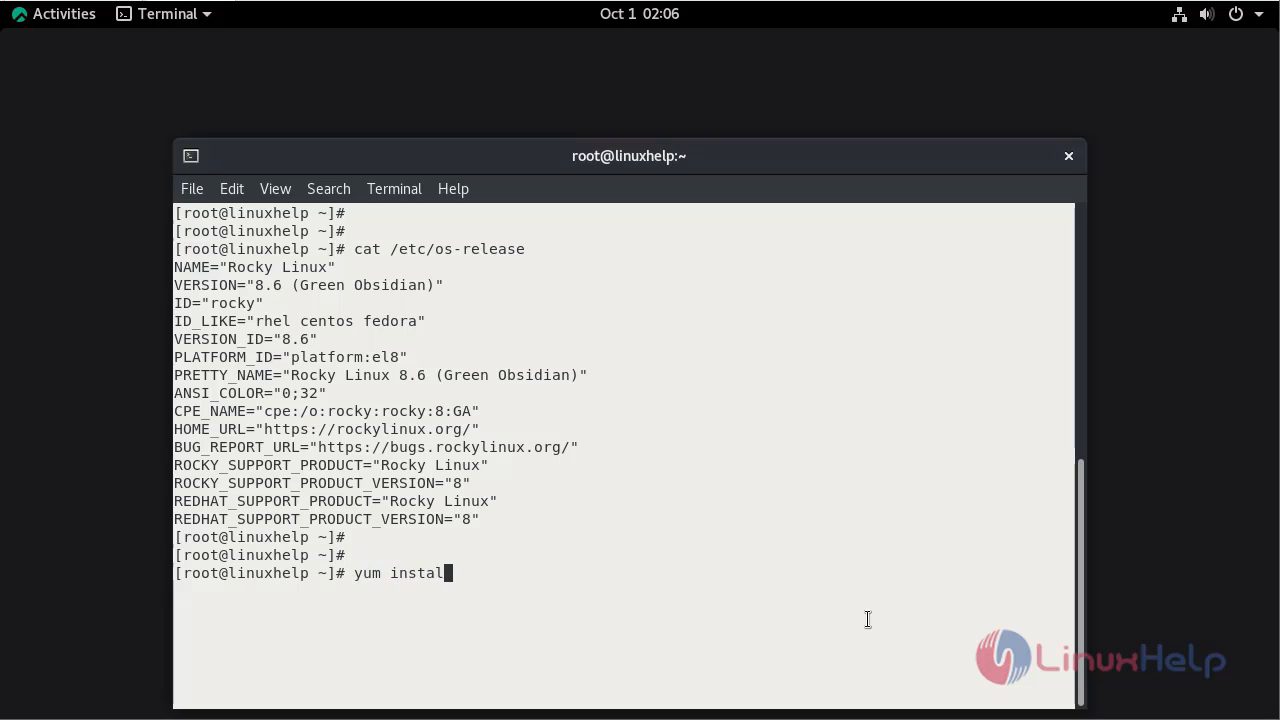
pyautogui.write('mysql')
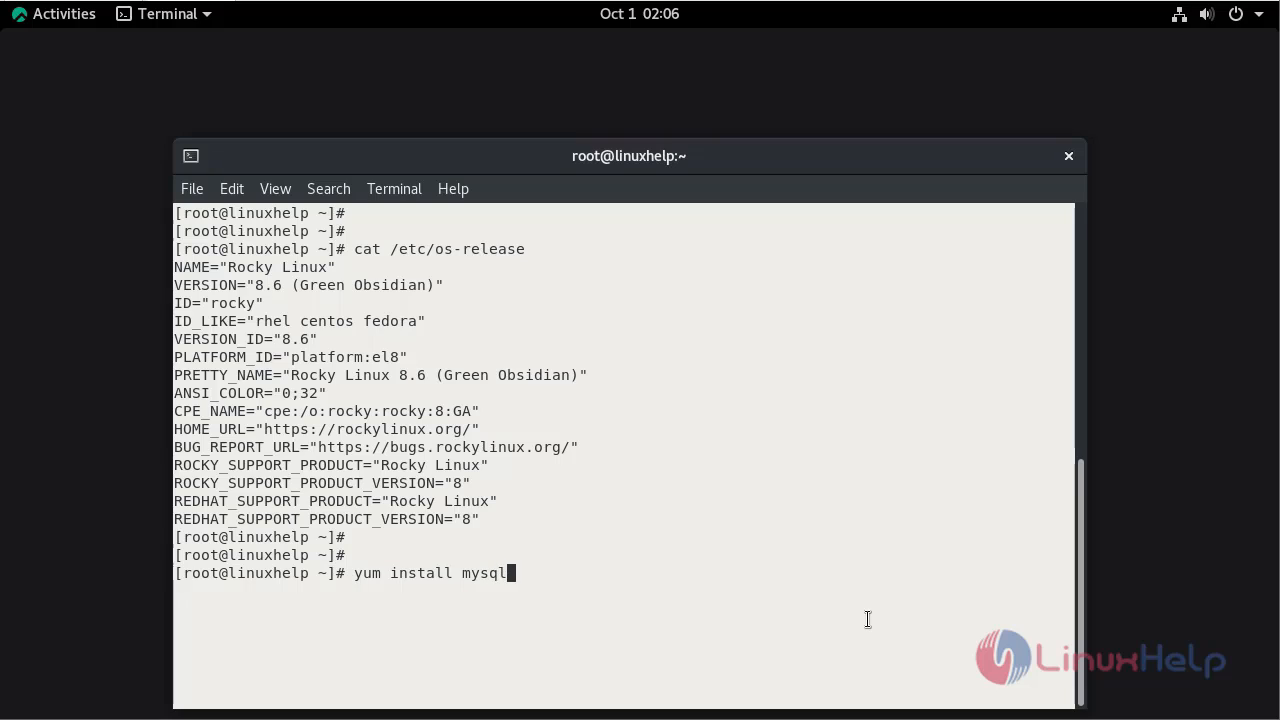
pyautogui.write('-server')
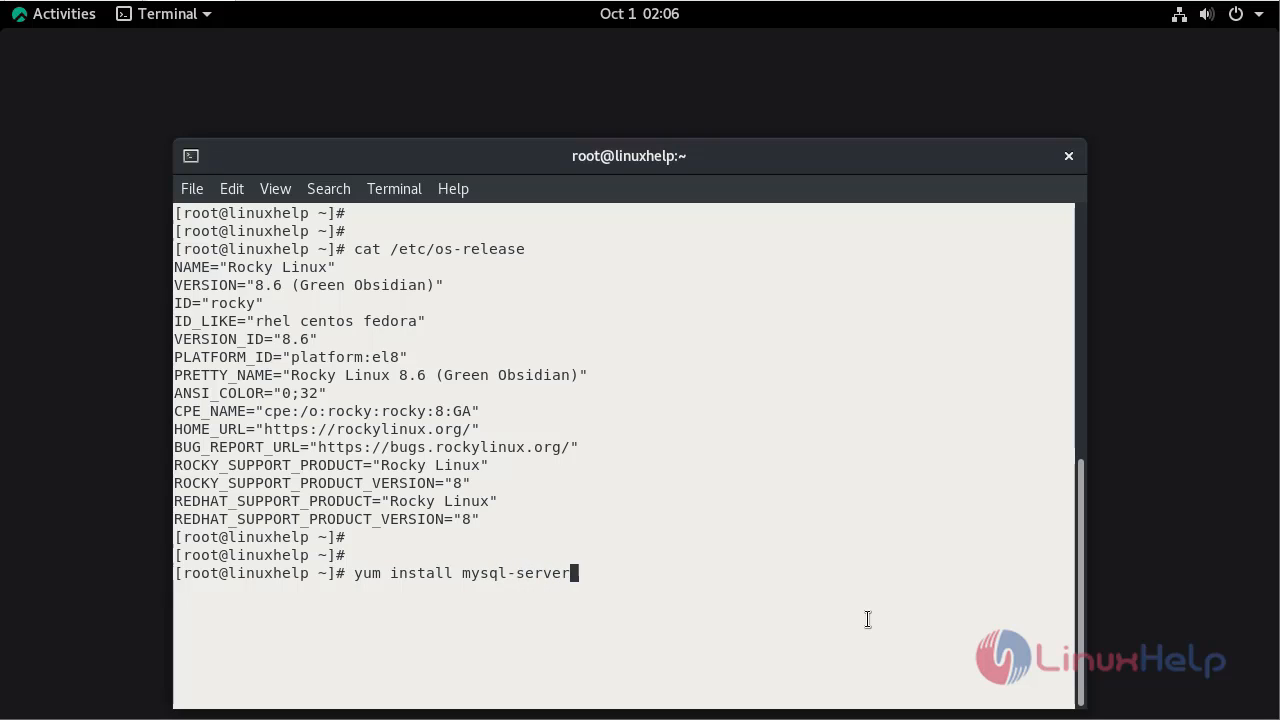
pyautogui.write('*')
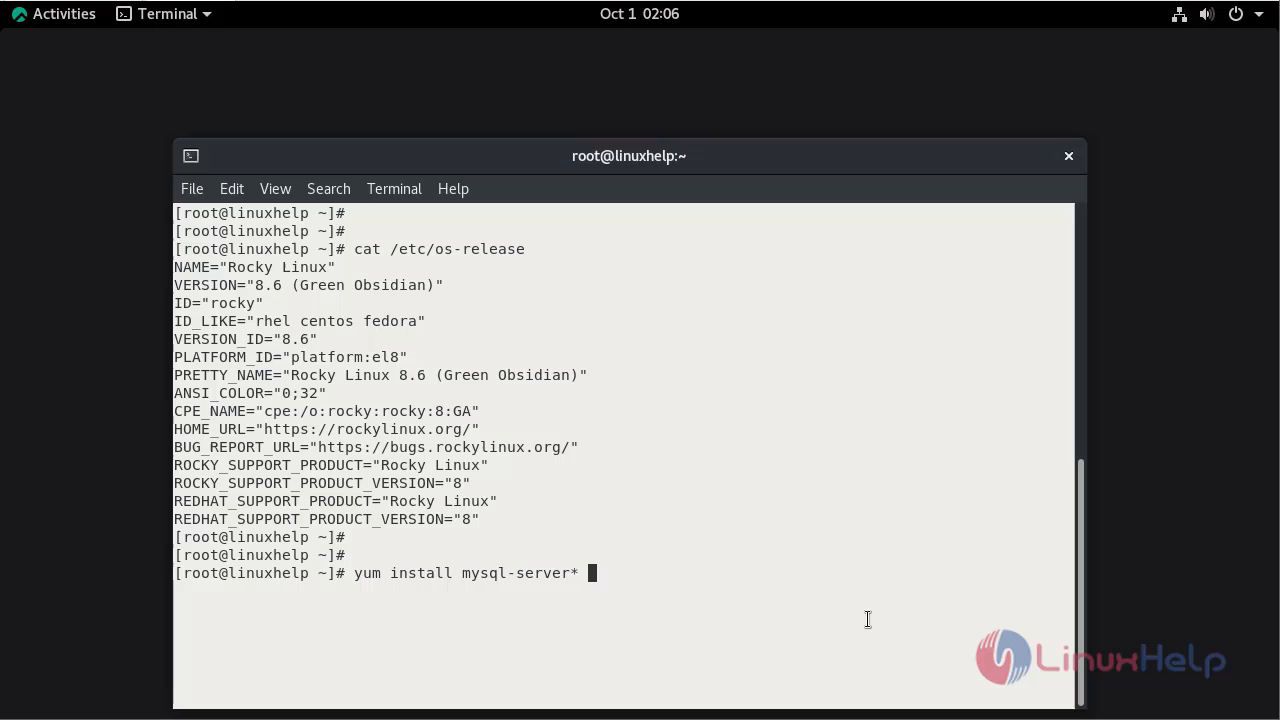
pyautogui.press('Return')
pyautogui.write('systemctl')
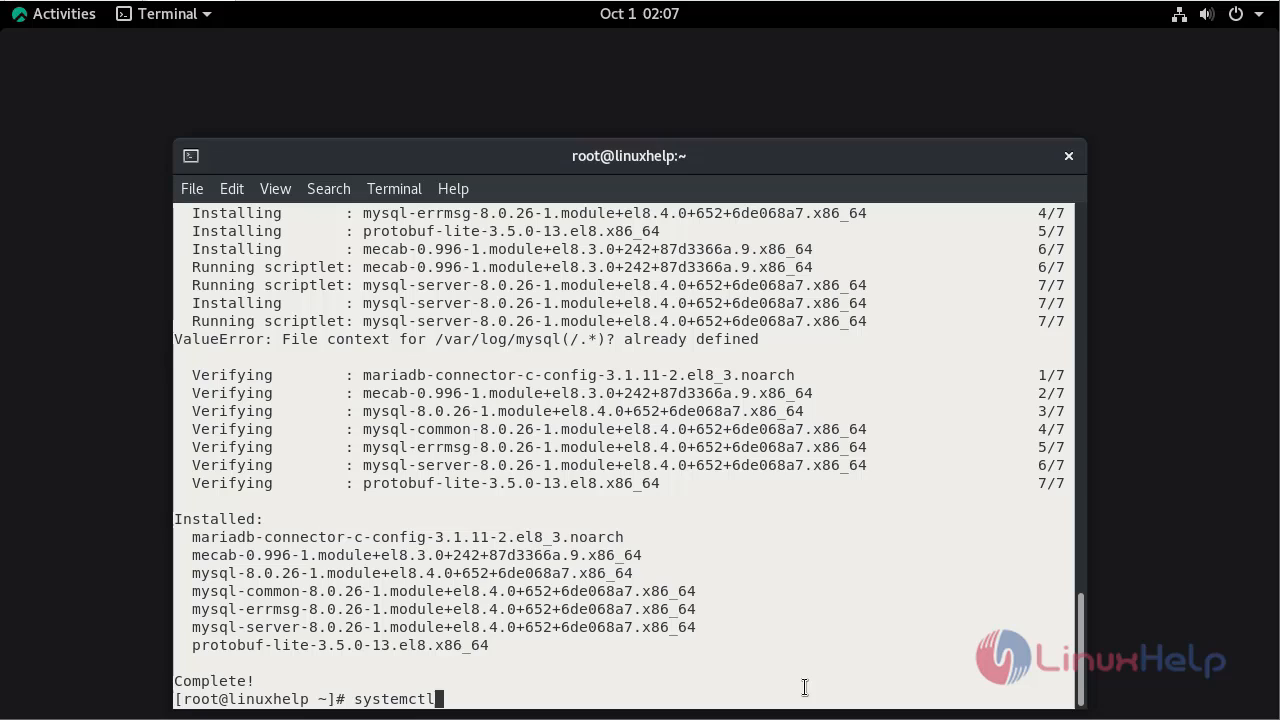
# Start the mysqld service with systemctl start mysqld.service
pyautogui.press('ctrl+u')
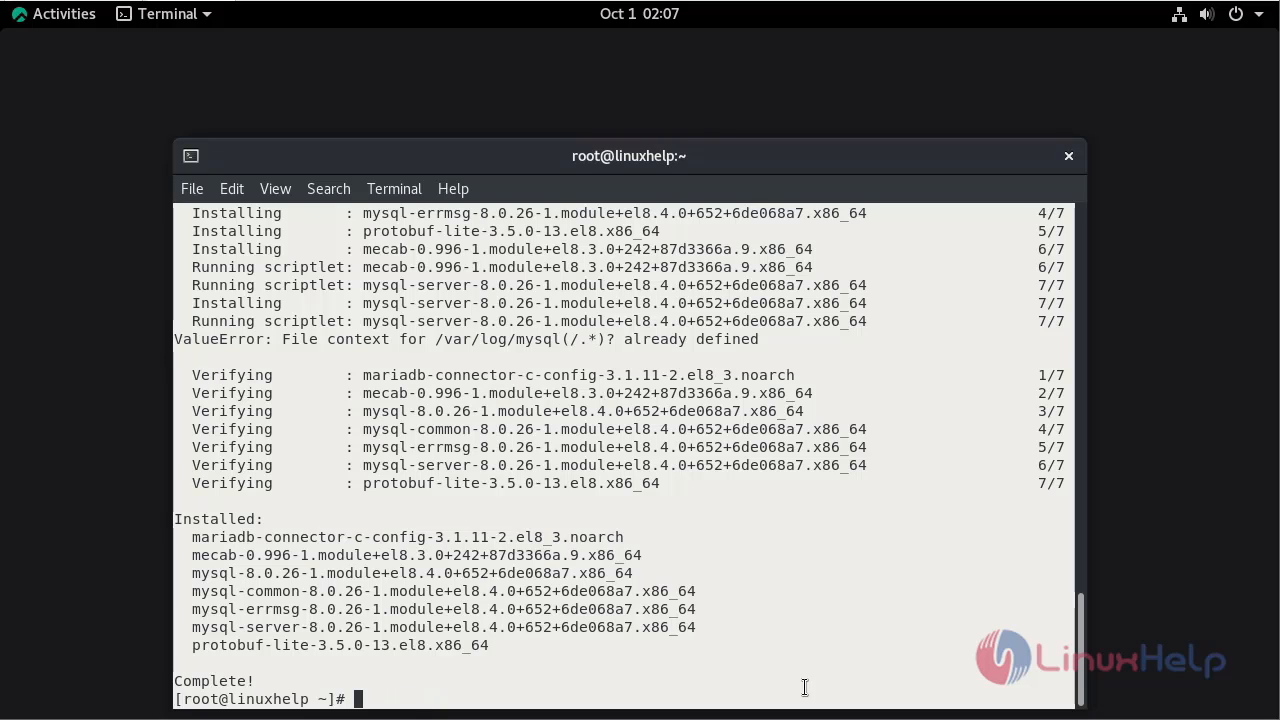
pyautogui.write('s')
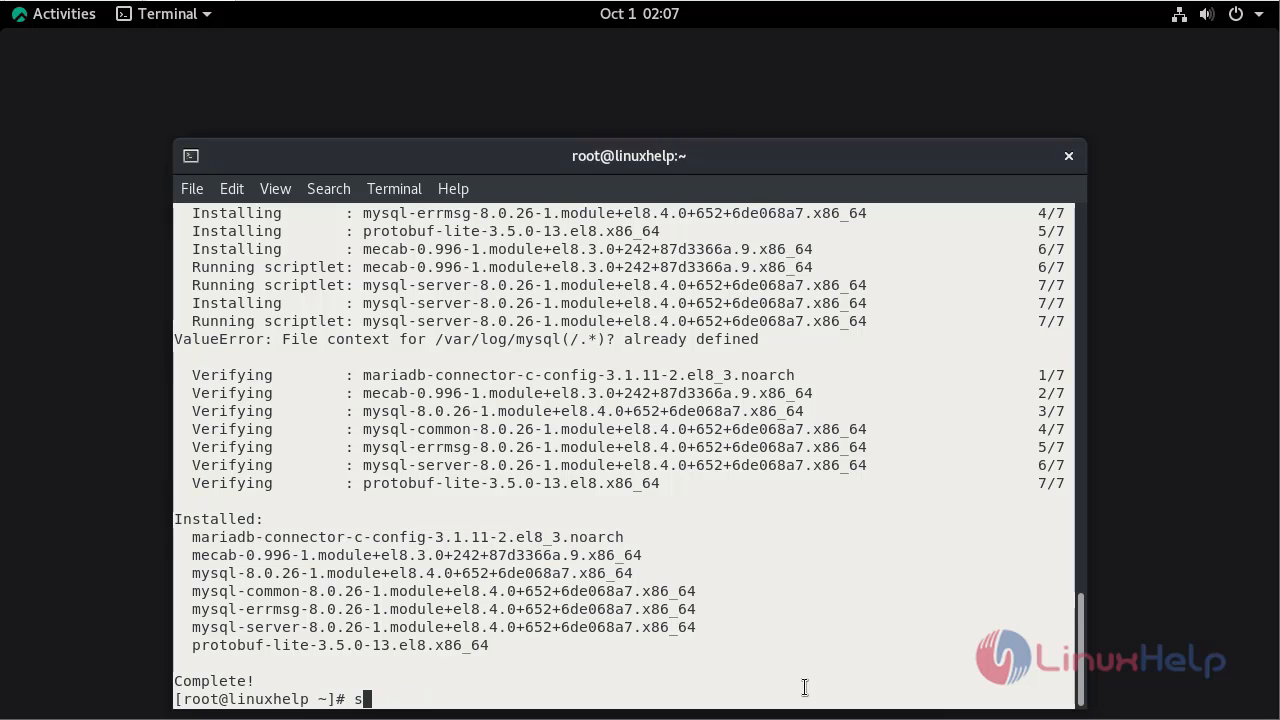
pyautogui.write('ystemctl')
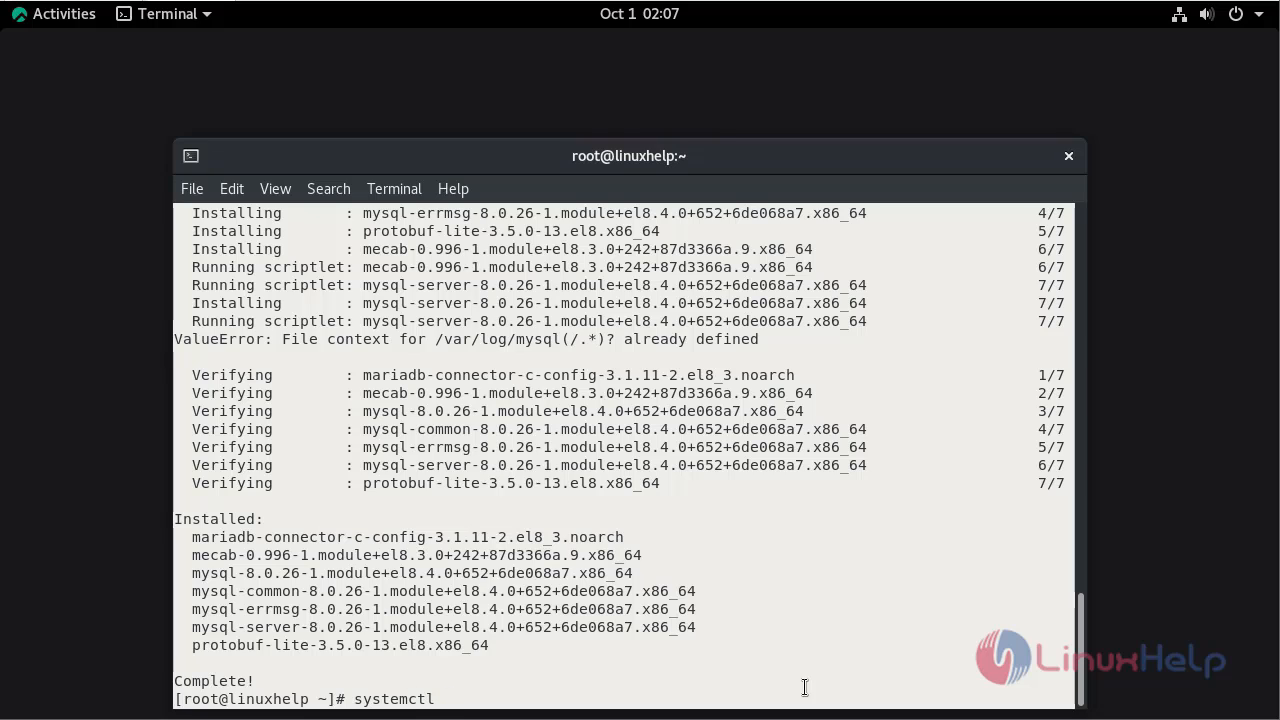
pyautogui.write('start m')
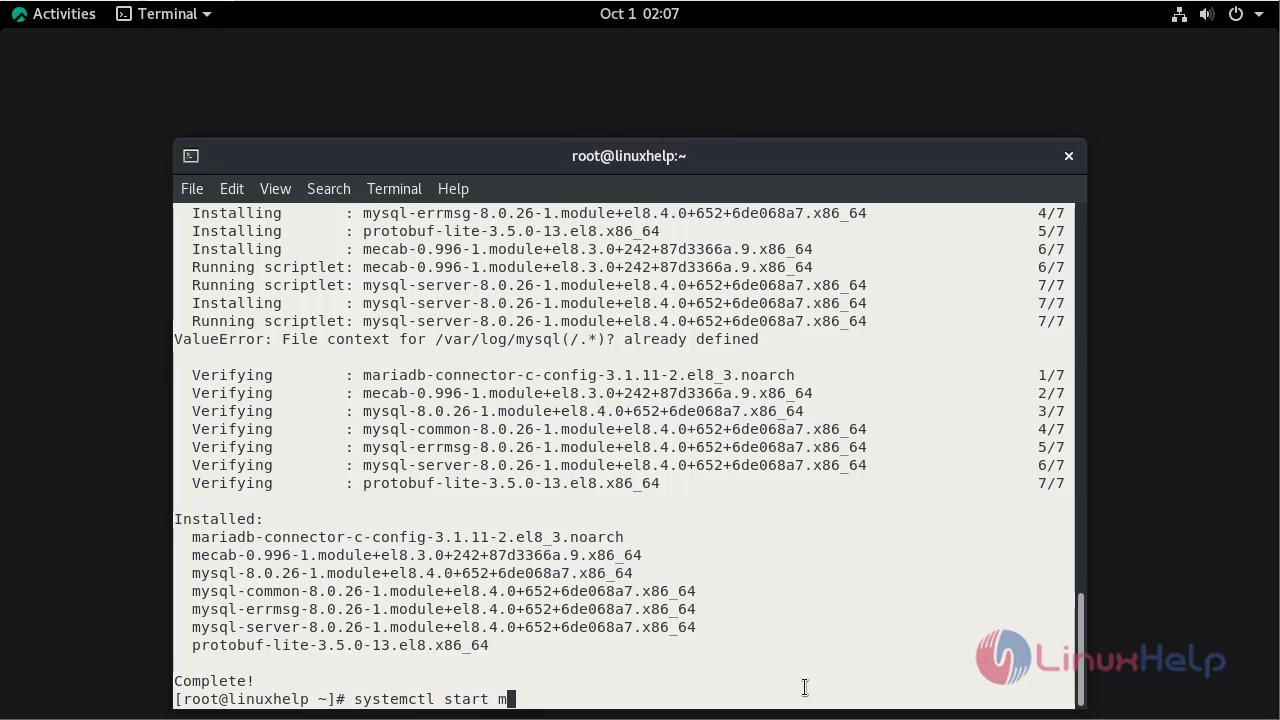
pyautogui.press('Return')
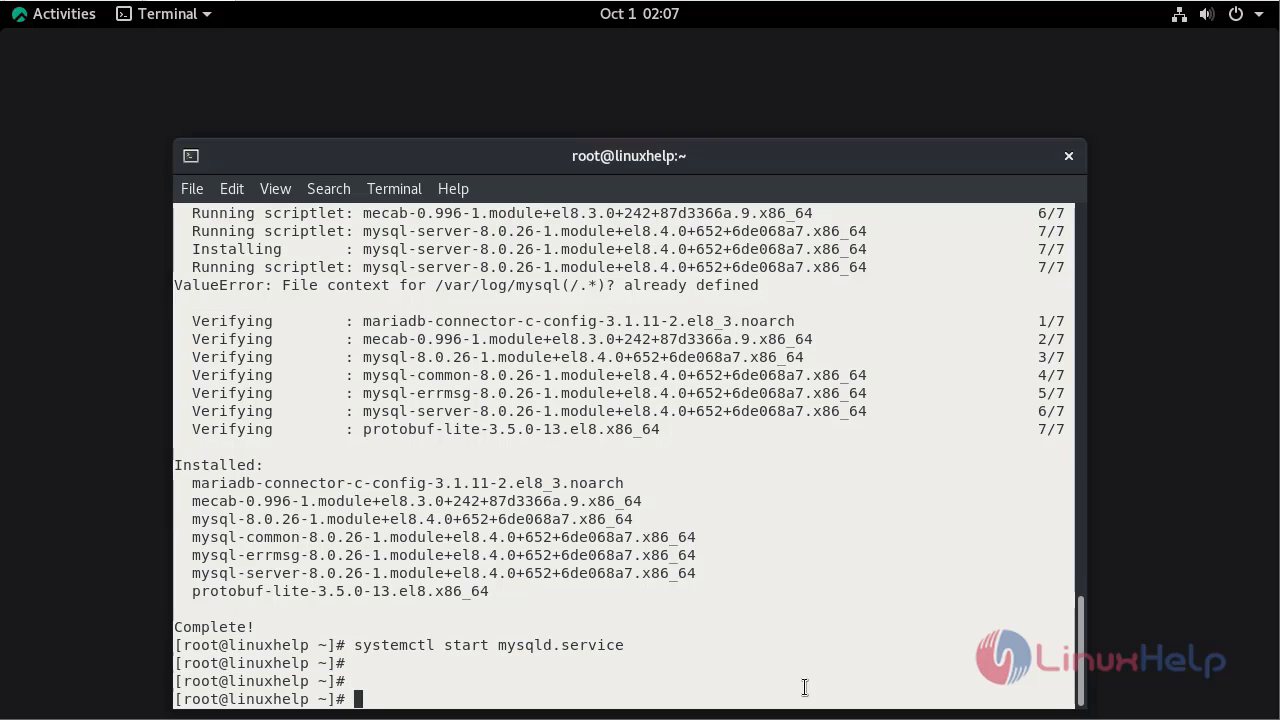
pyautogui.write('my')
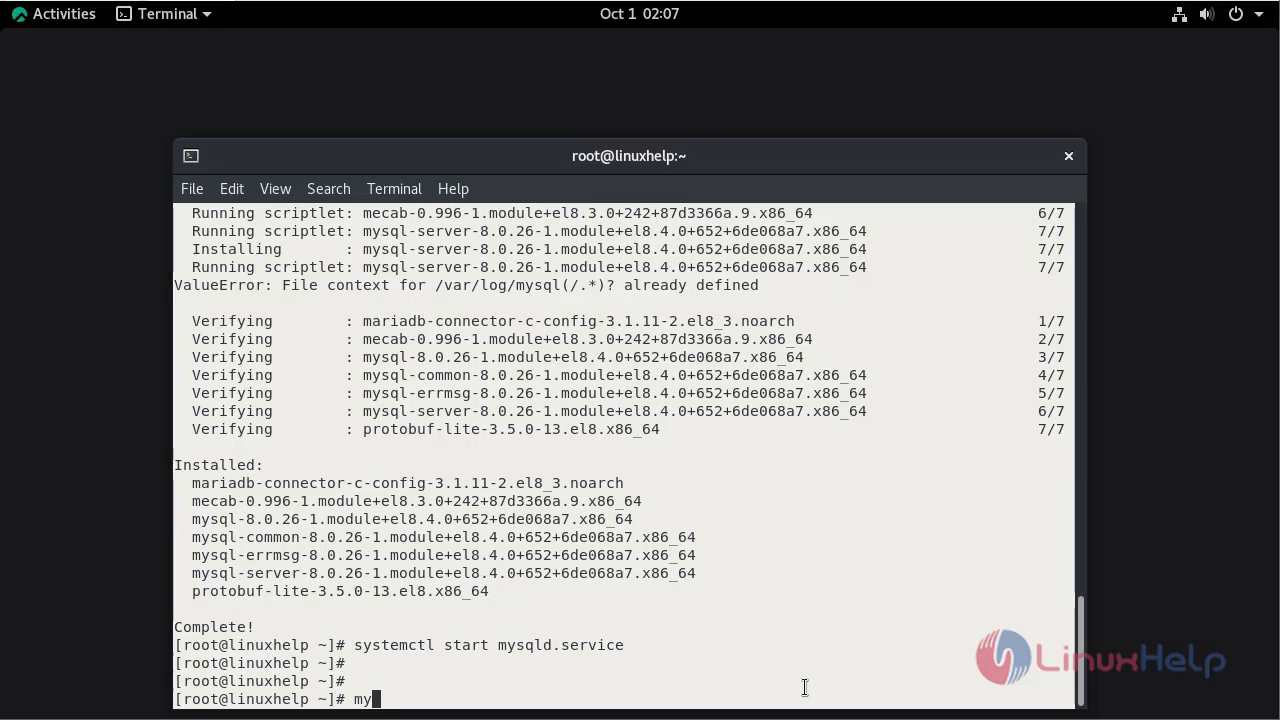
pyautogui.write('sql -')
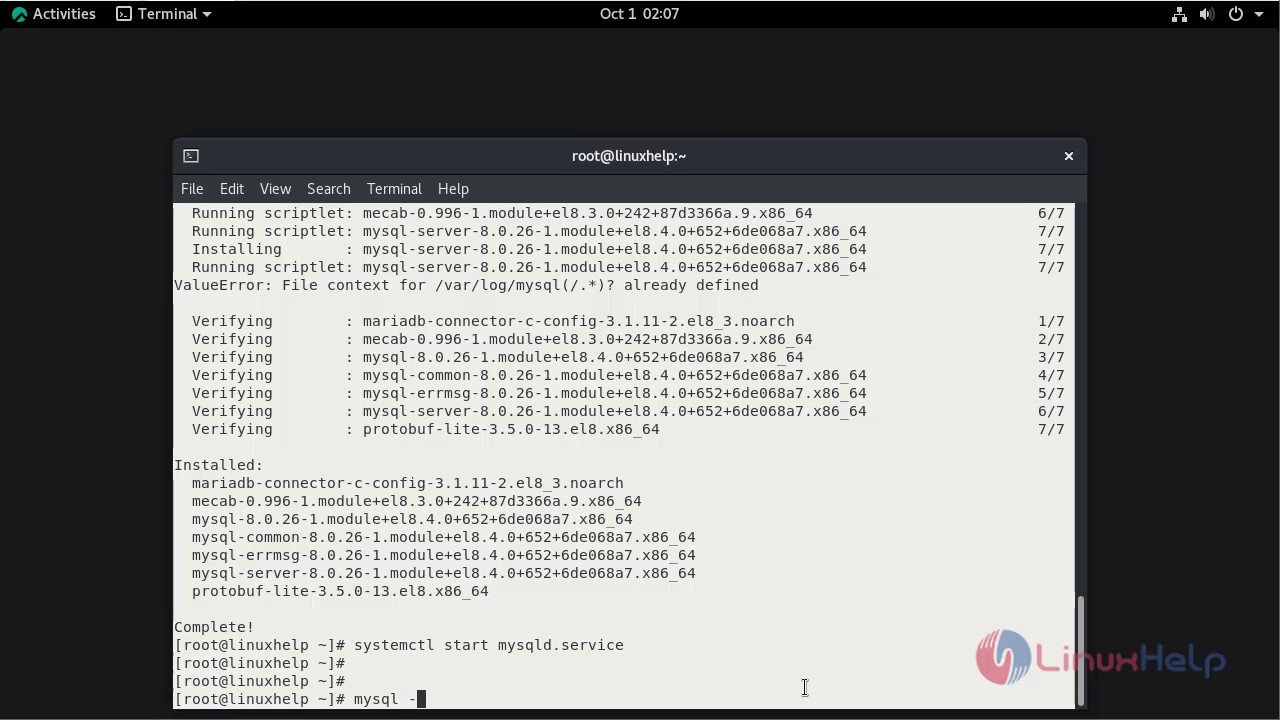
pyautogui.write('u root')
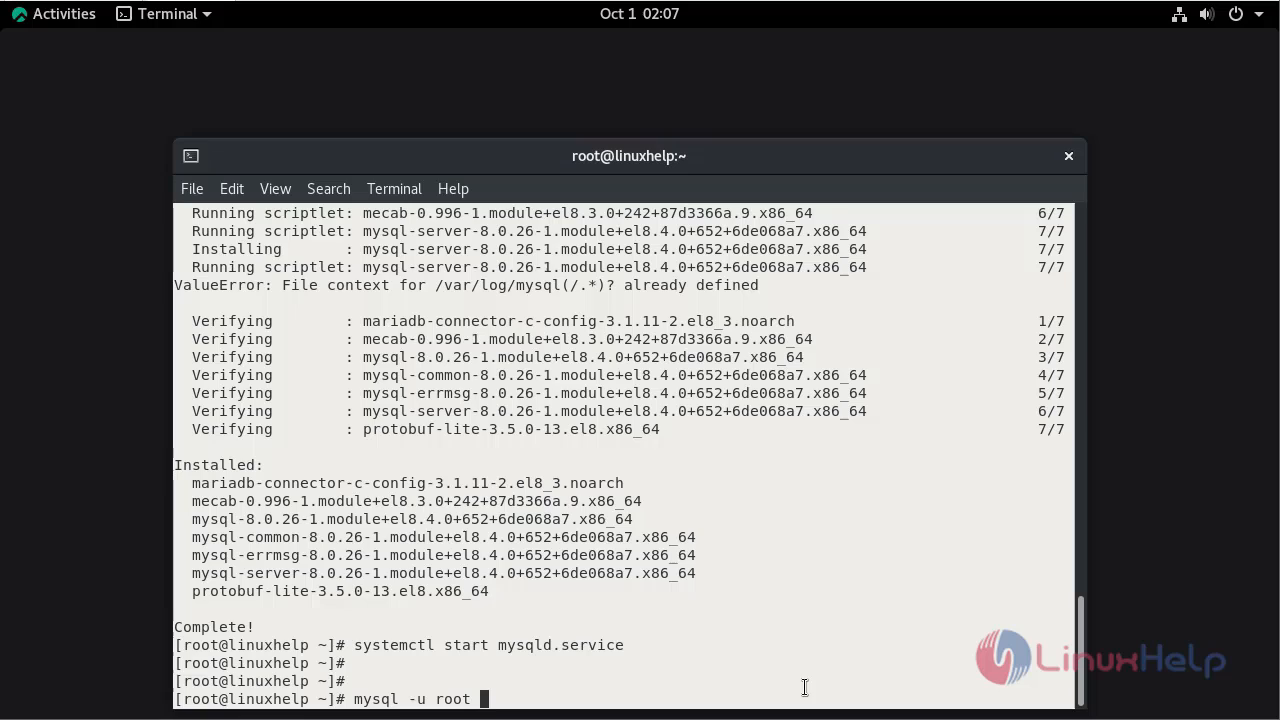
pyautogui.write('-e')
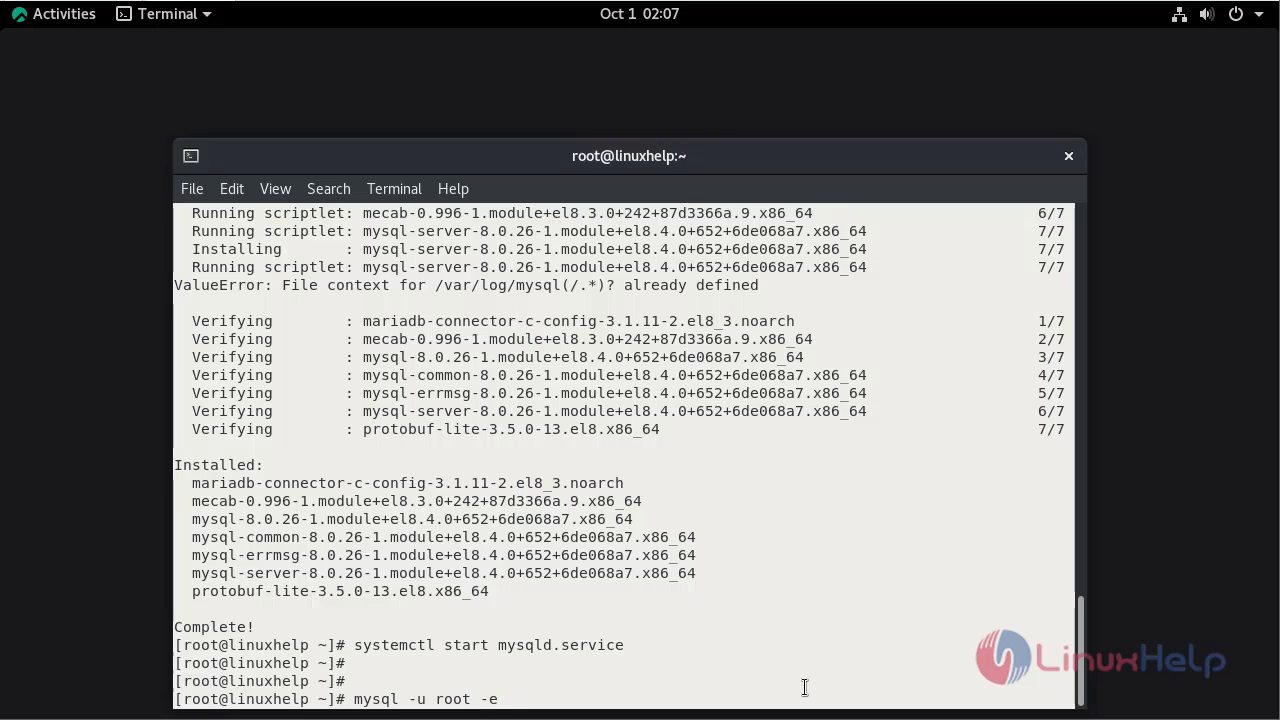
pyautogui.write('"seelect @@')
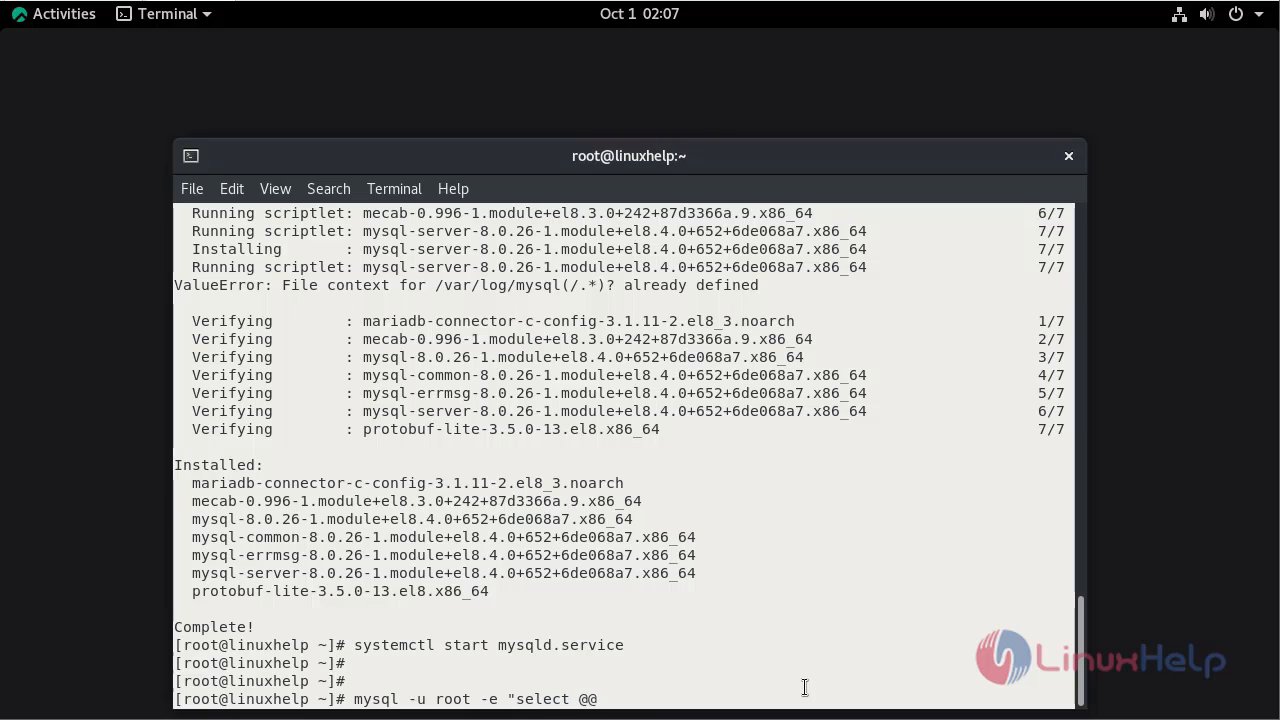
pyautogui.write('datadir;')
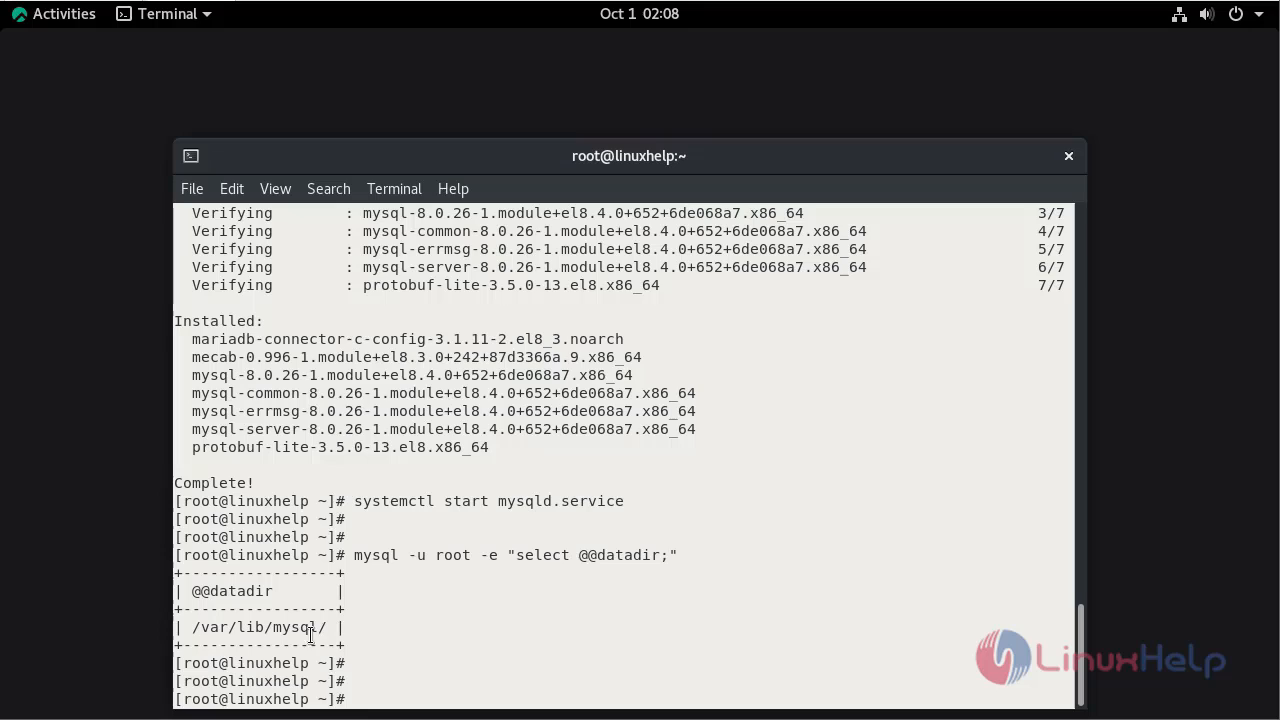
pyautogui.moveTo(800, 640)
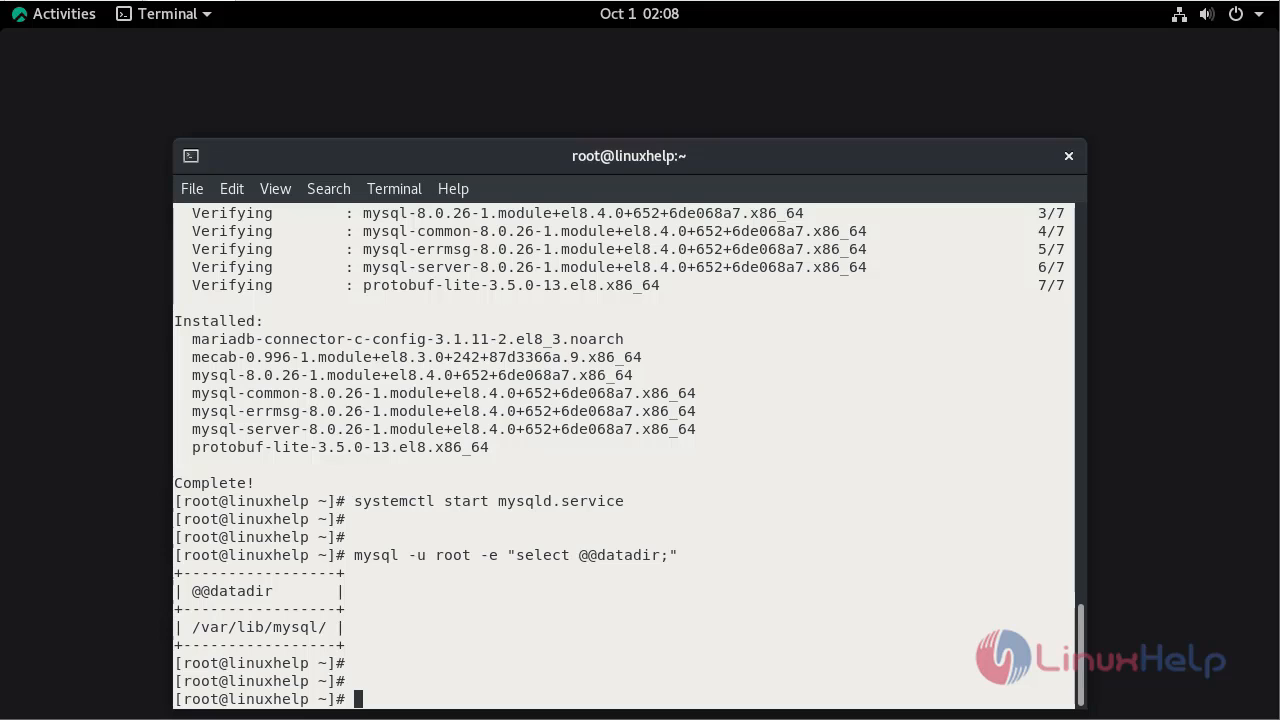
pyautogui.moveTo(998, 621)
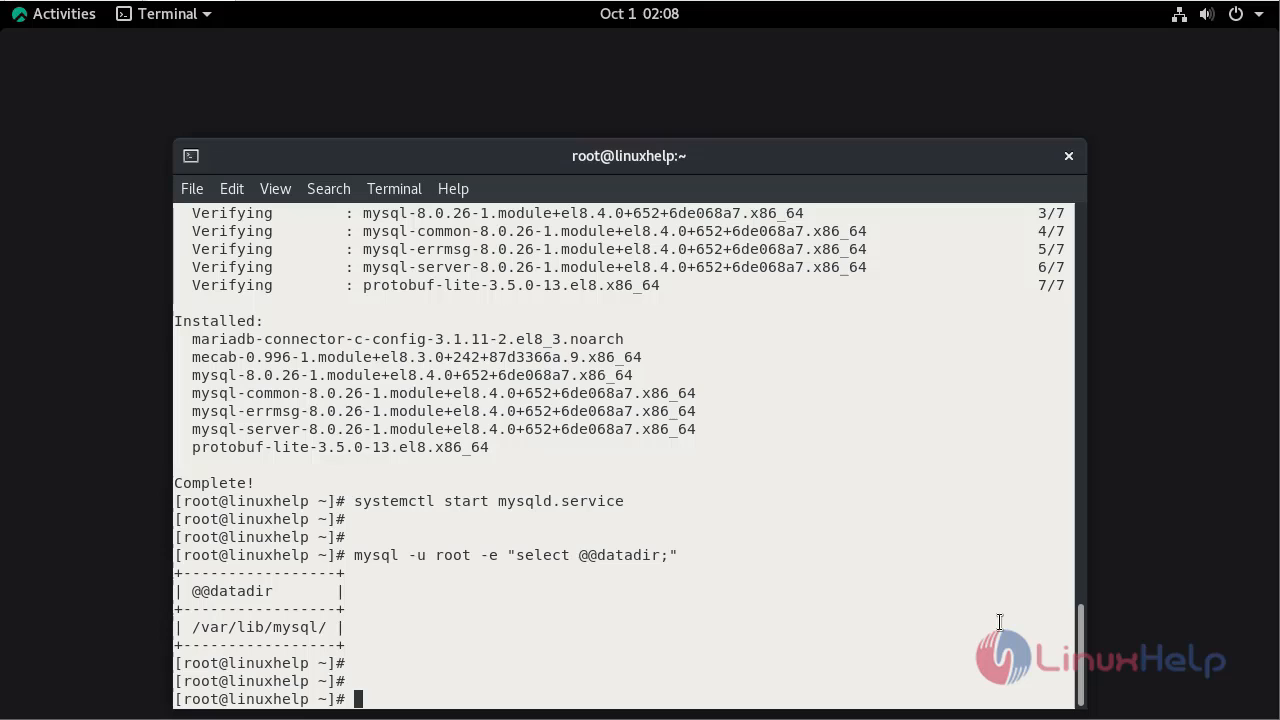
# Create the directory /mnt/mysql-data with mkdir
pyautogui.write('m')
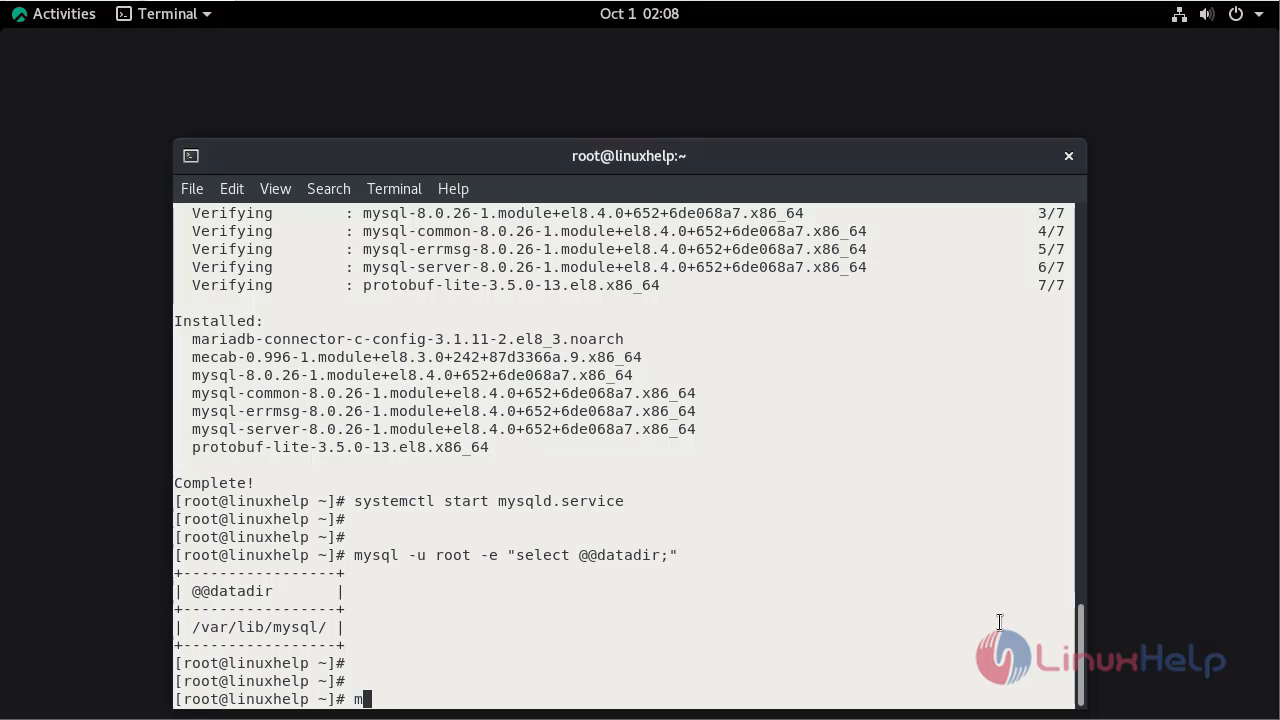
pyautogui.write('kdir /')
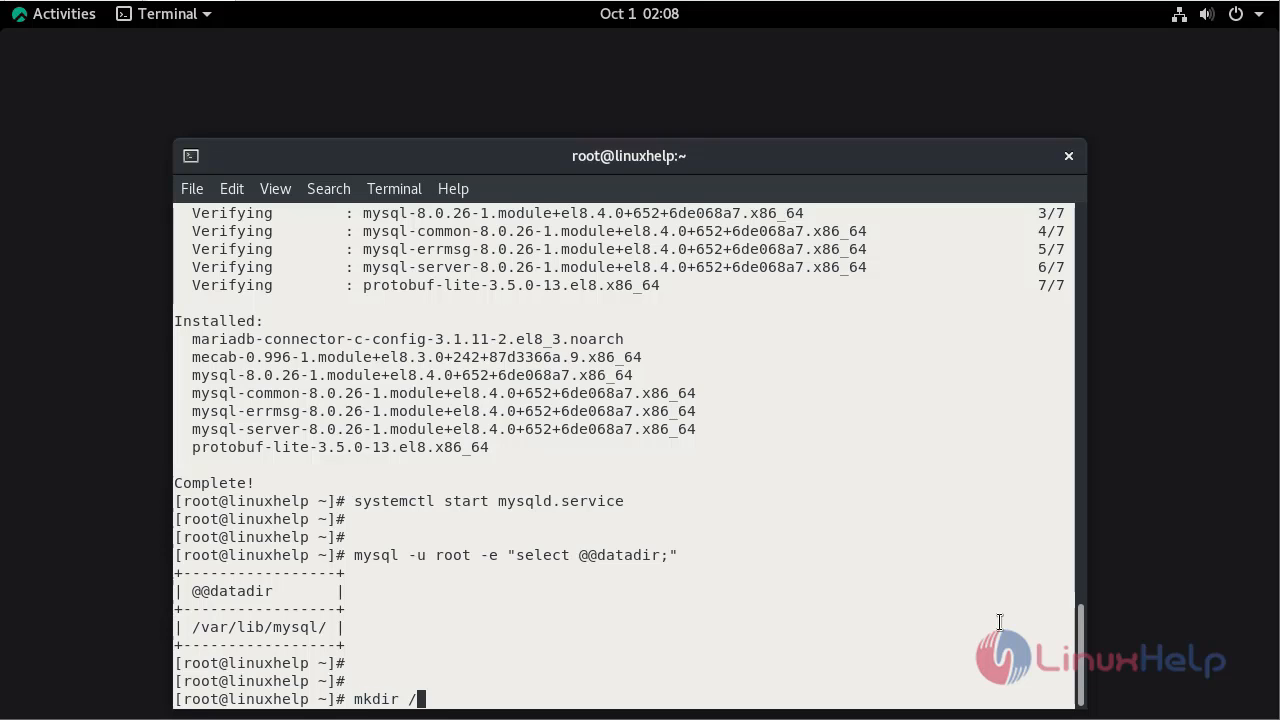
pyautogui.write('mnt/')
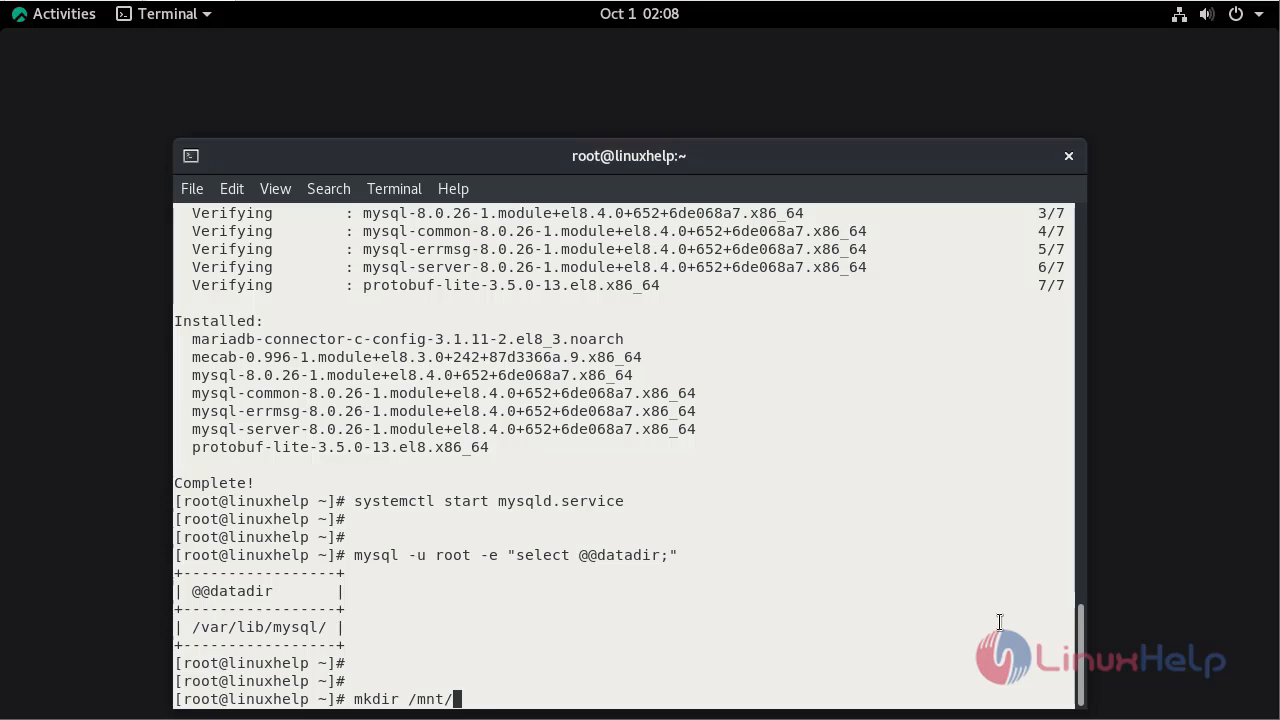
pyautogui.write('mysql-')
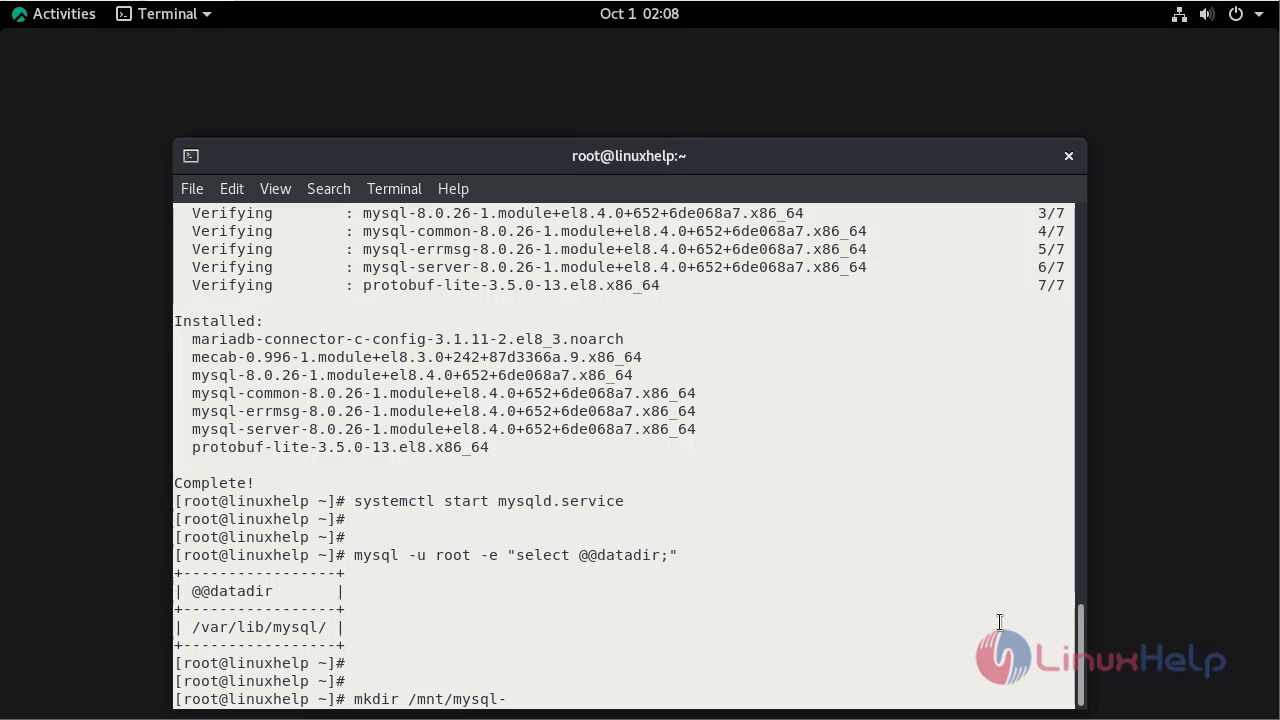
pyautogui.moveTo(513, 698)
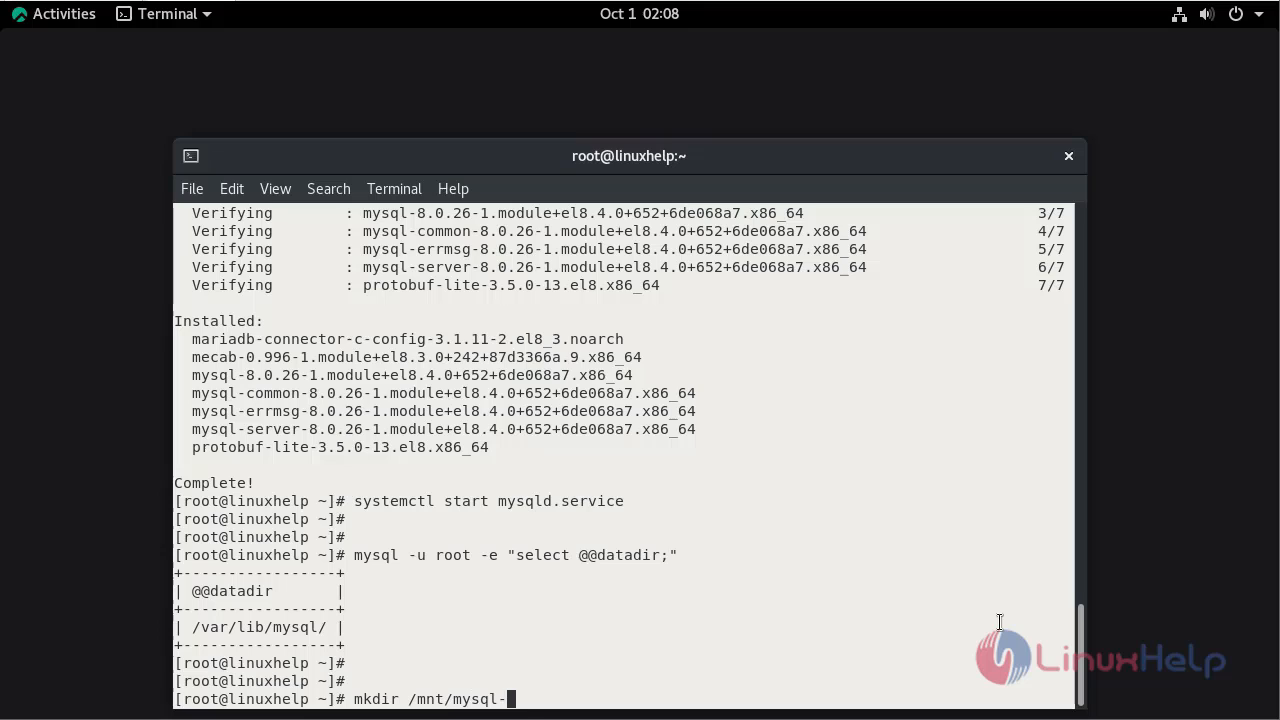
pyautogui.write('data')
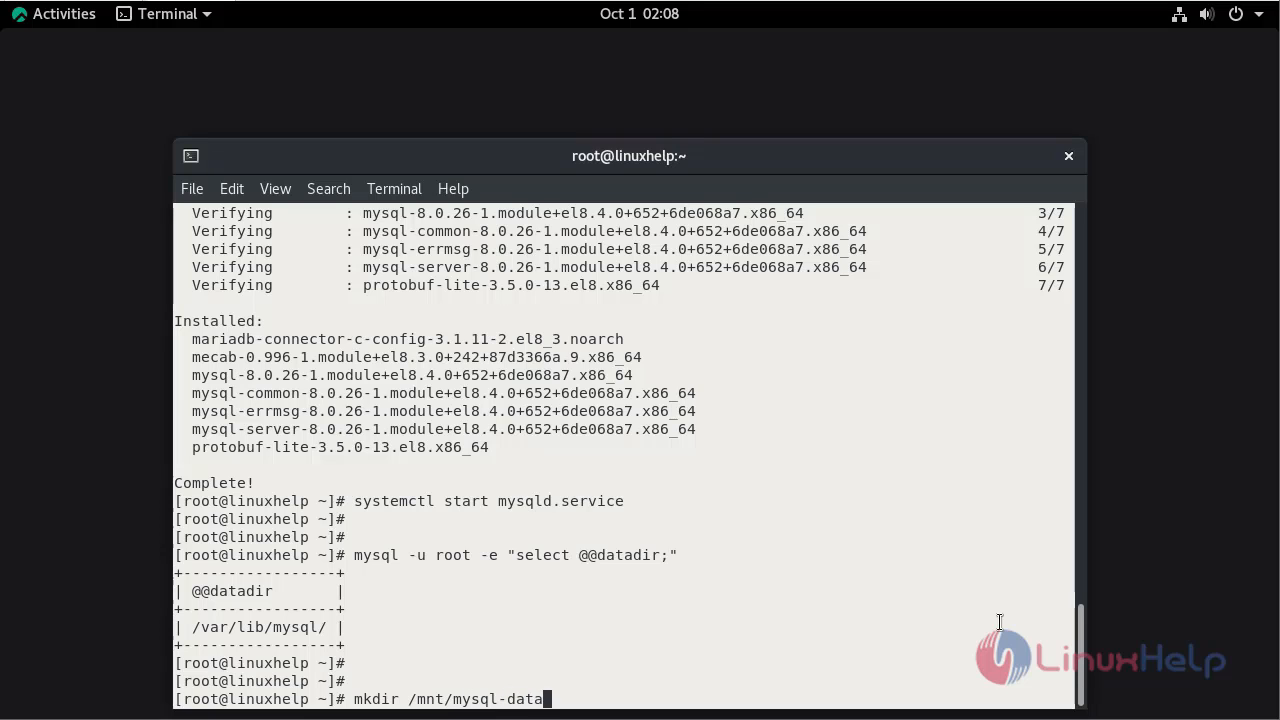
pyautogui.press('Return')
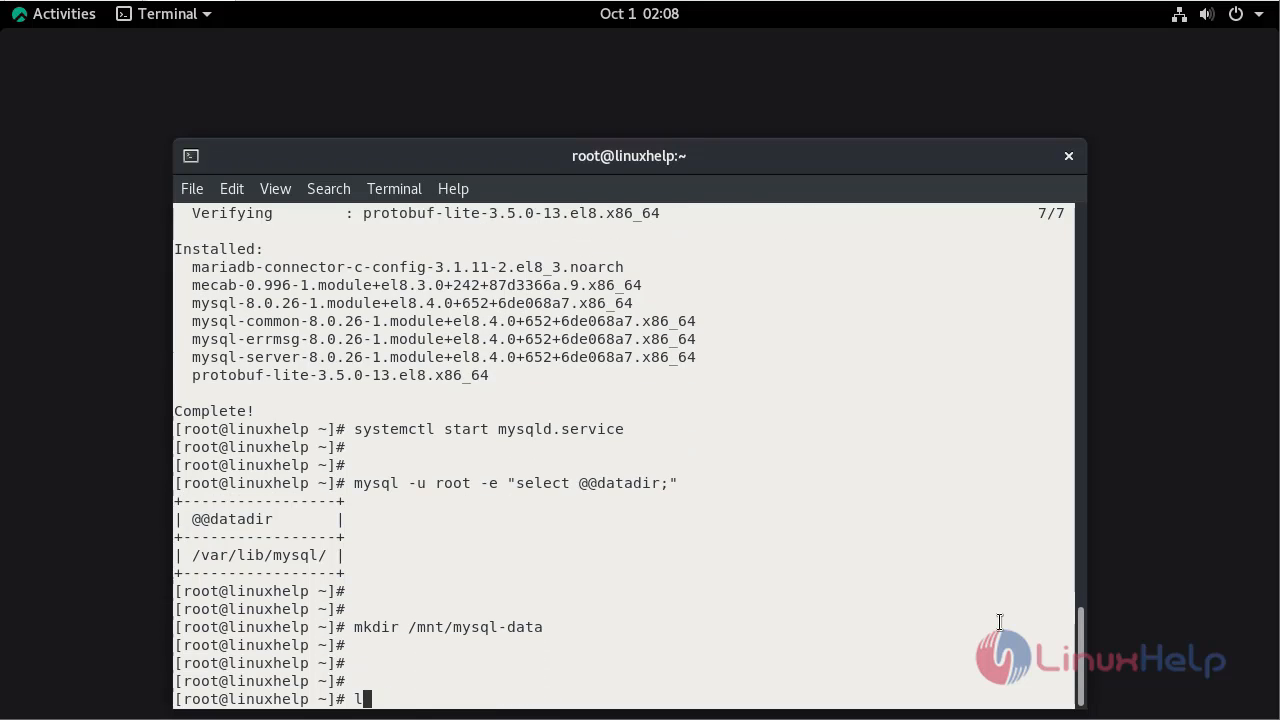
# Change the working directory to /mnt/mysql-data/
pyautogui.write('s -')
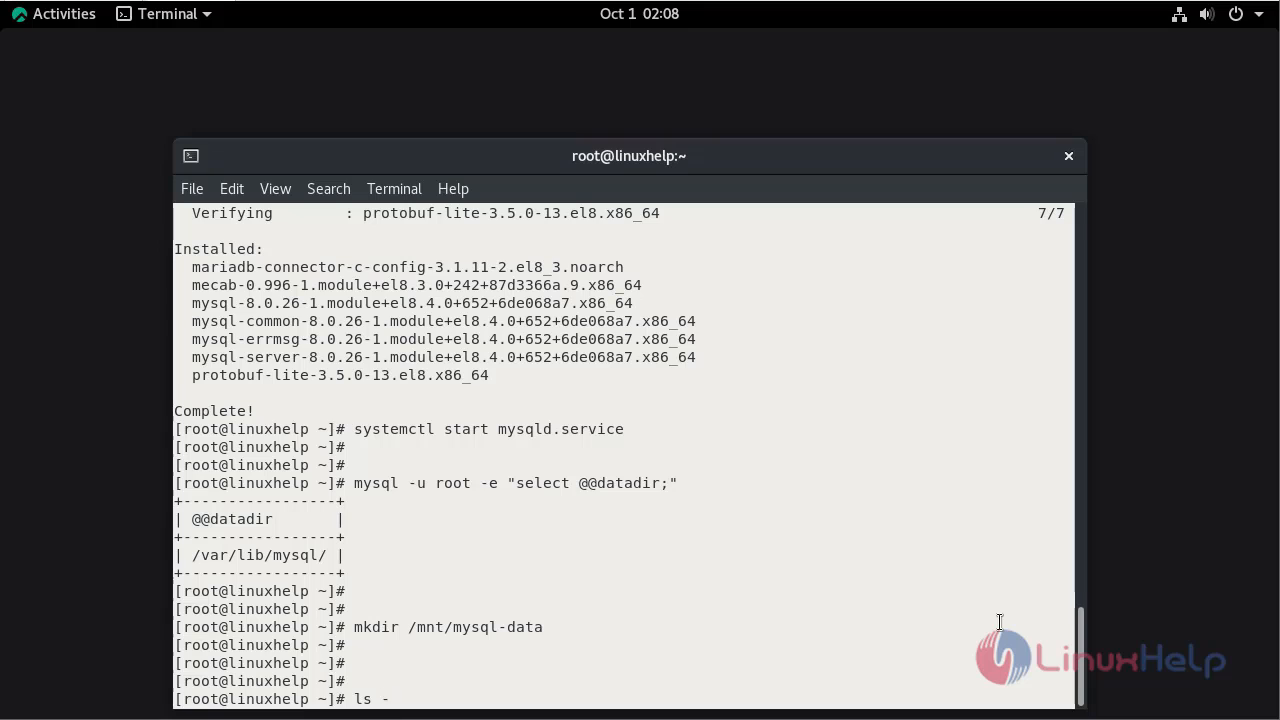
pyautogui.write('cd')
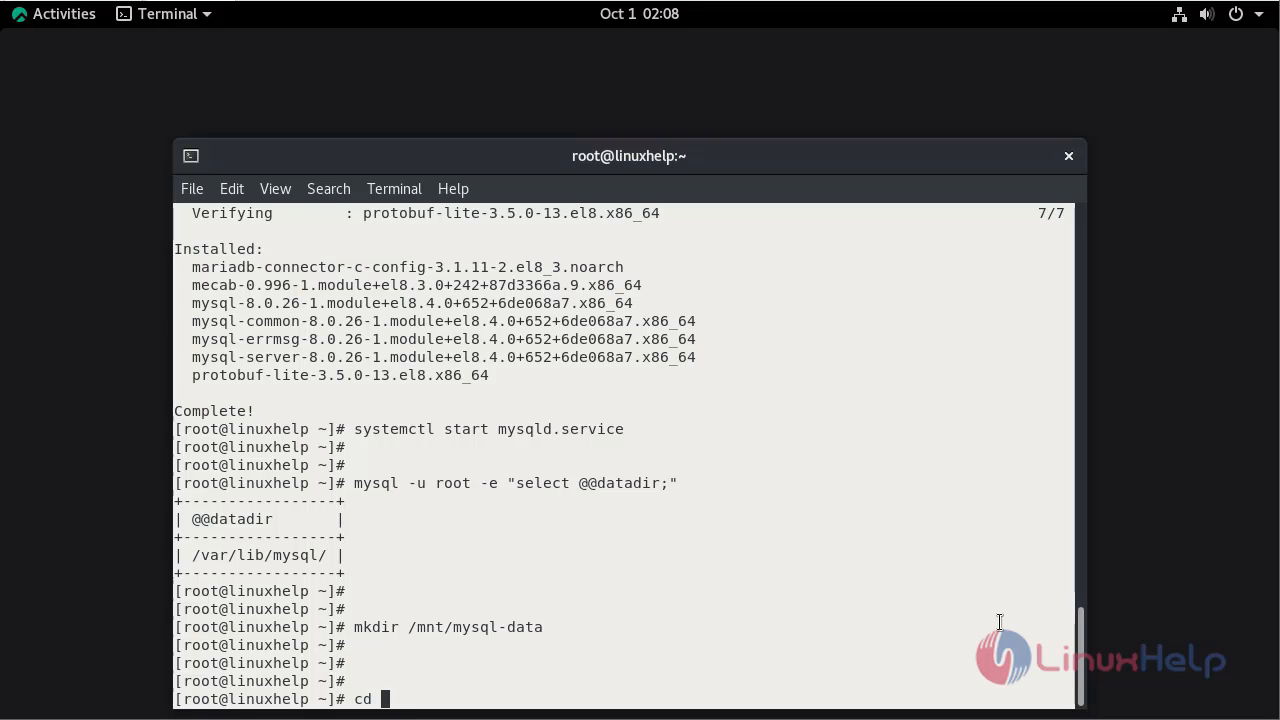
pyautogui.write('/m')
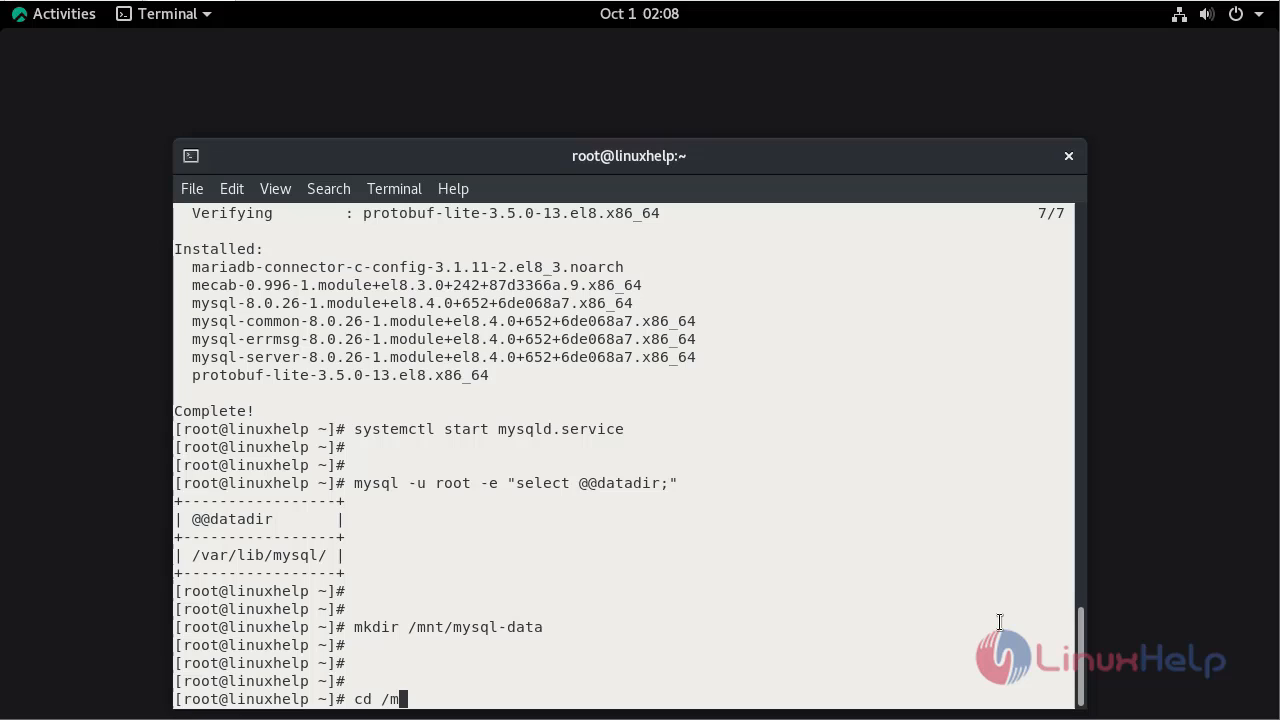
pyautogui.write('nt/')
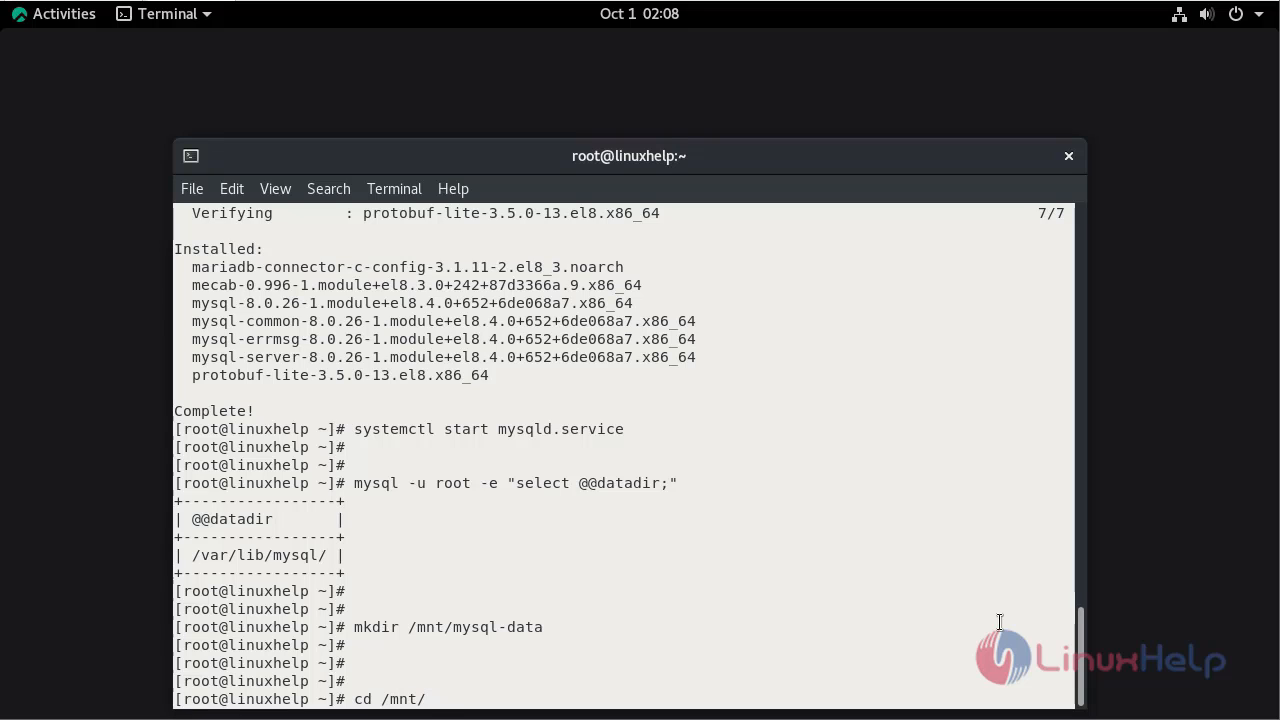
pyautogui.press('Return')
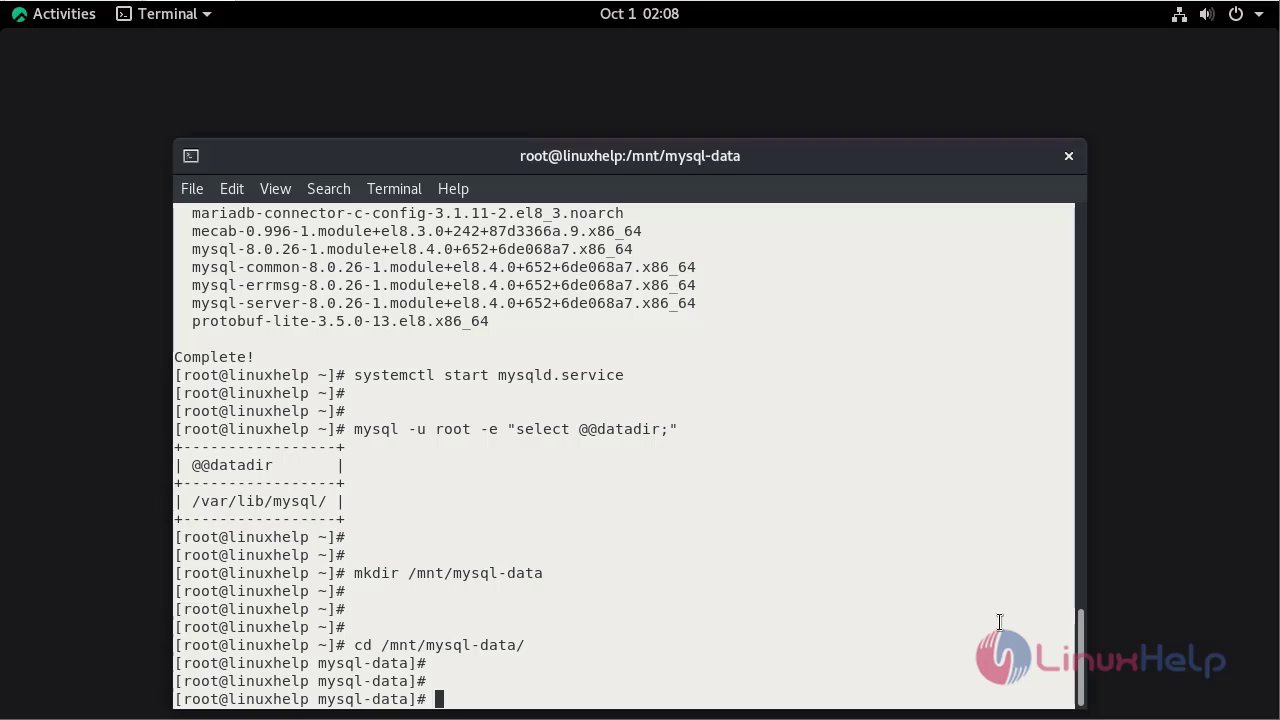
# Recursively set mysql:mysql ownership on /mnt/mysql-data/ with chown -R
pyautogui.write('cho')
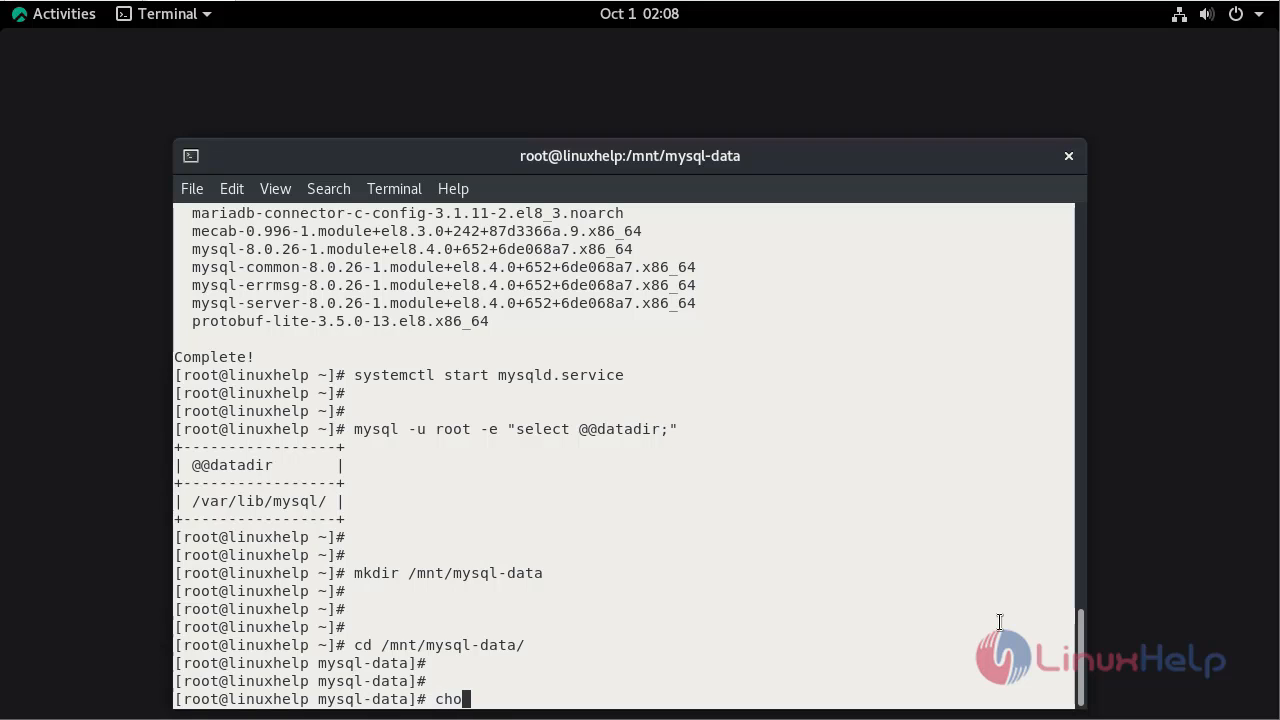
pyautogui.write('wn -')
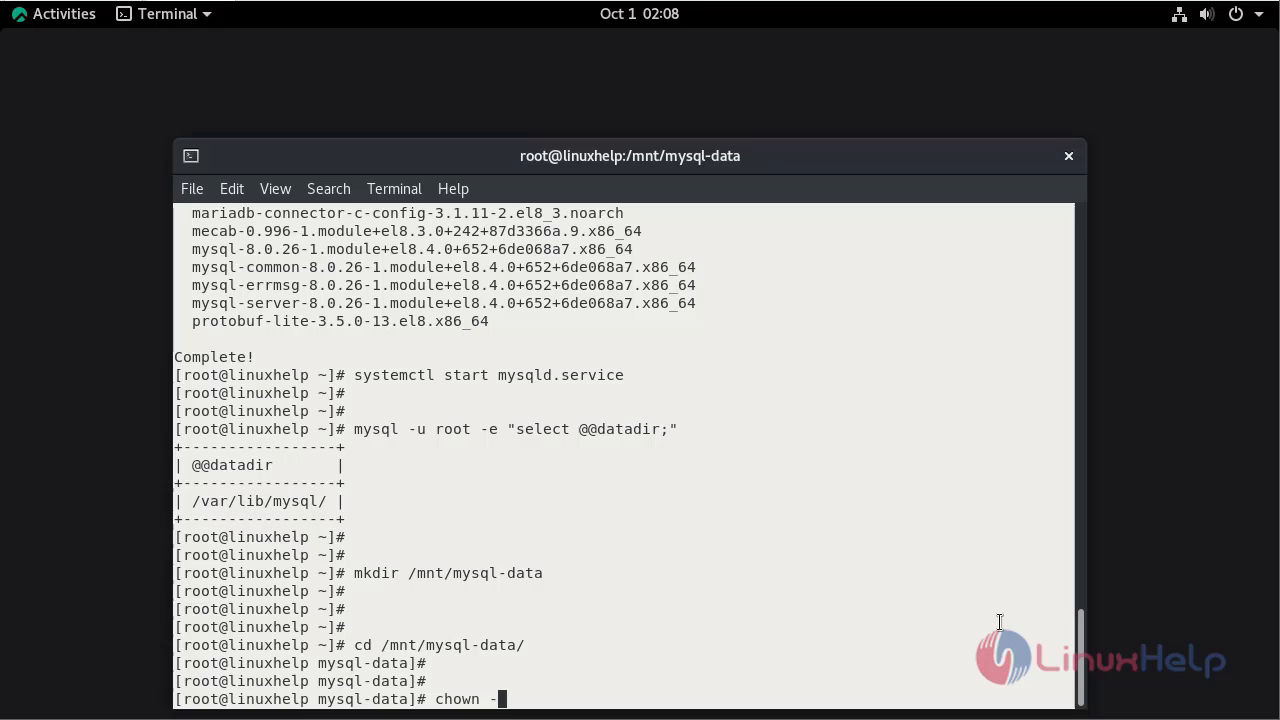
pyautogui.write('R my')
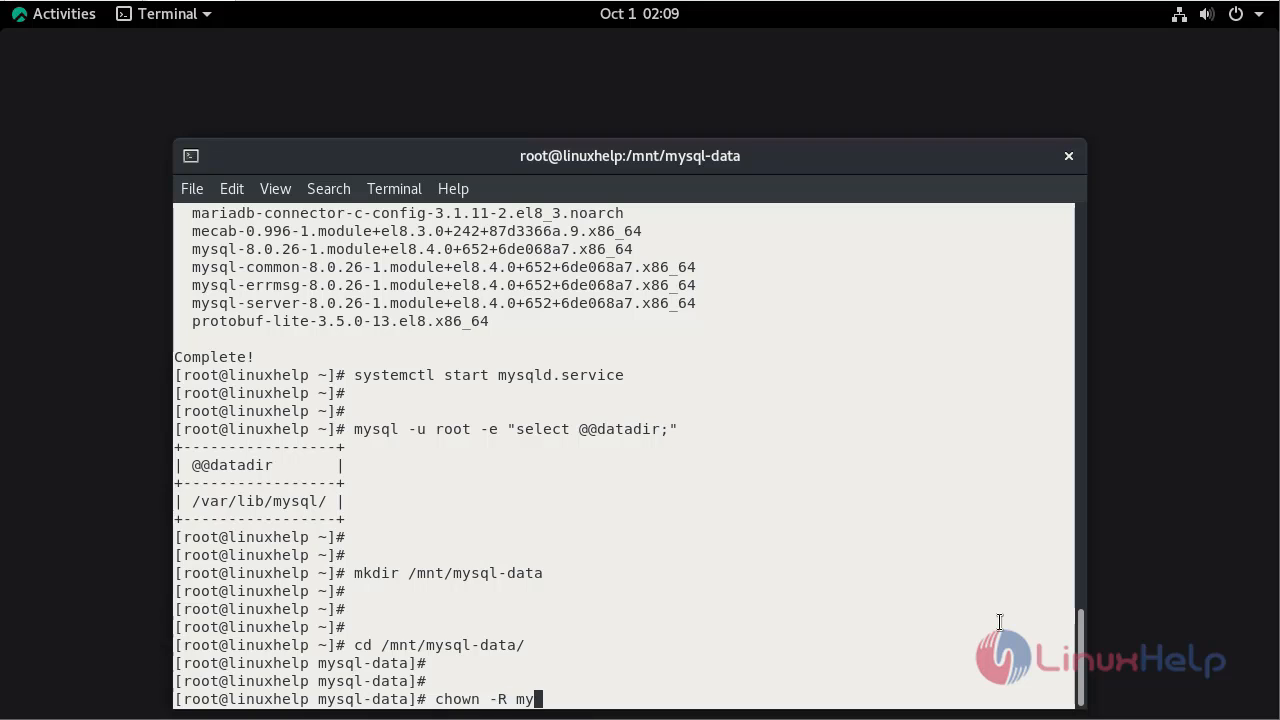
pyautogui.write('sql:')
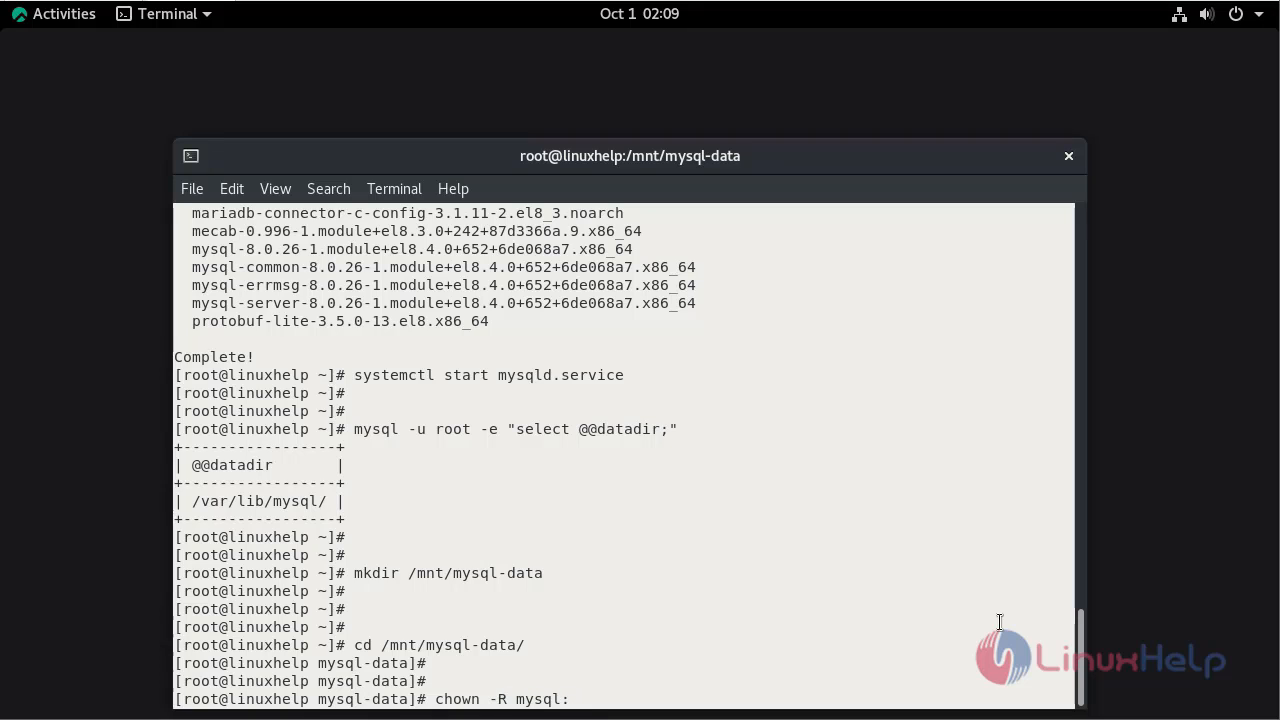
pyautogui.write('mysql')
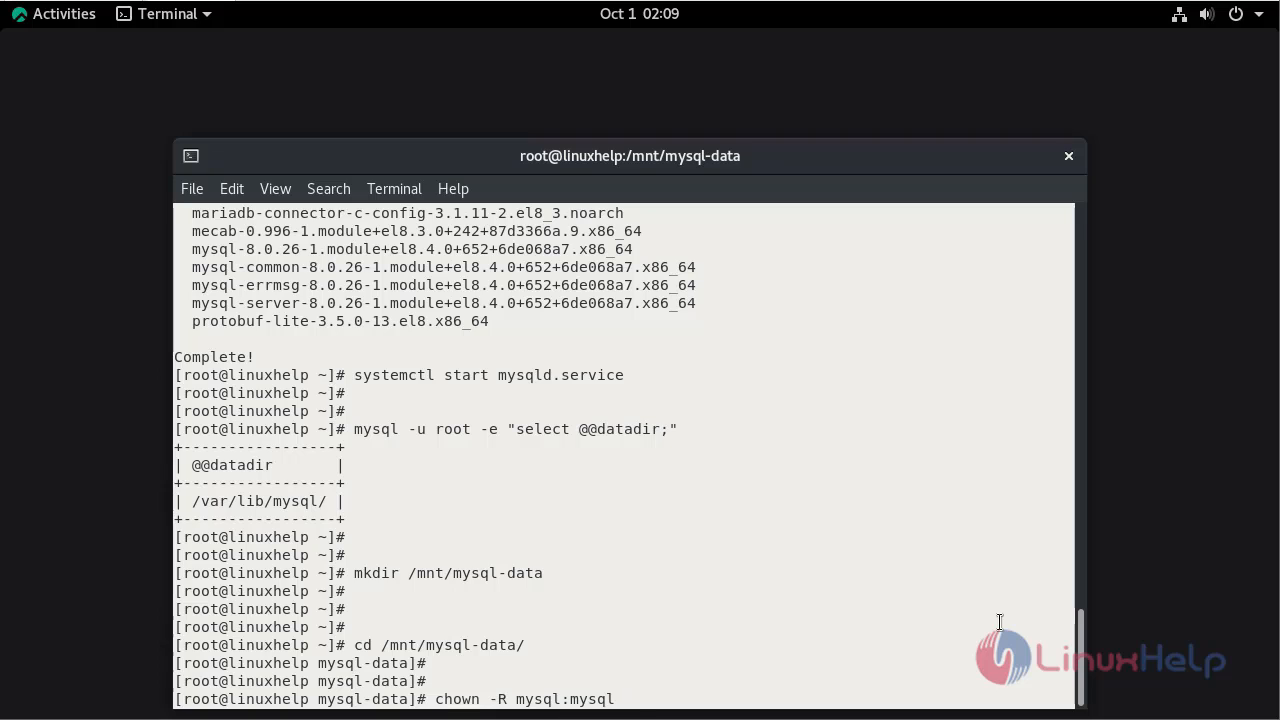
pyautogui.write('/n')
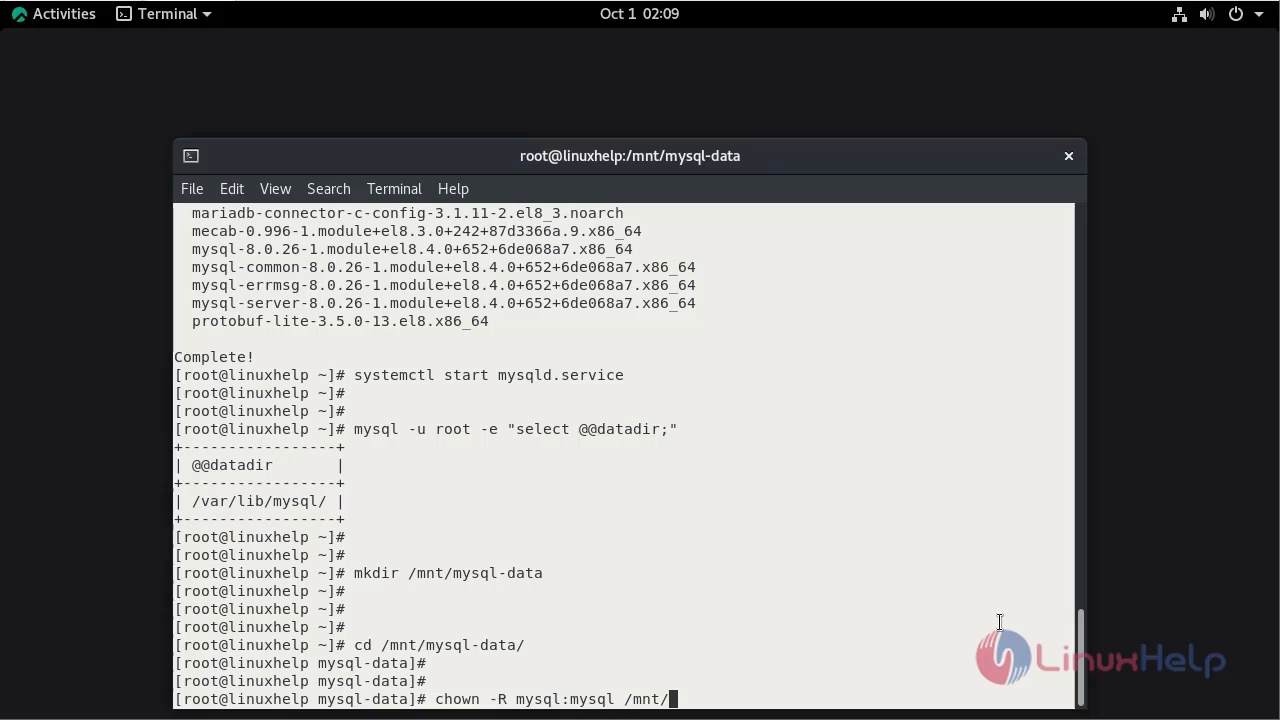
pyautogui.write('mysql-data/')
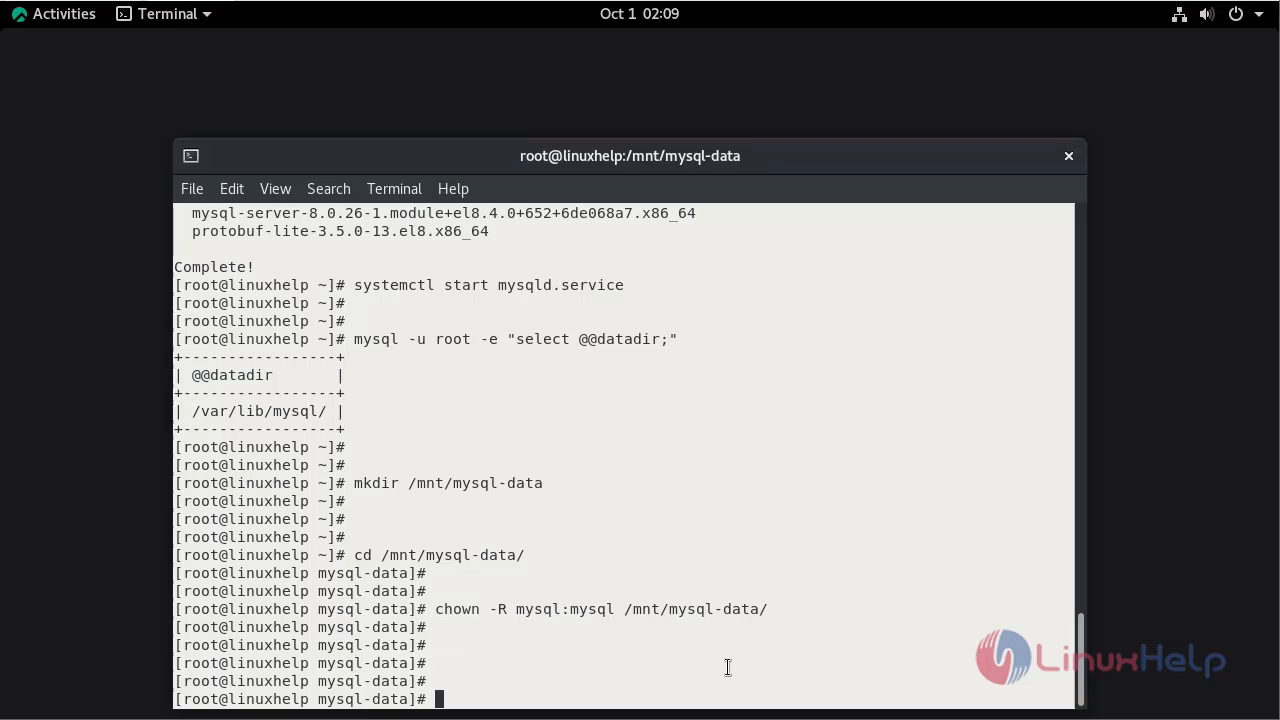
pyautogui.moveTo(604, 640)
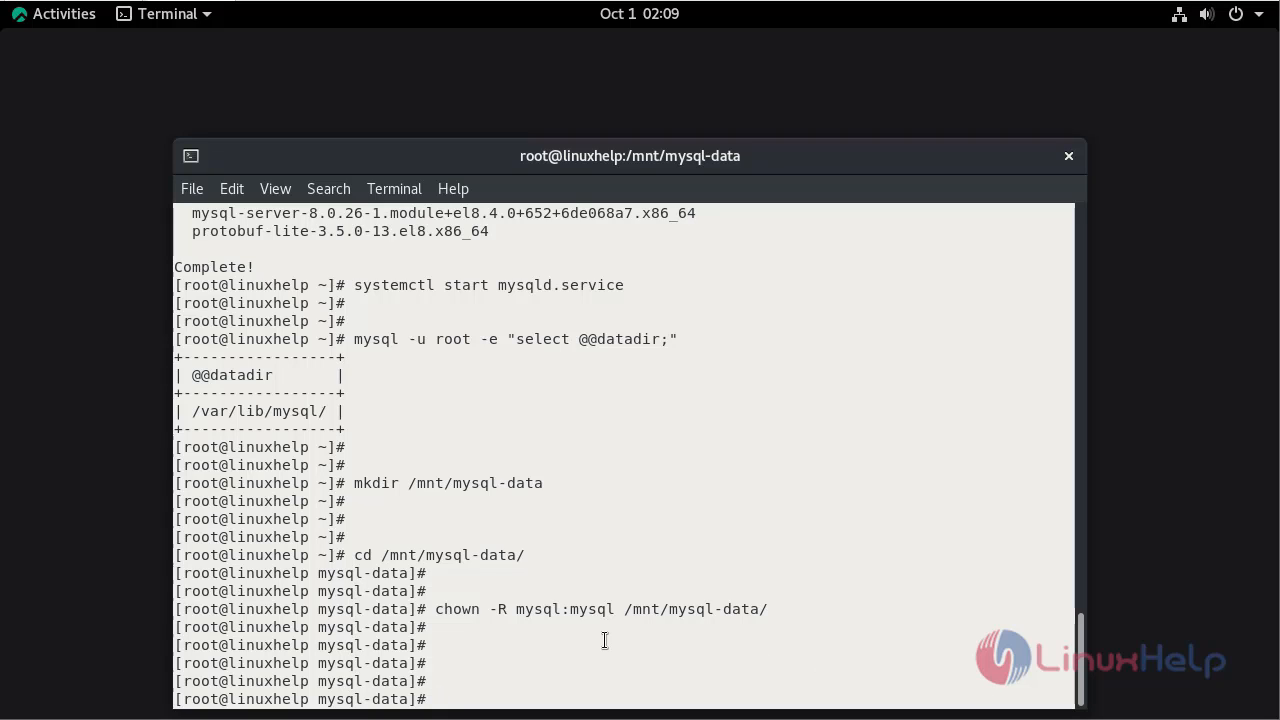
# Stop the MySQL server with systemctl stop mysqld.service
pyautogui.write('y')
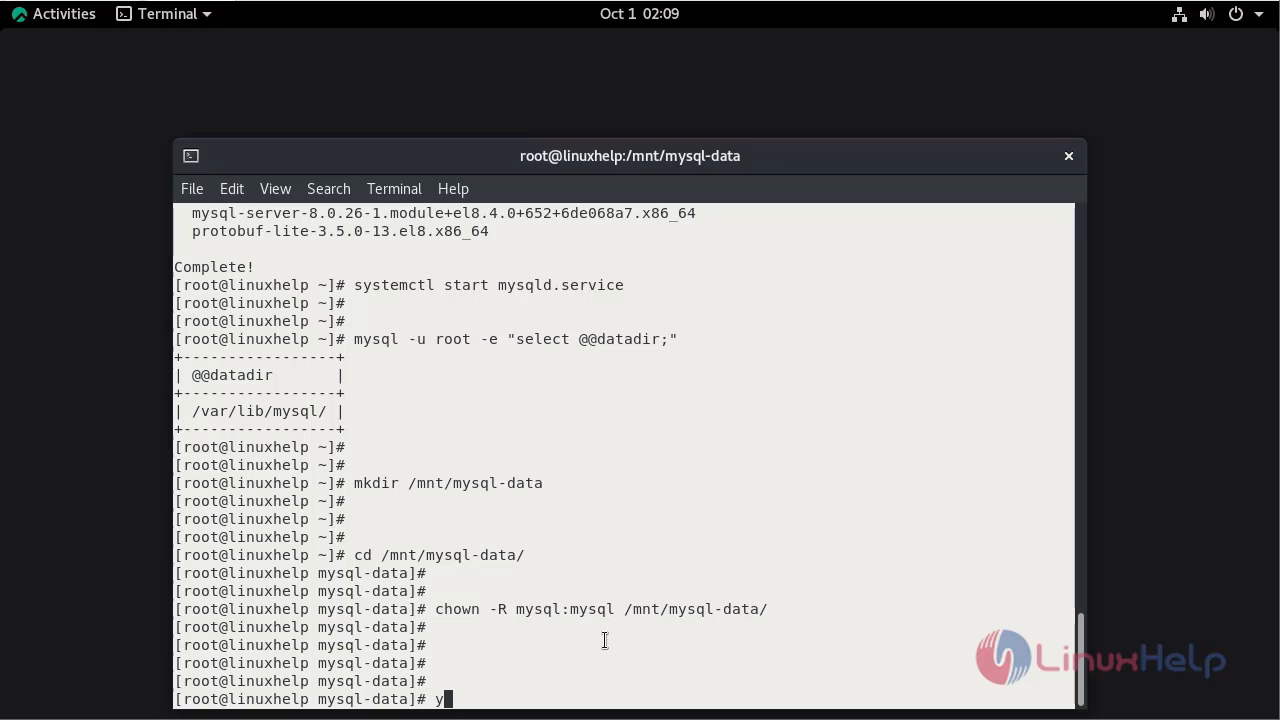
pyautogui.write('sy')
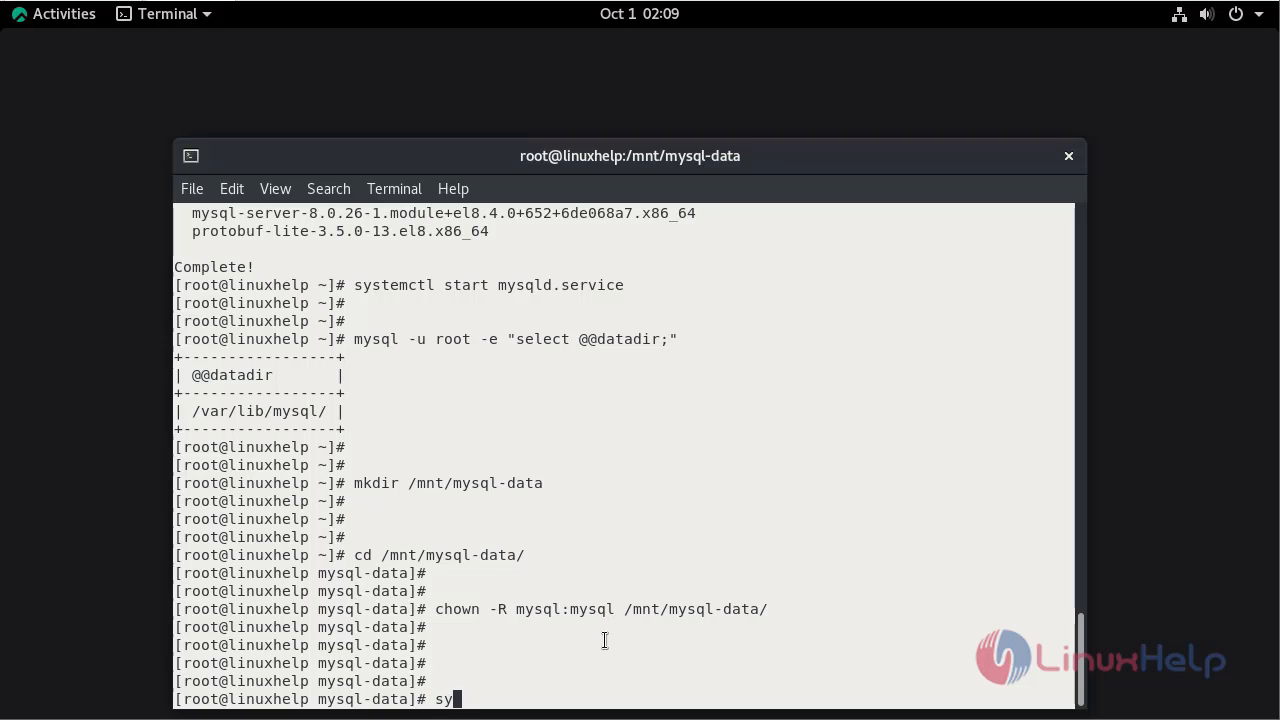
pyautogui.write('stemctl stop')
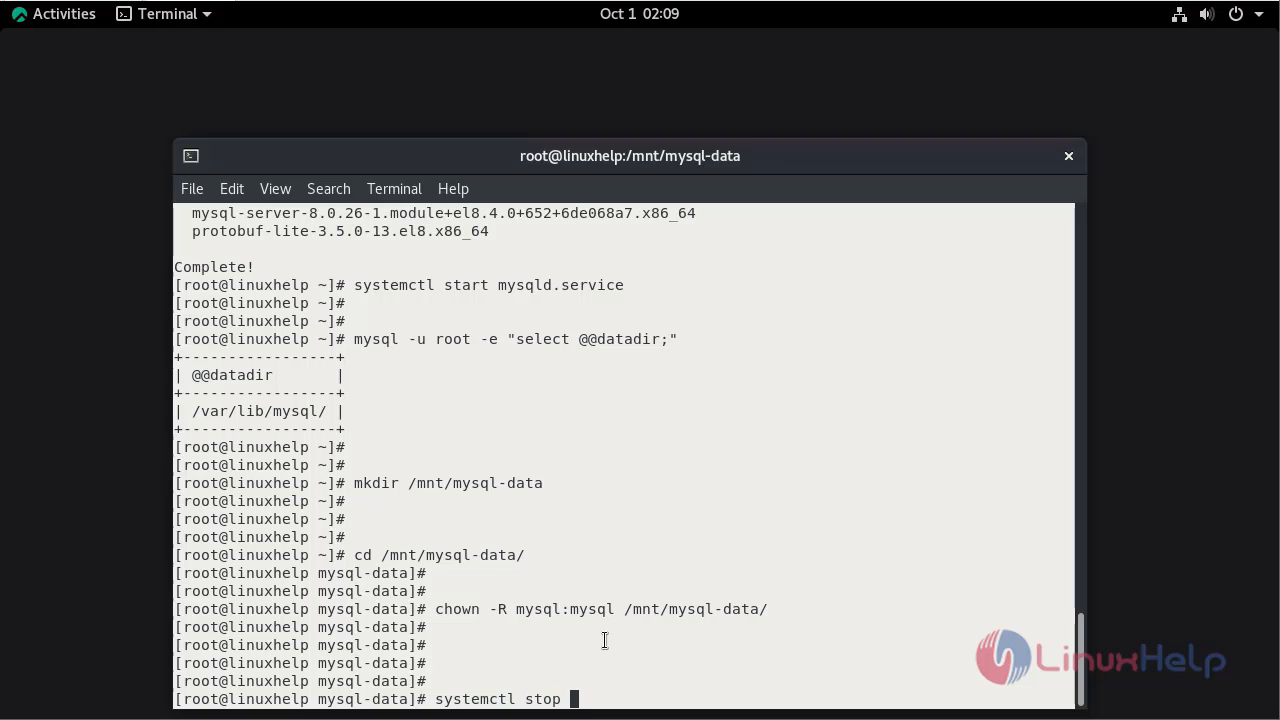
pyautogui.write('mysqld.service')
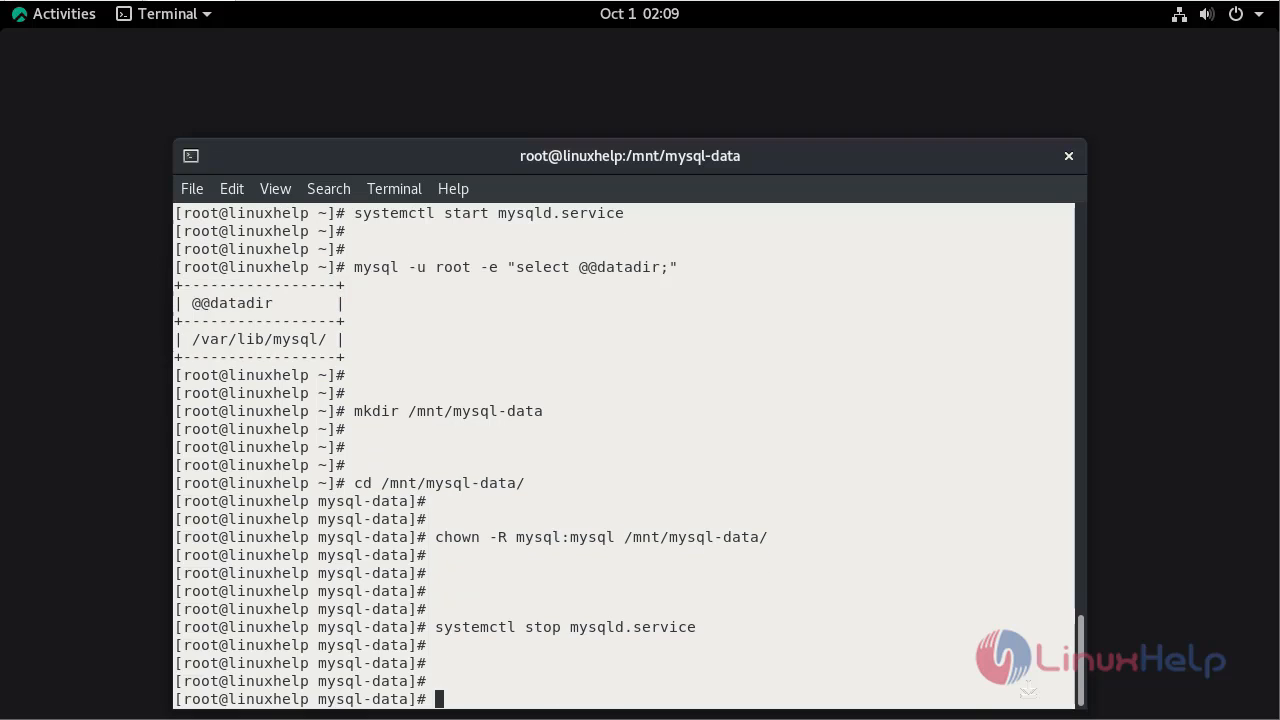
# Check mysqld.service status, confirming it is inactive (dead)
pyautogui.write('system')
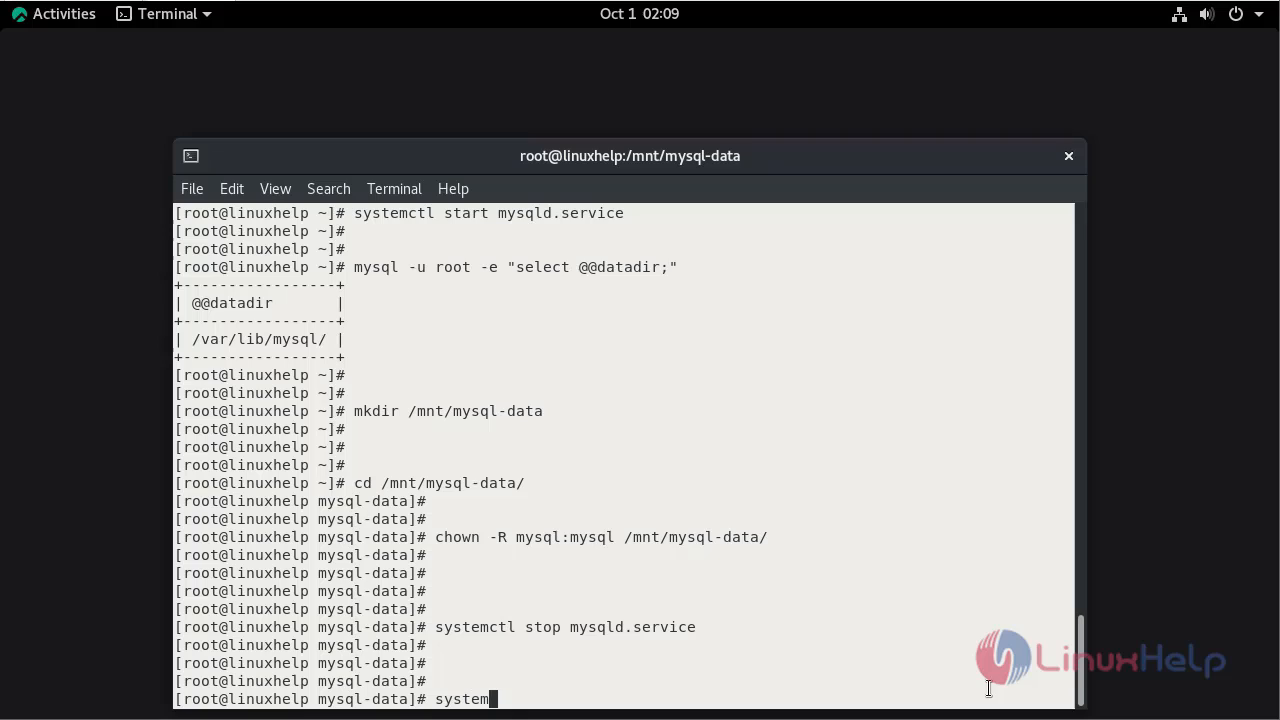
pyautogui.write('ctl status')
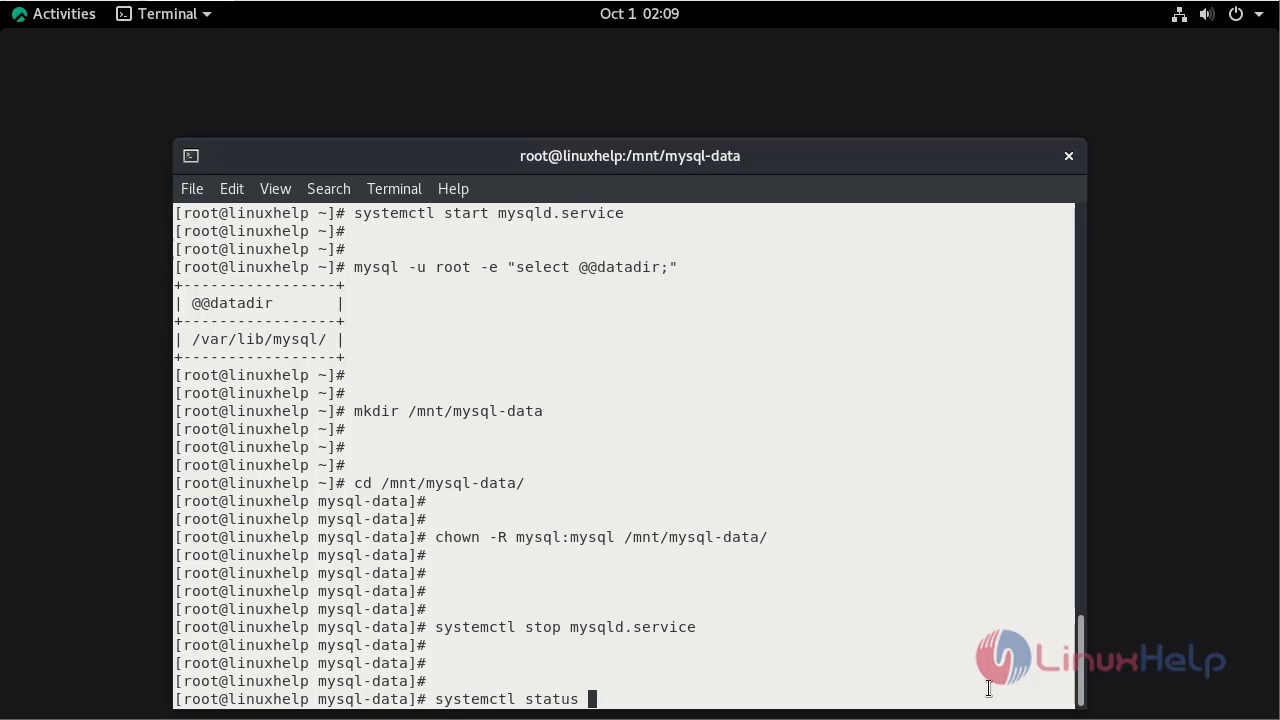
pyautogui.write('ma')
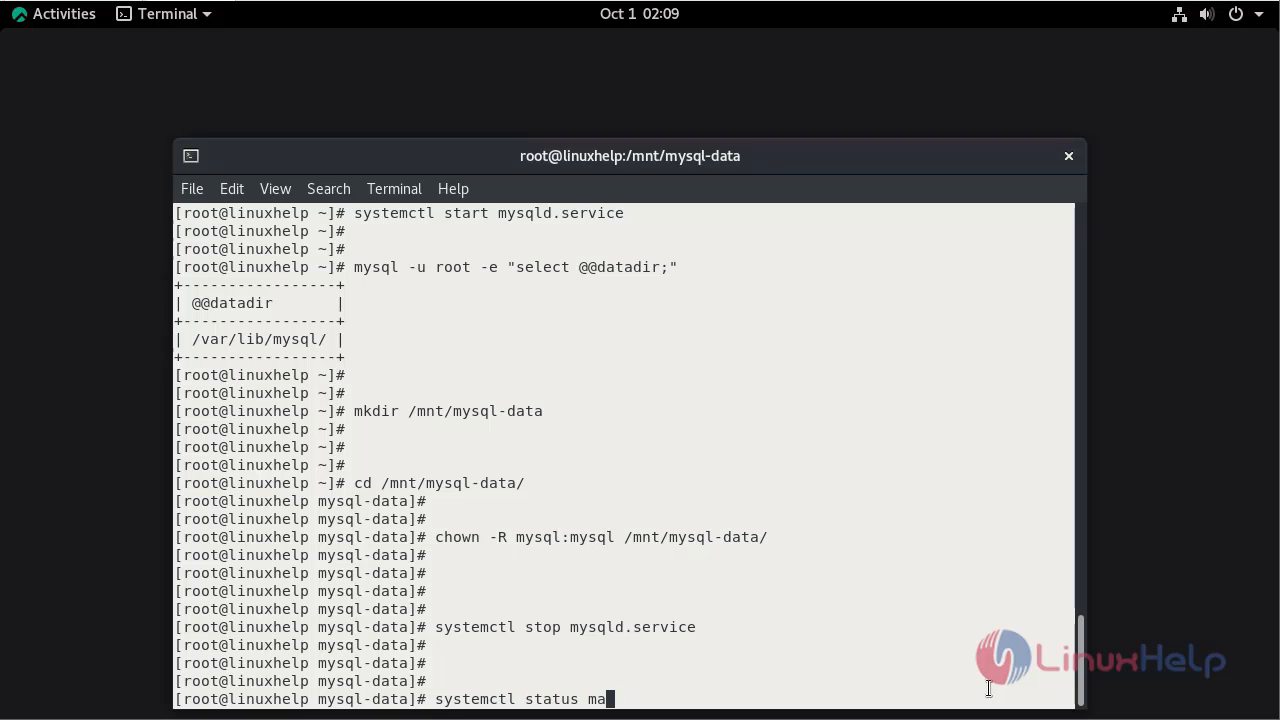
pyautogui.write('ys')
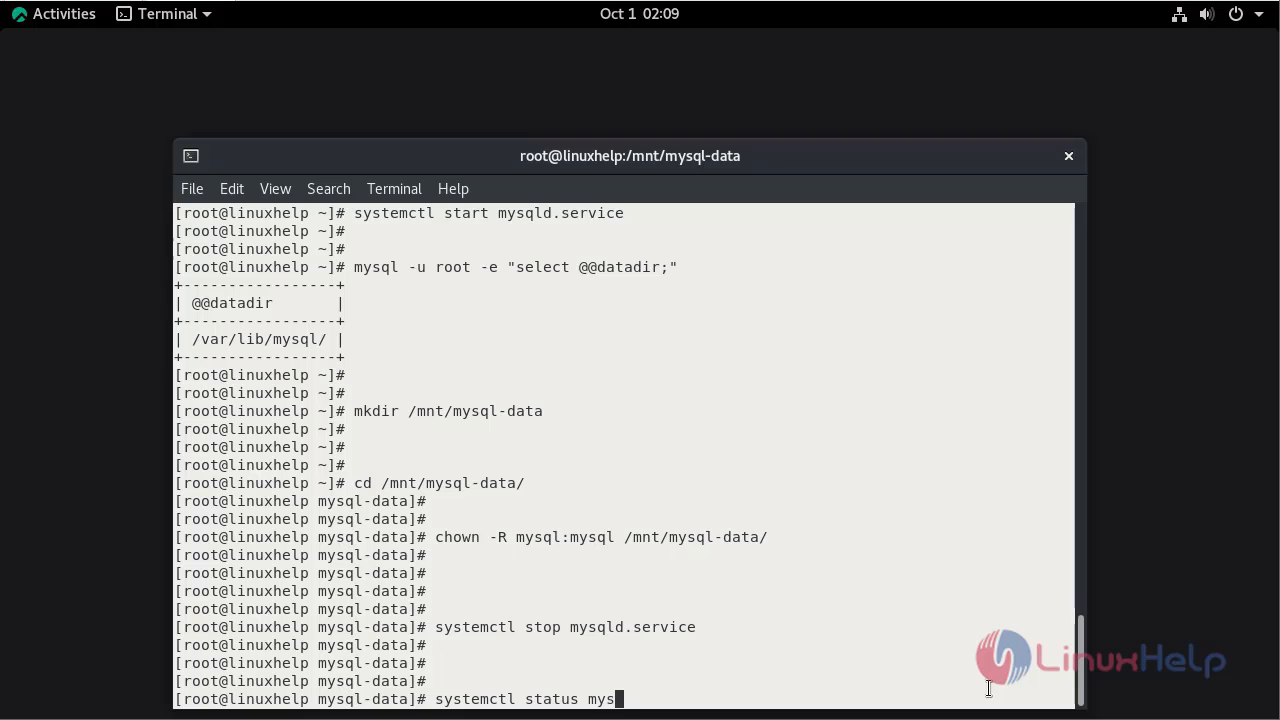
pyautogui.press('Return')
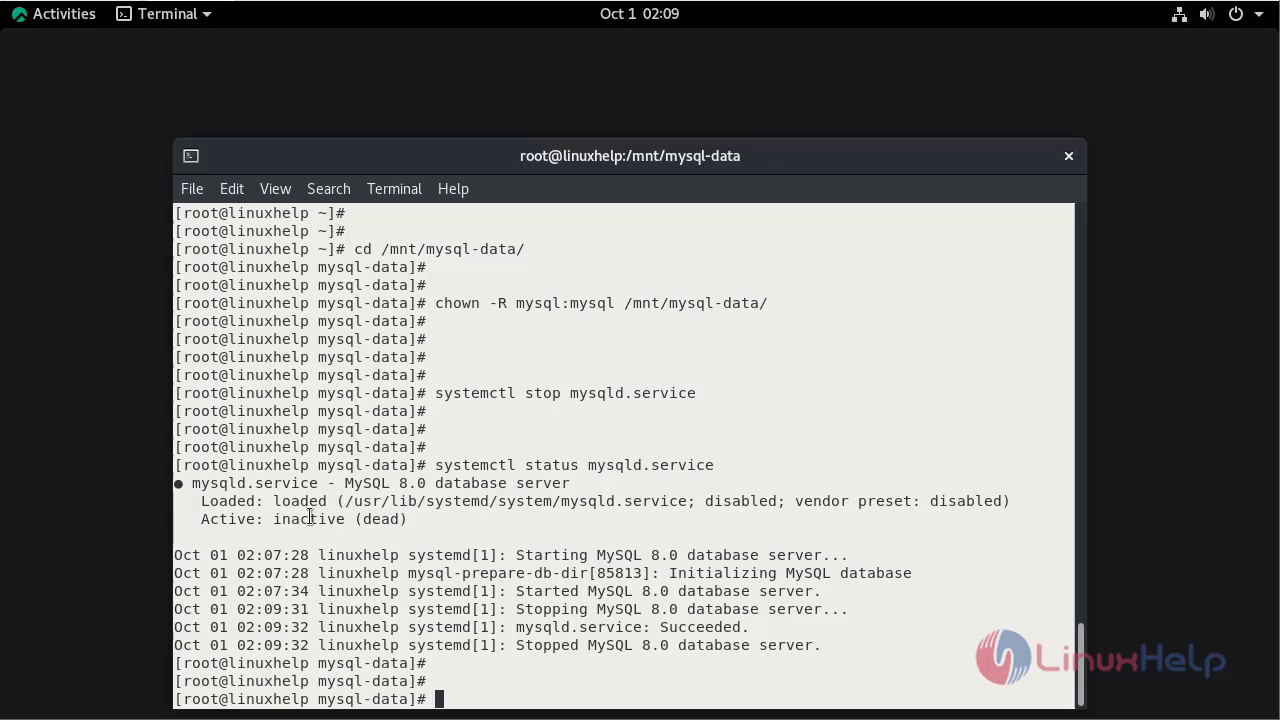
pyautogui.moveTo(935, 691)
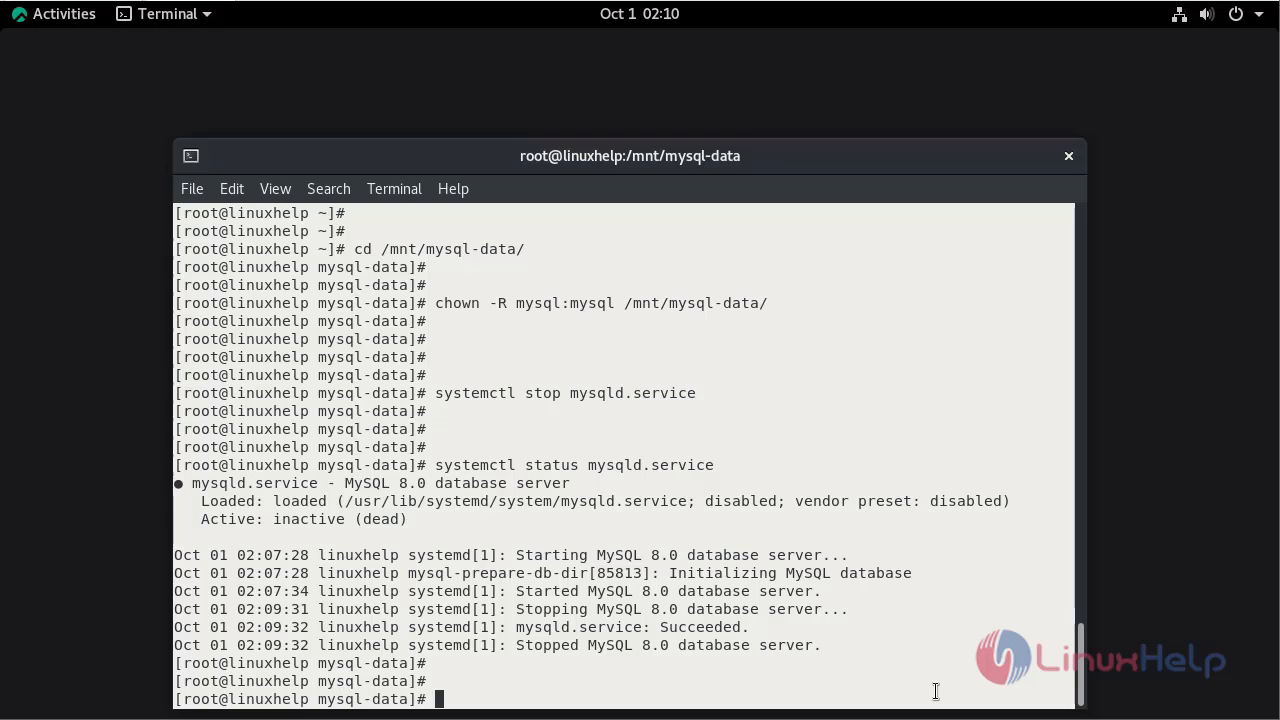
# Copy /var/lib/mysql/* to /mnt/mysql-data/ with cp -rvf -p, preserving attributes
pyautogui.write('cp -')
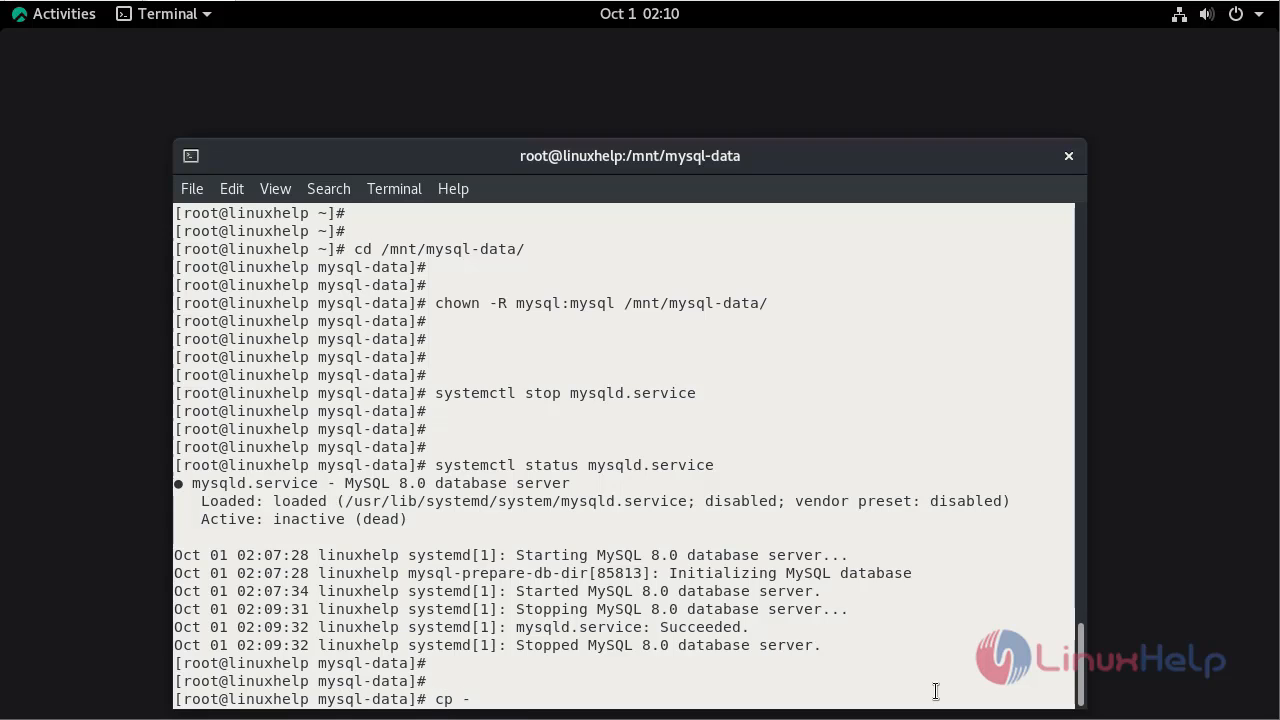
pyautogui.write('rvf')
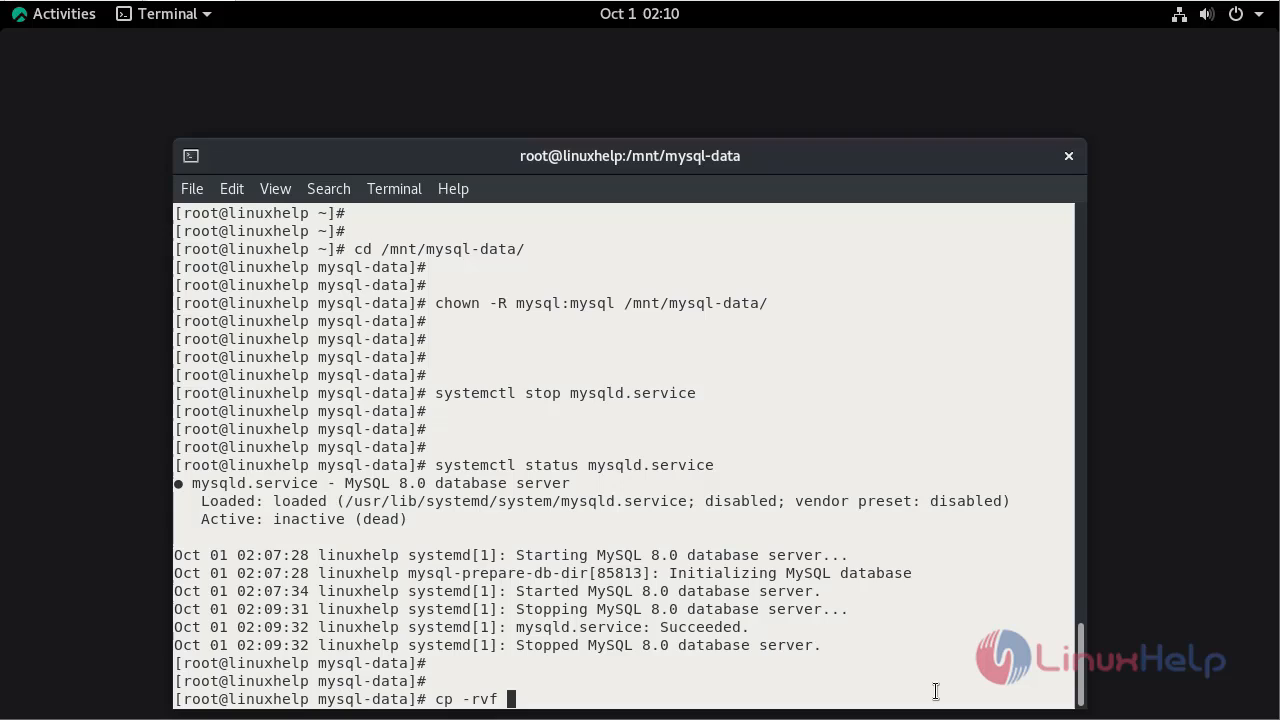
pyautogui.write('-p')
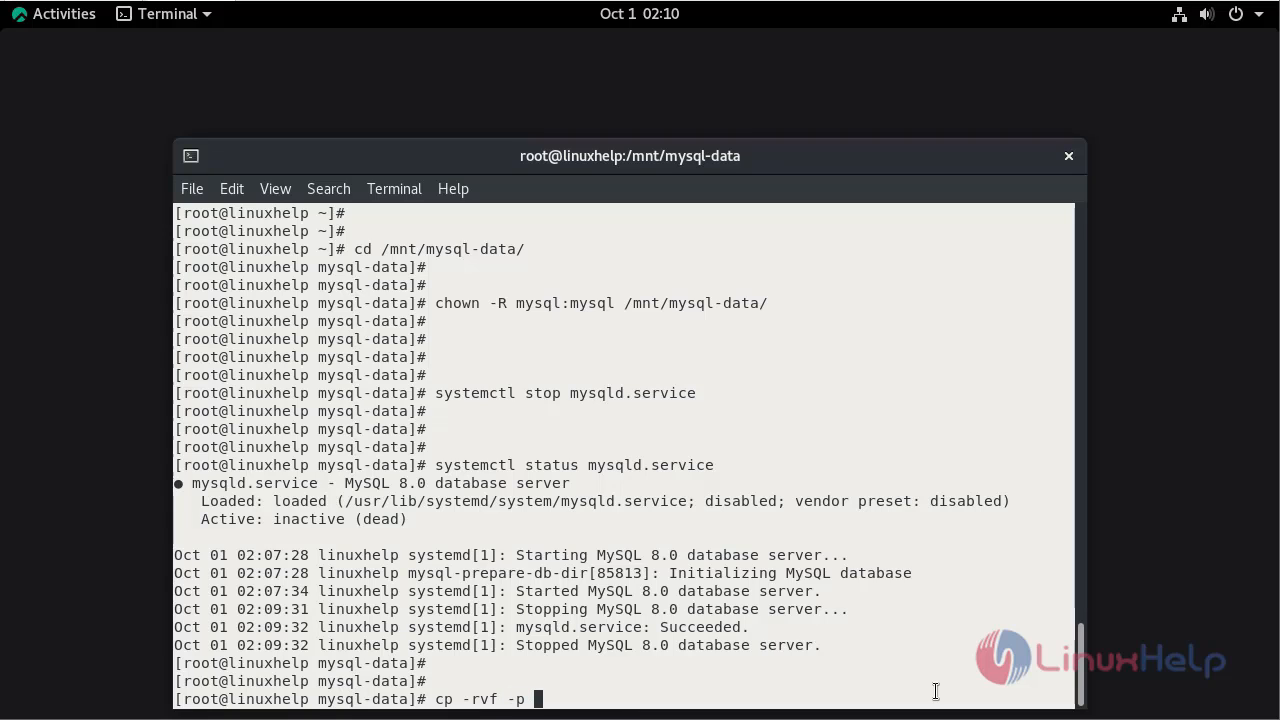
pyautogui.write('/var/')
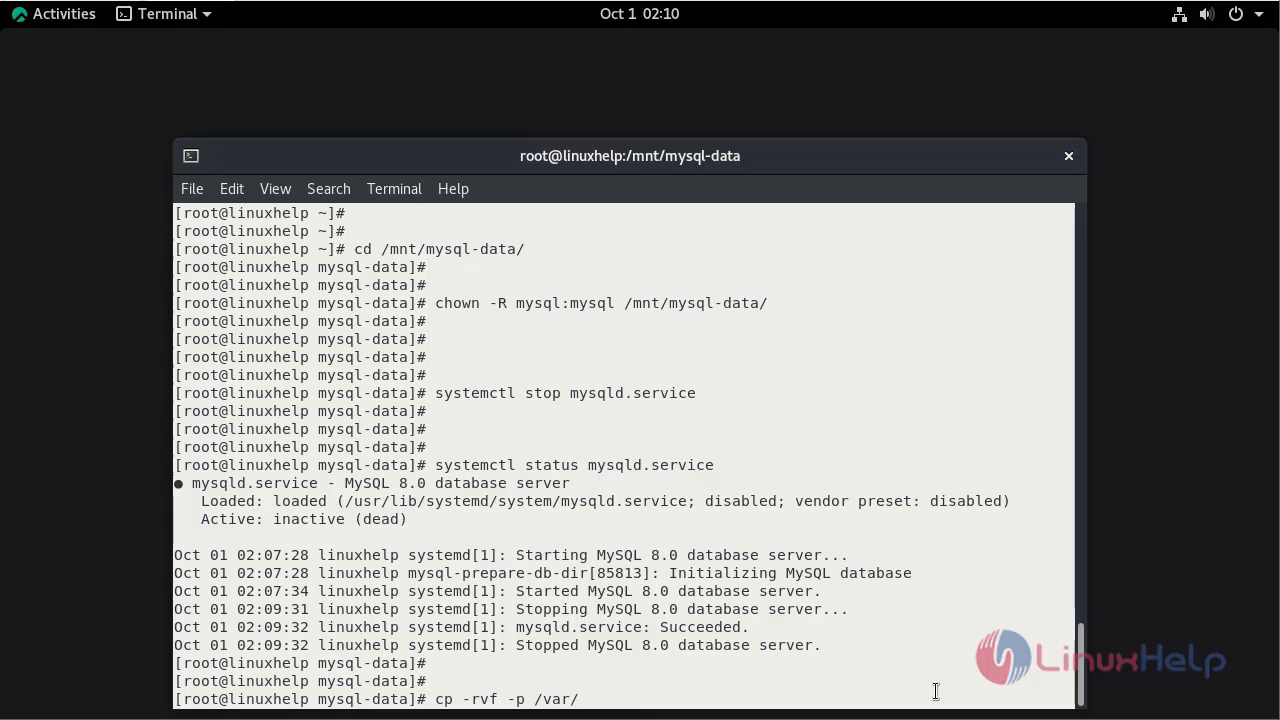
pyautogui.write('lib/mysql')
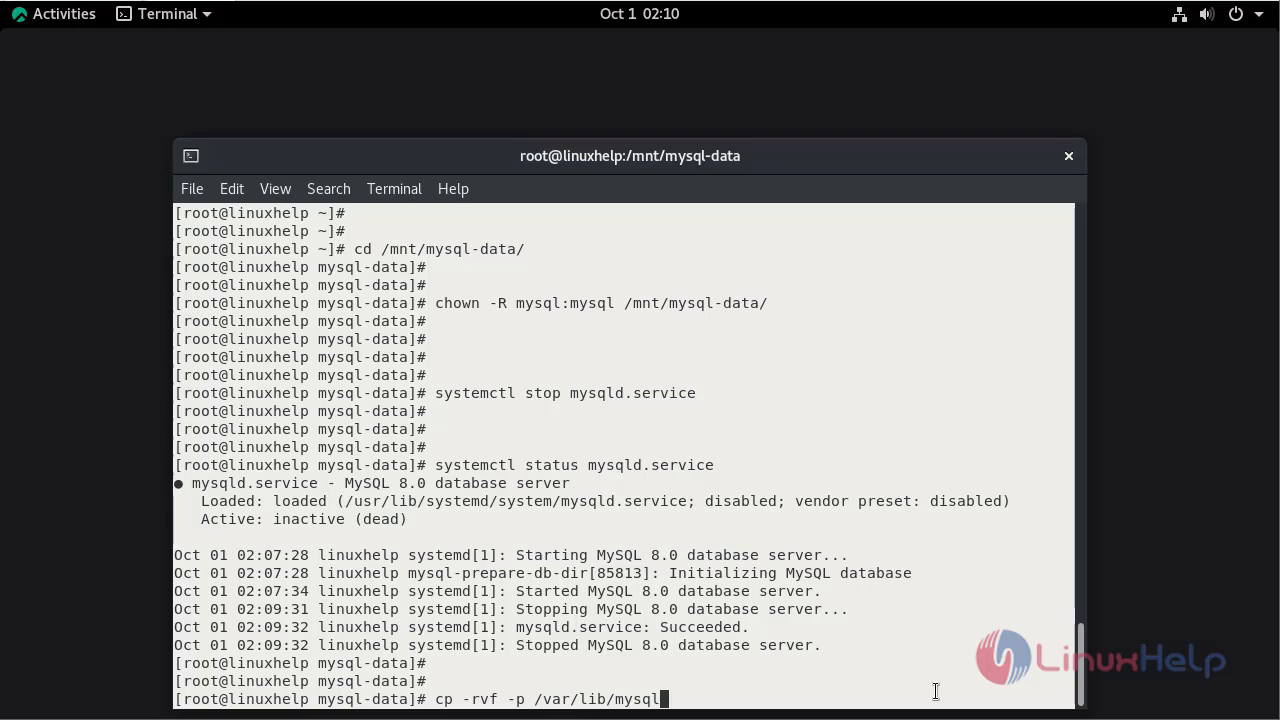
pyautogui.write('/')
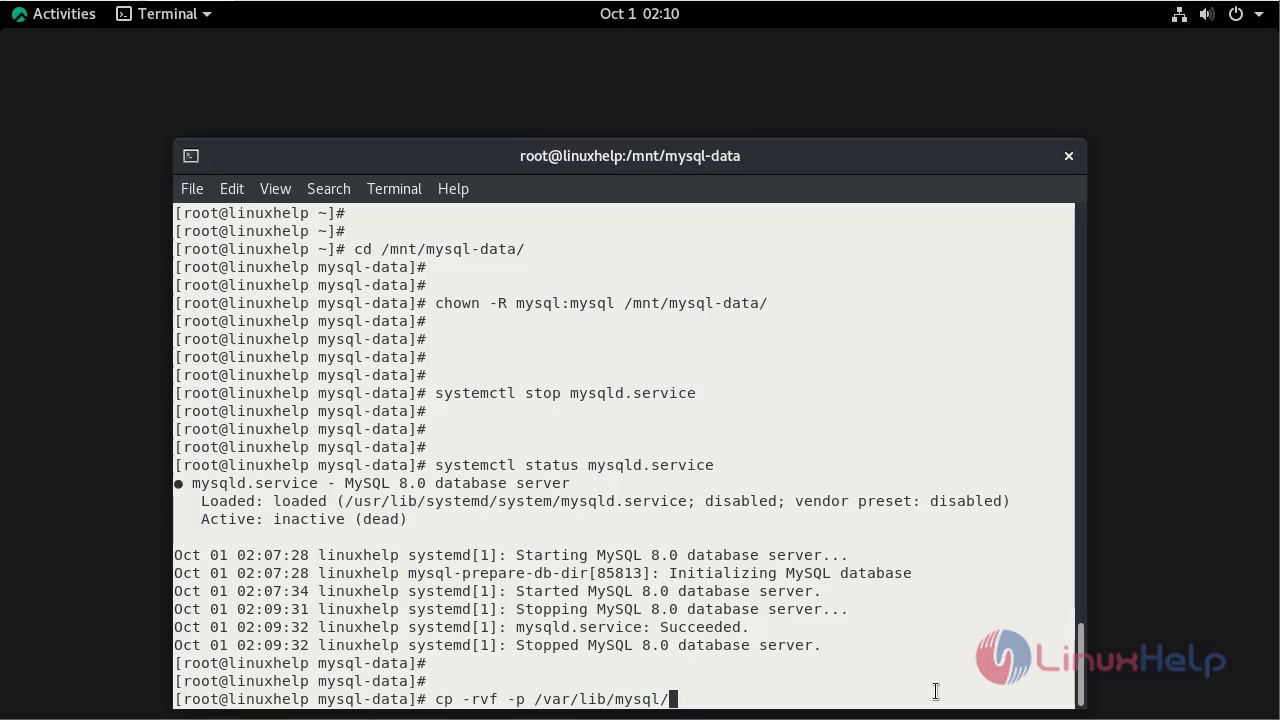
pyautogui.write('*')
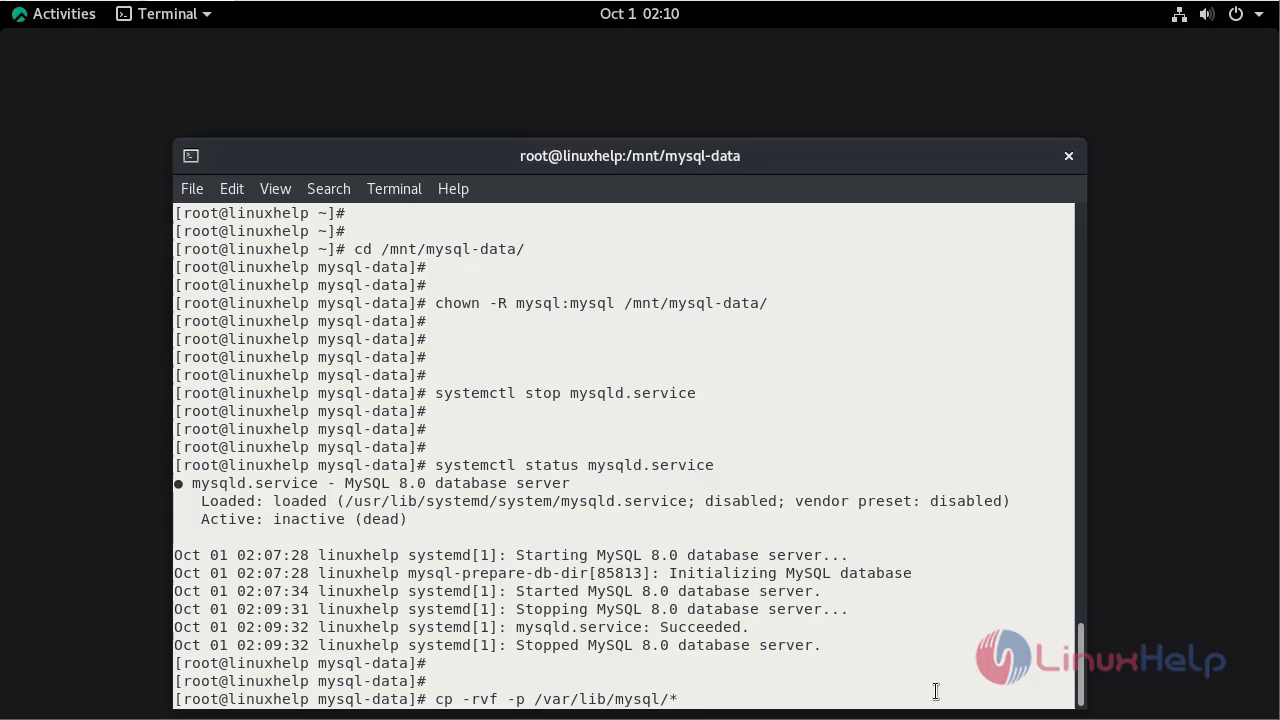
pyautogui.write('/mnt/')
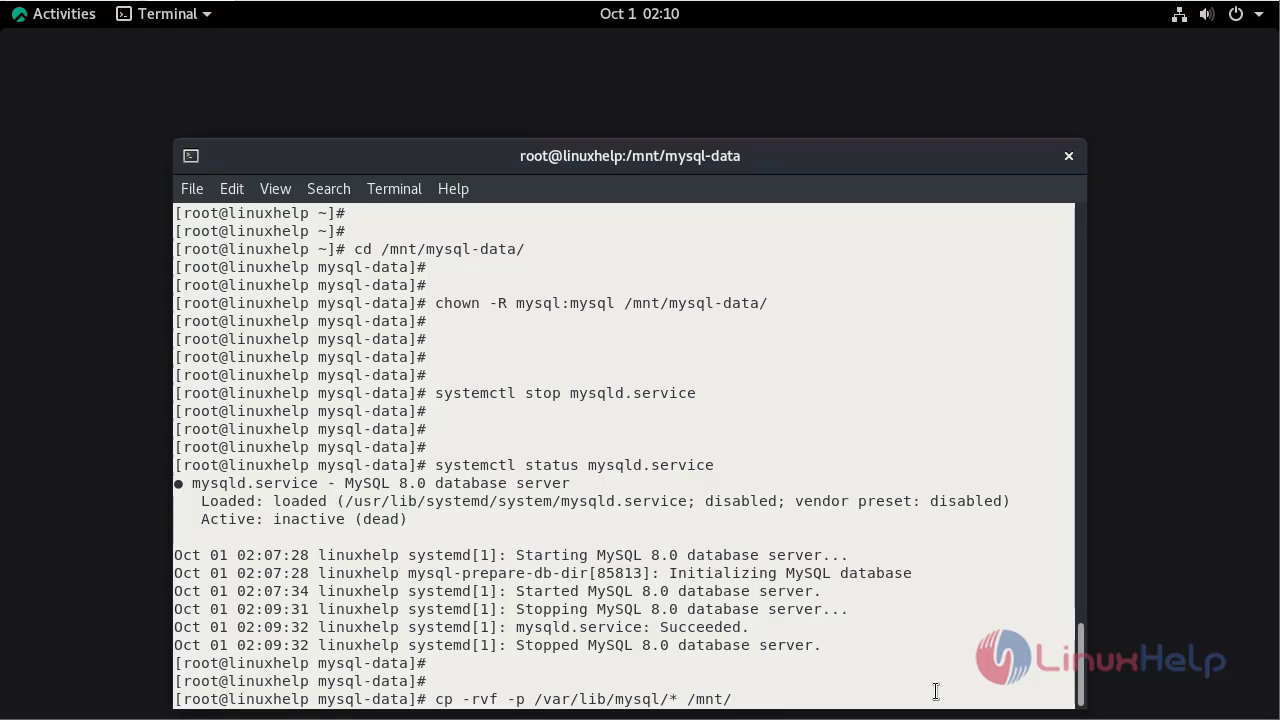
pyautogui.write('mysql-data/')
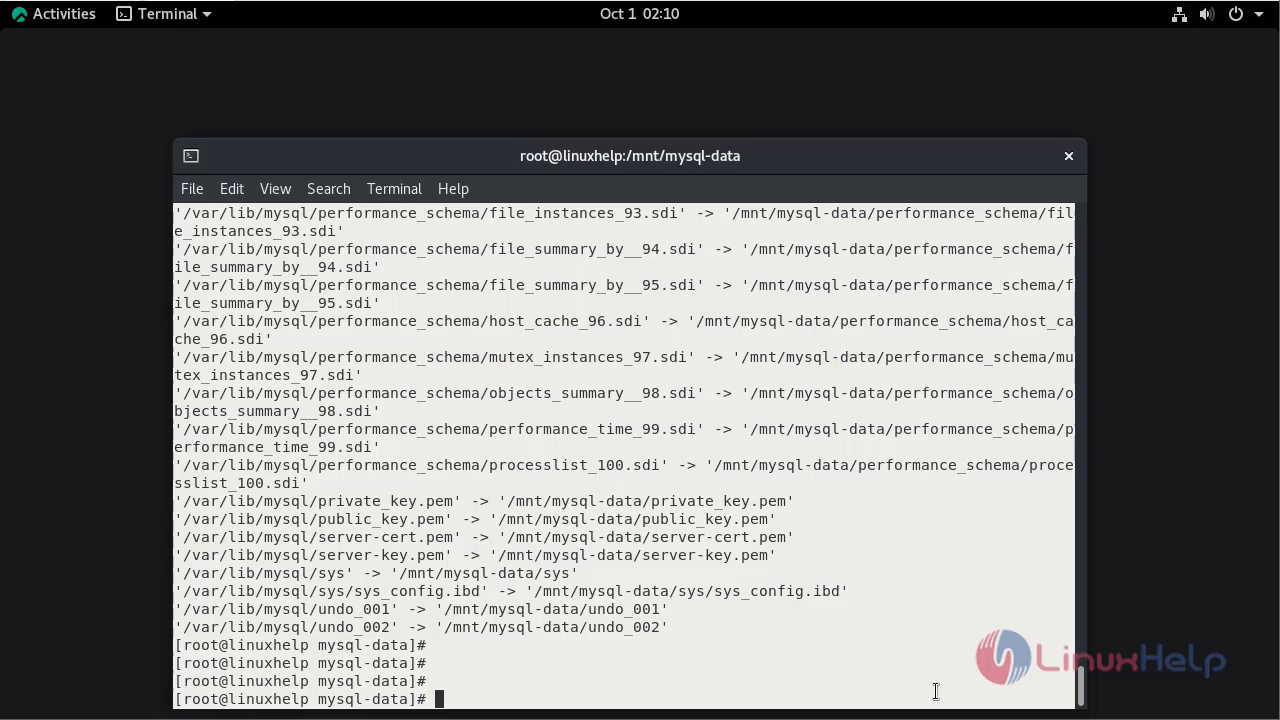
# Change into the MySQL config directory /etc/my.cnf.d/
pyautogui.write('cd /')
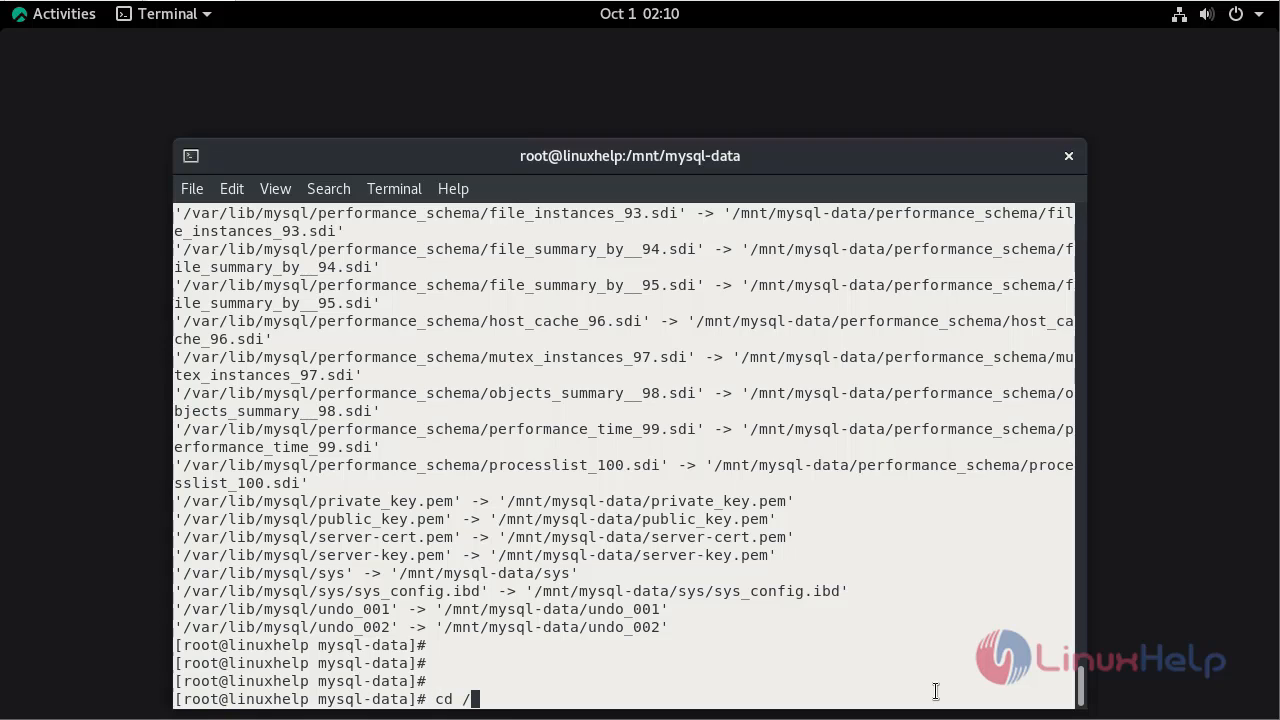
pyautogui.write('etc/')
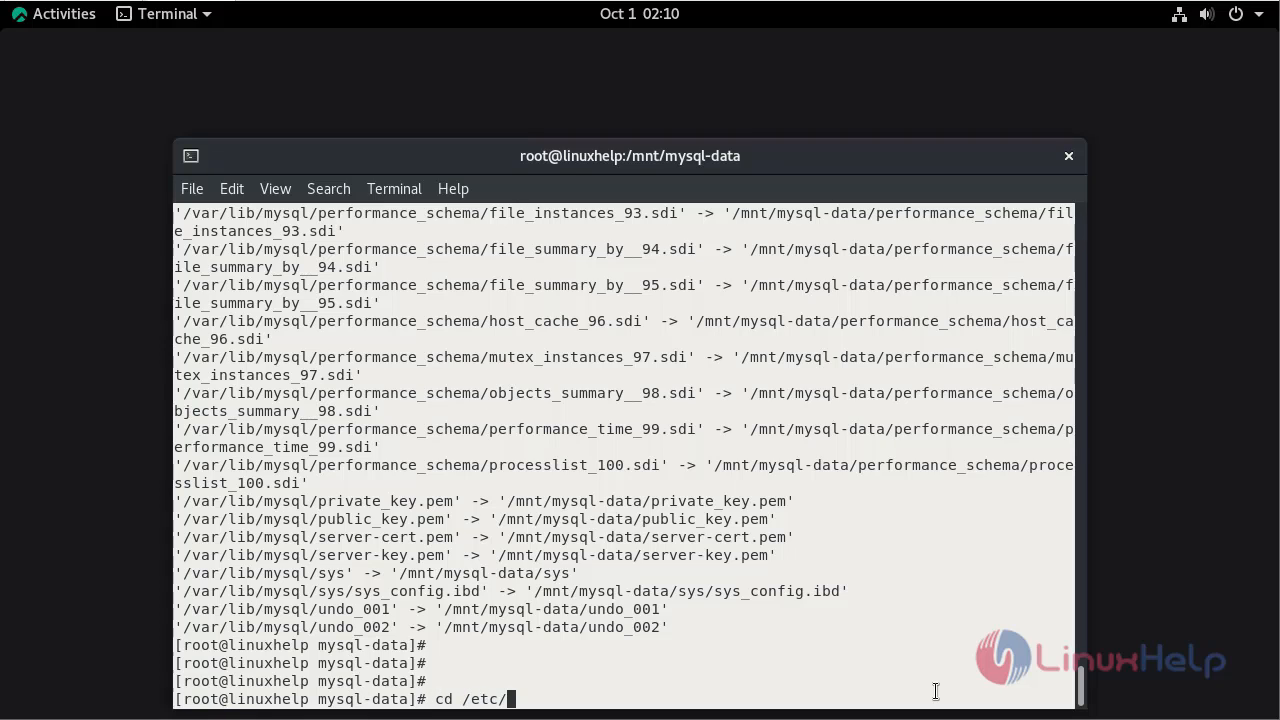
pyautogui.write('my.c')
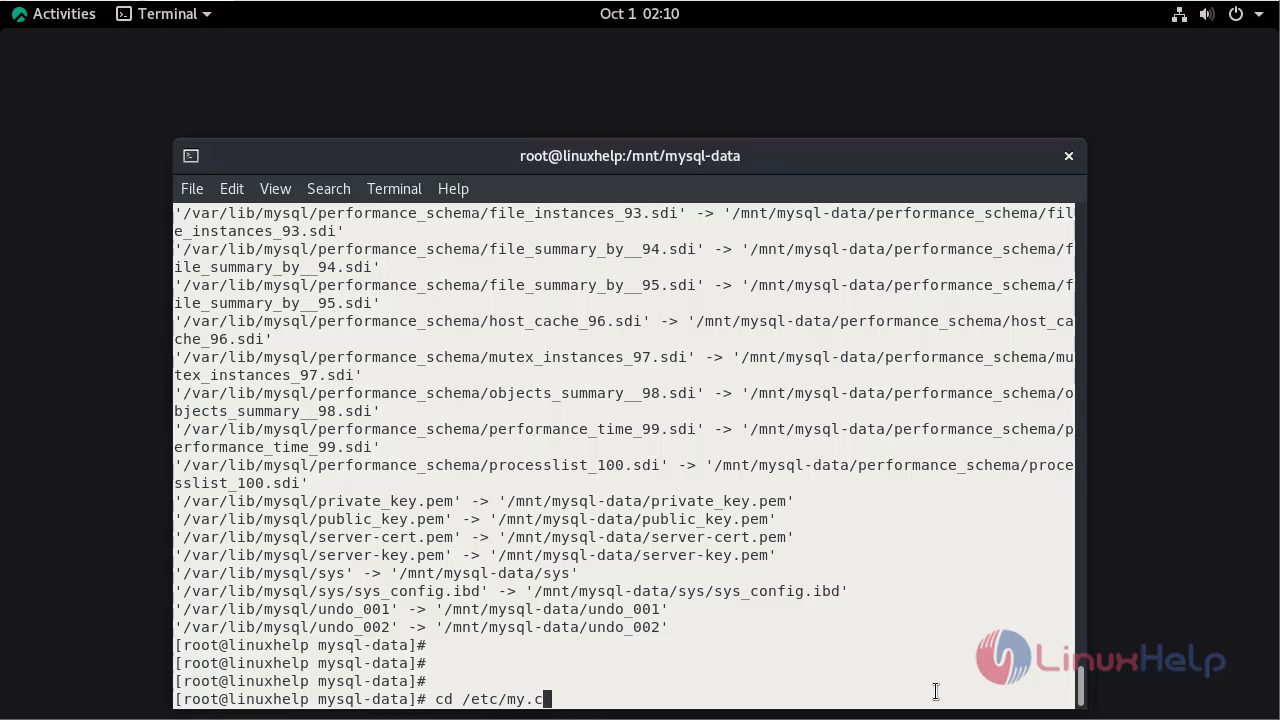
pyautogui.press('Return')
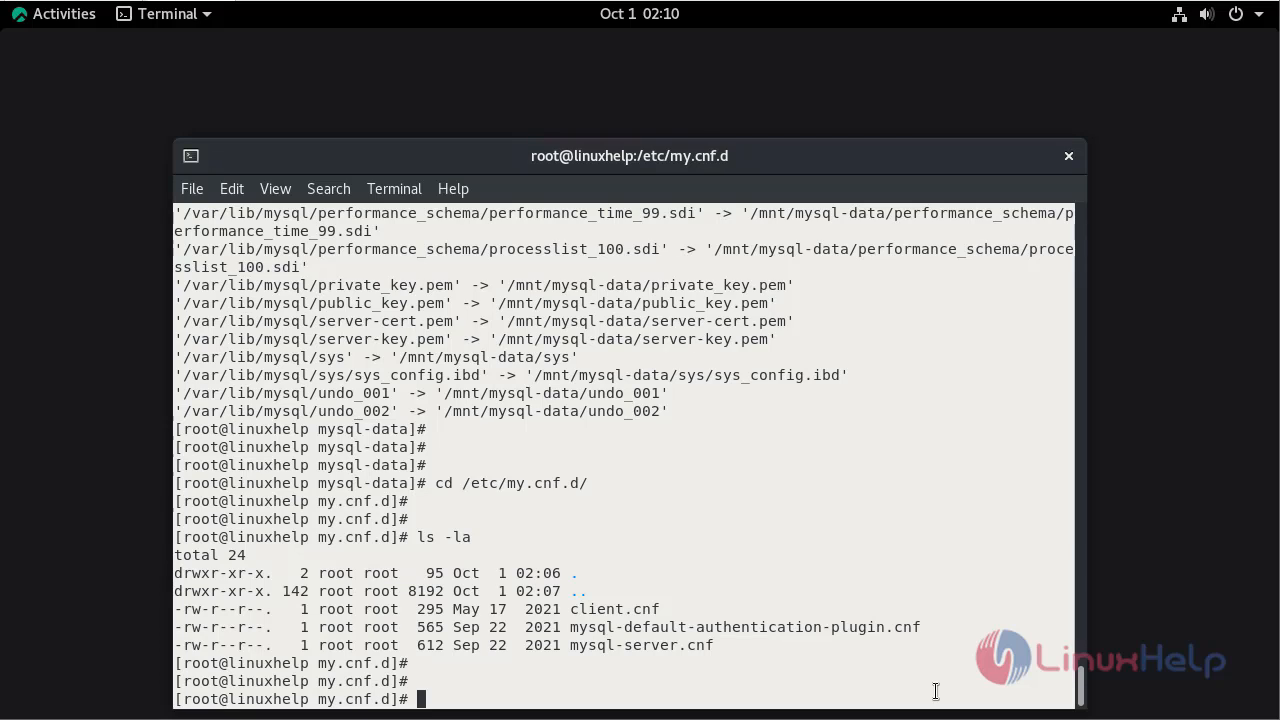
# Open mysql-server.cnf in vim
pyautogui.write('vim')
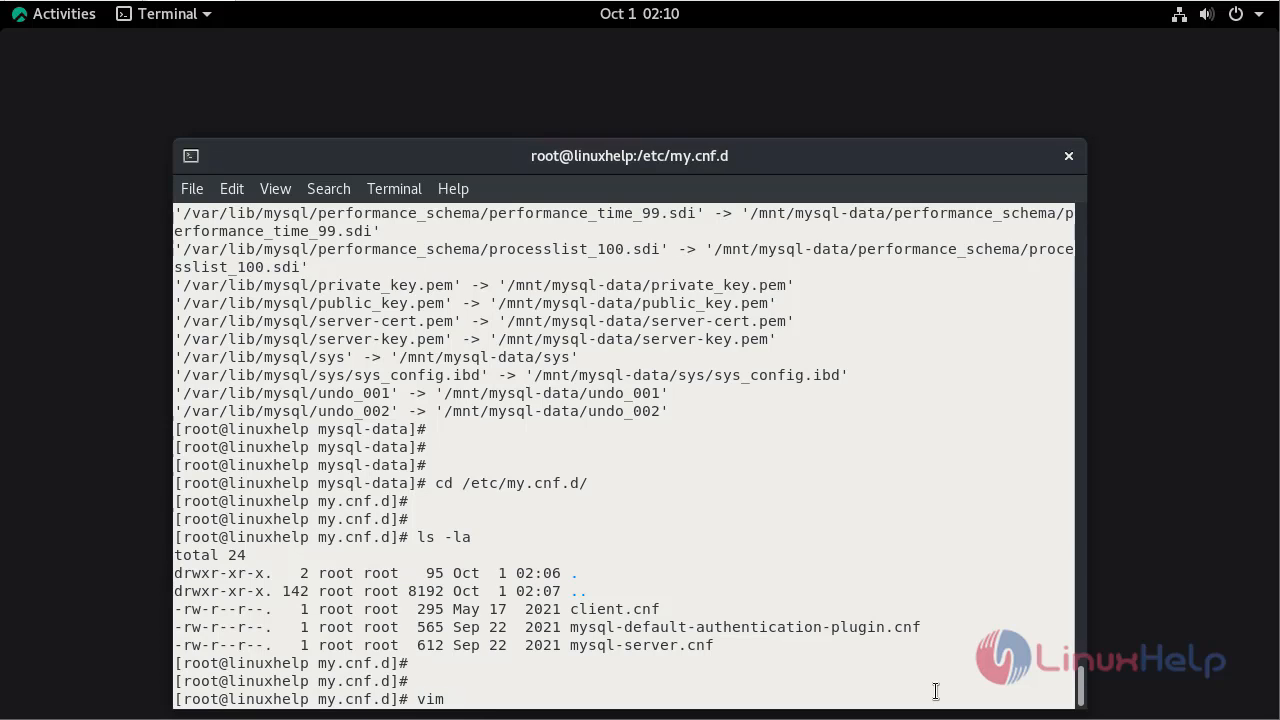
pyautogui.write('mysql-se')
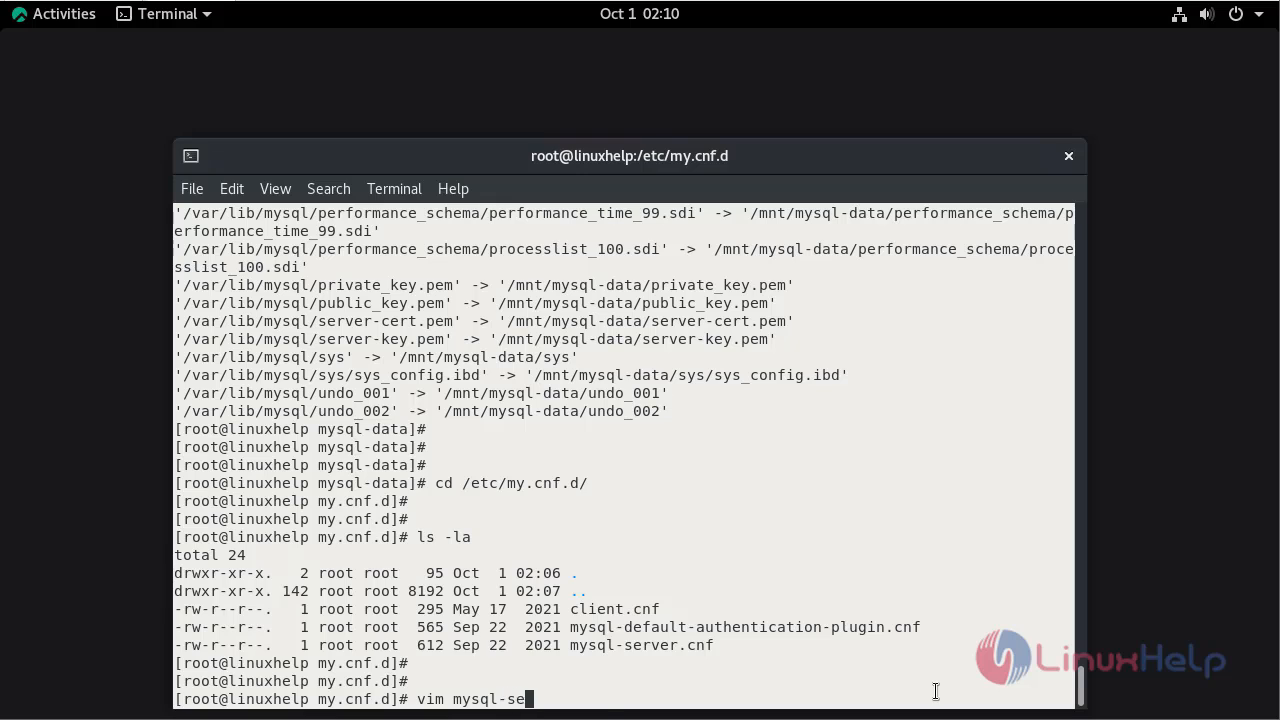
pyautogui.press('Return')
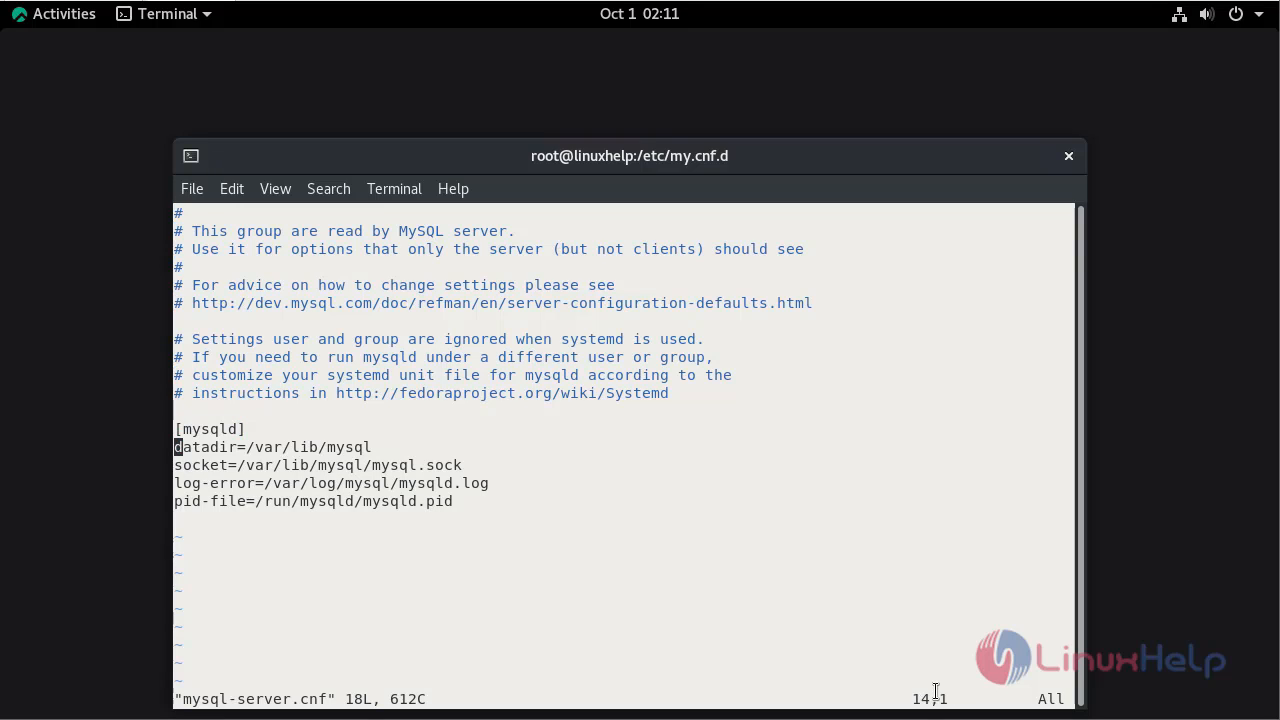
# Change the datadir line to /mnt/mysql-data
pyautogui.write('#')
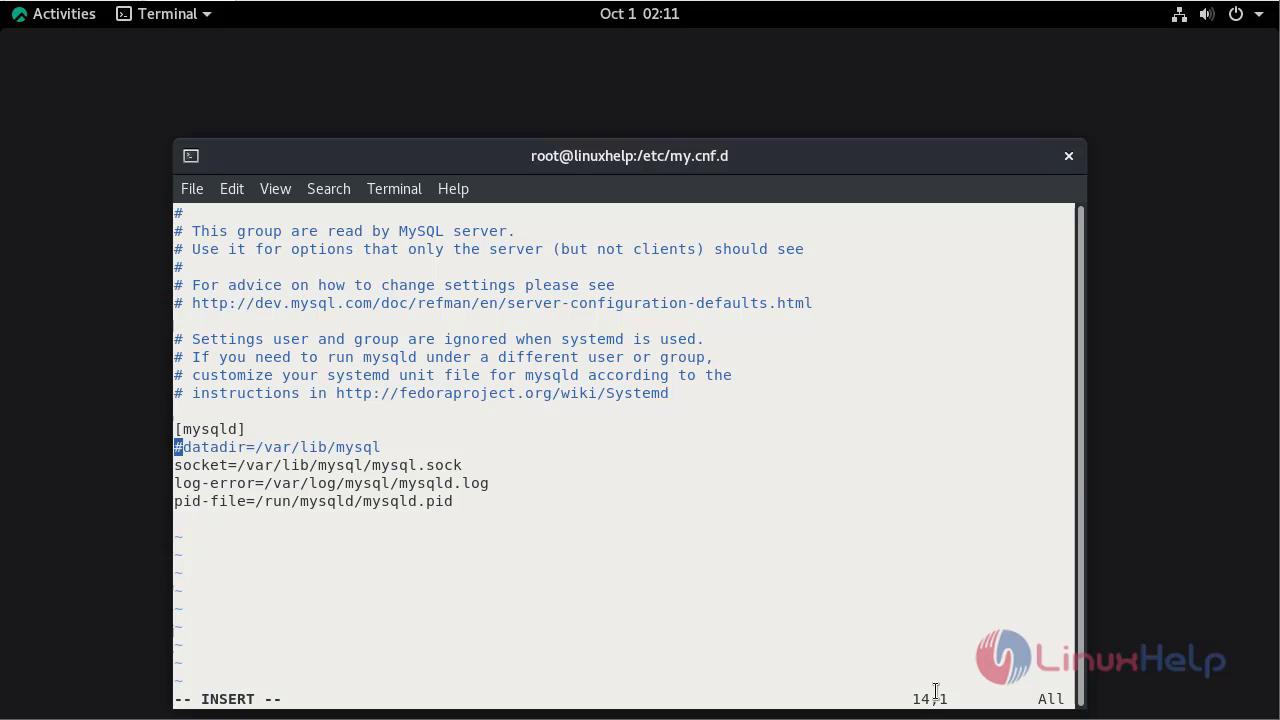
pyautogui.press('Down')
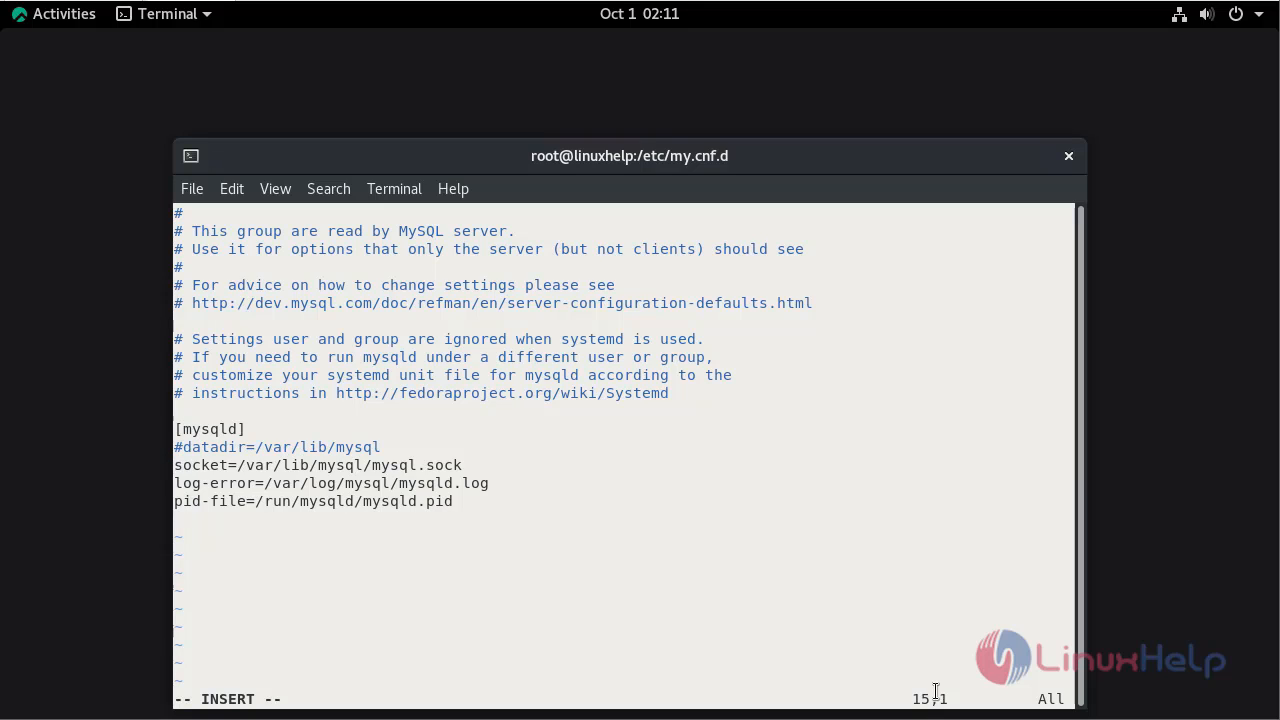
pyautogui.write('#')
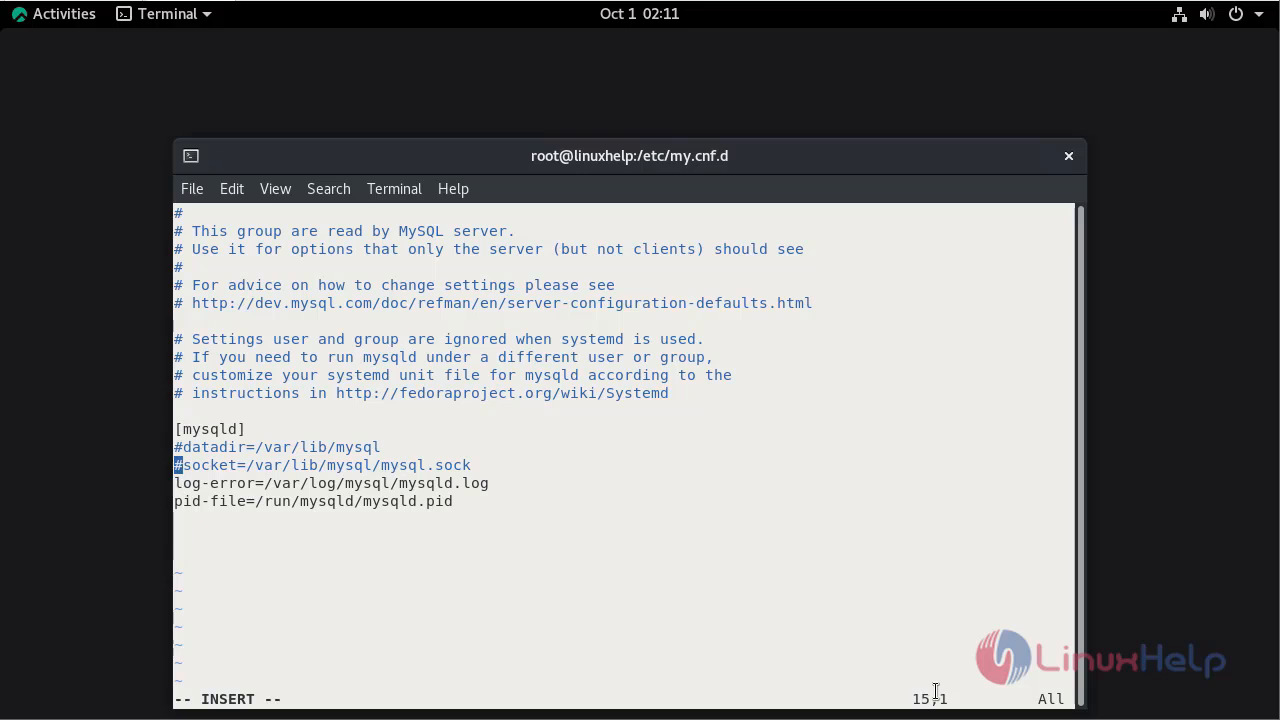
pyautogui.press('Up')
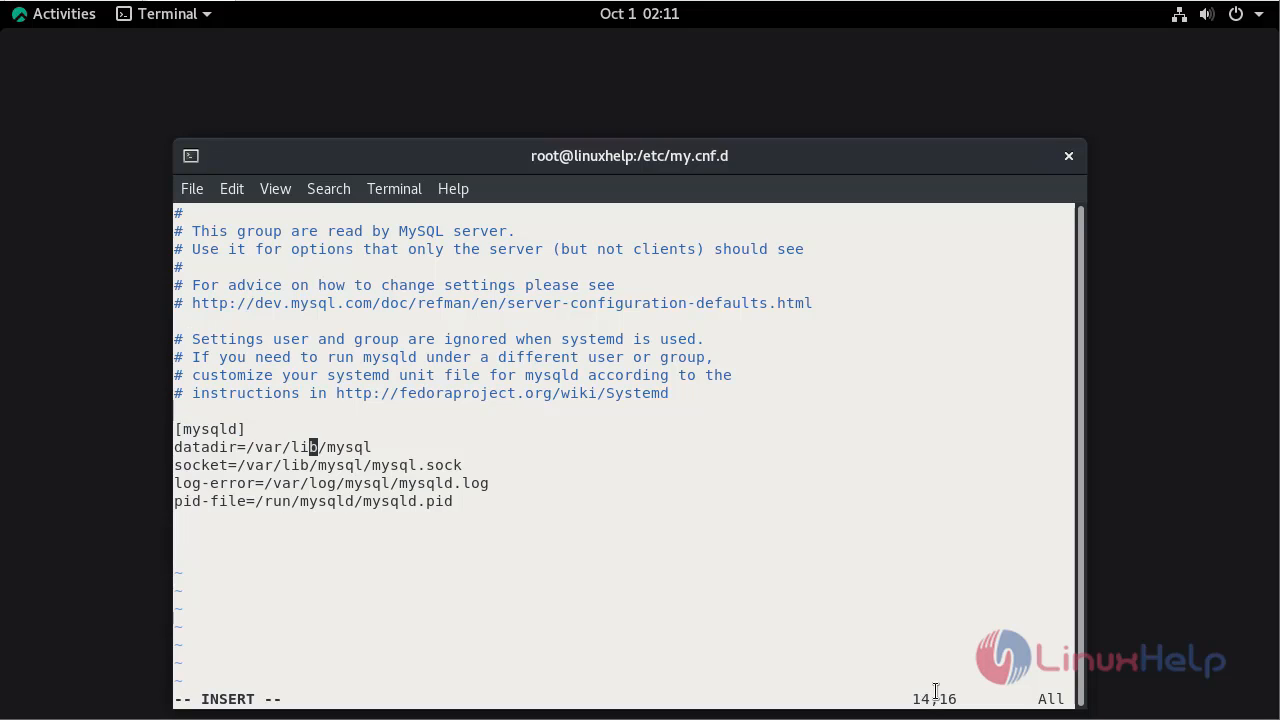
pyautogui.press('Right')
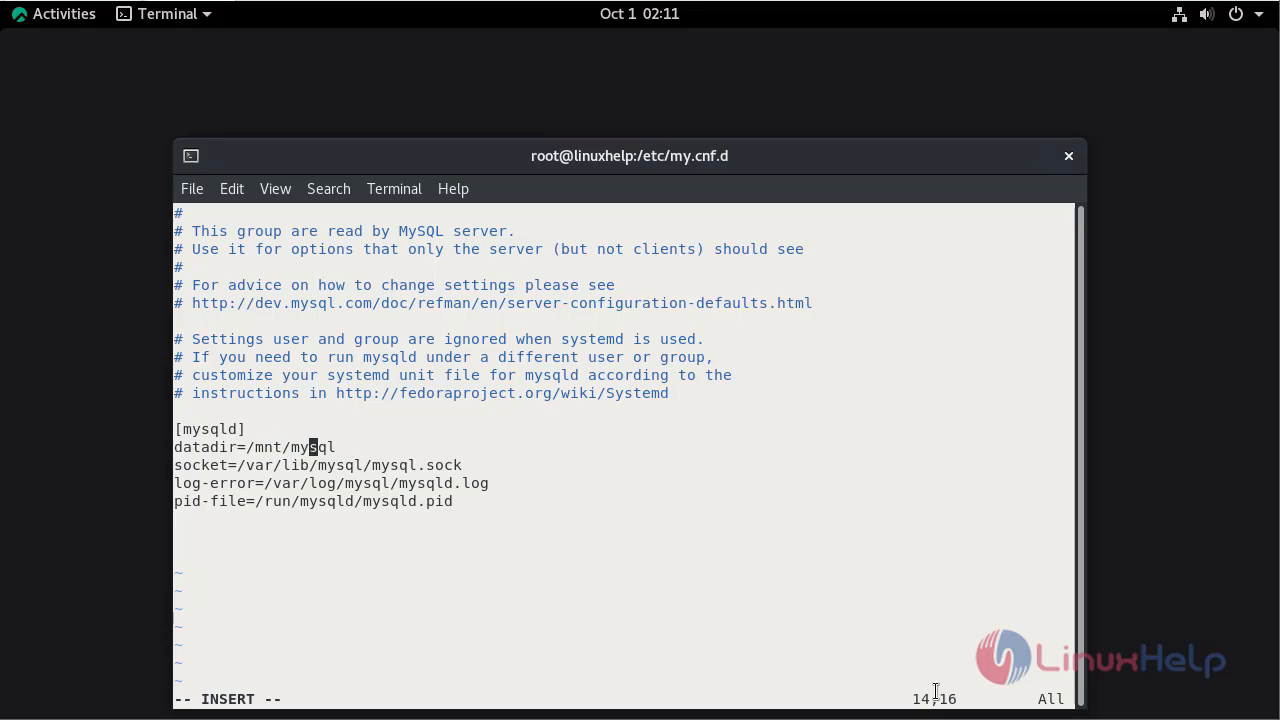
pyautogui.write('-data')
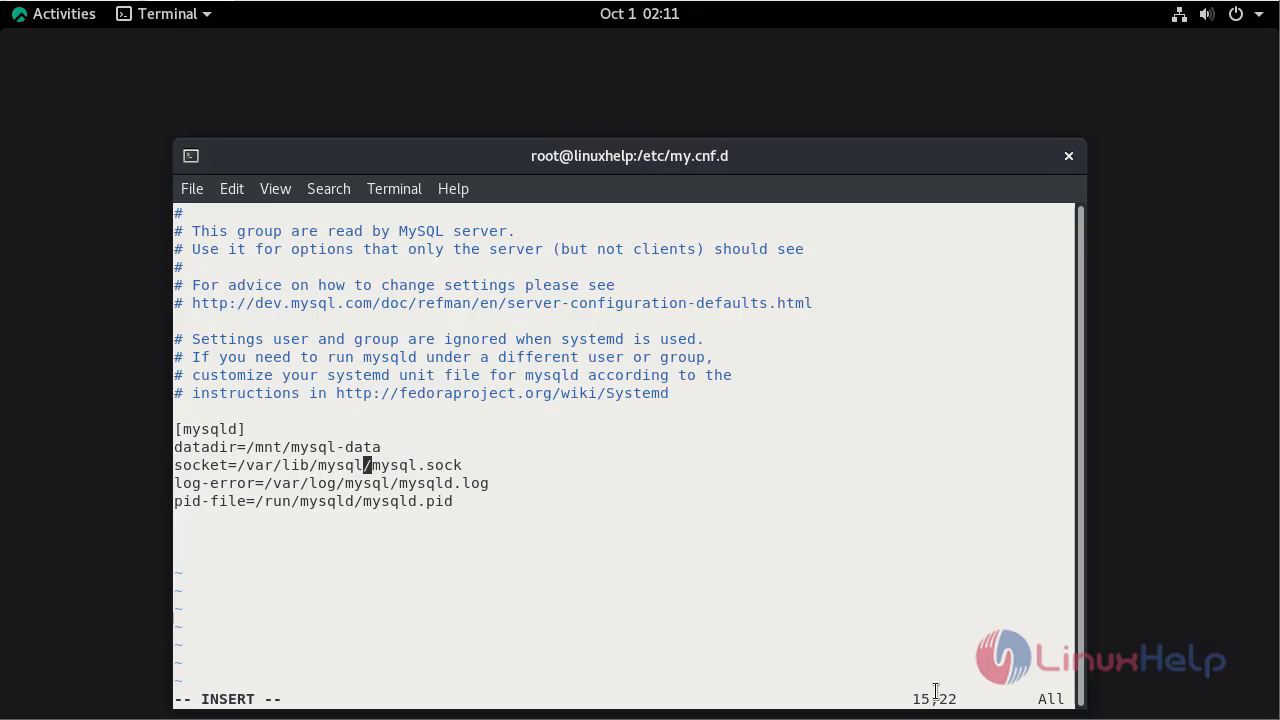
# Set the socket path to /mnt/mysql-data/mysql.sock and save with :wq
pyautogui.press('Left')
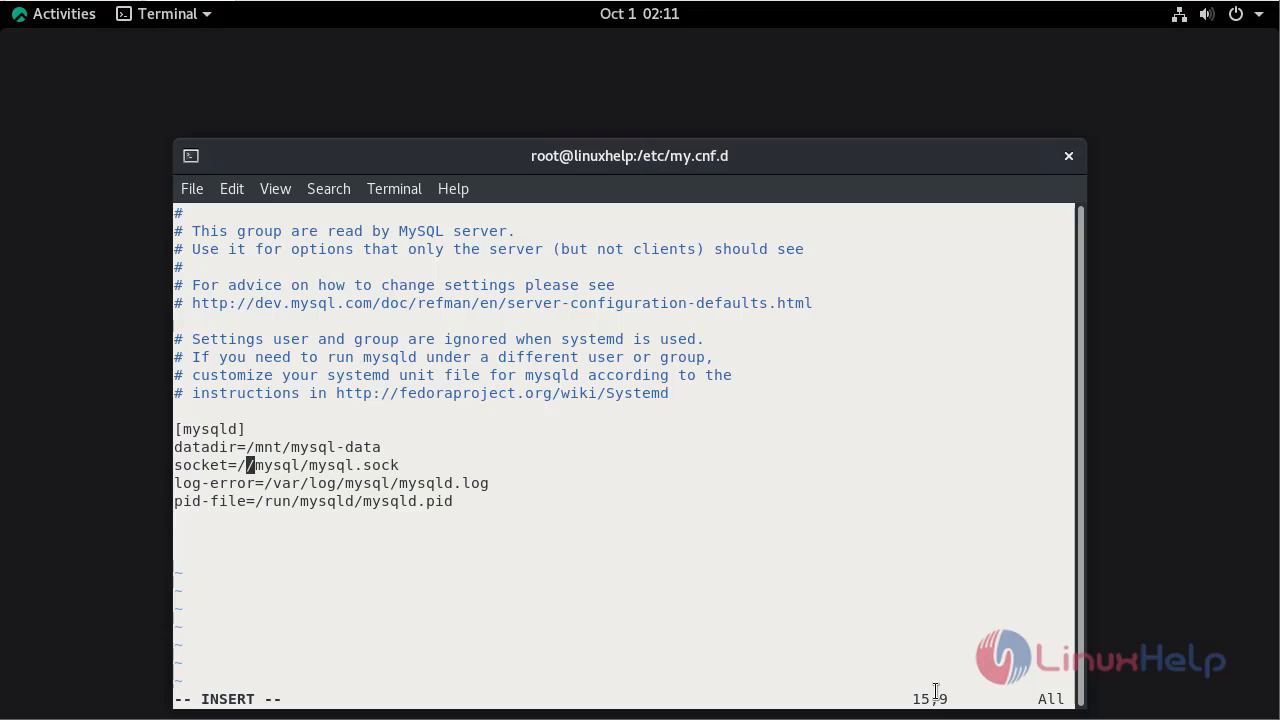
pyautogui.write('mnt')
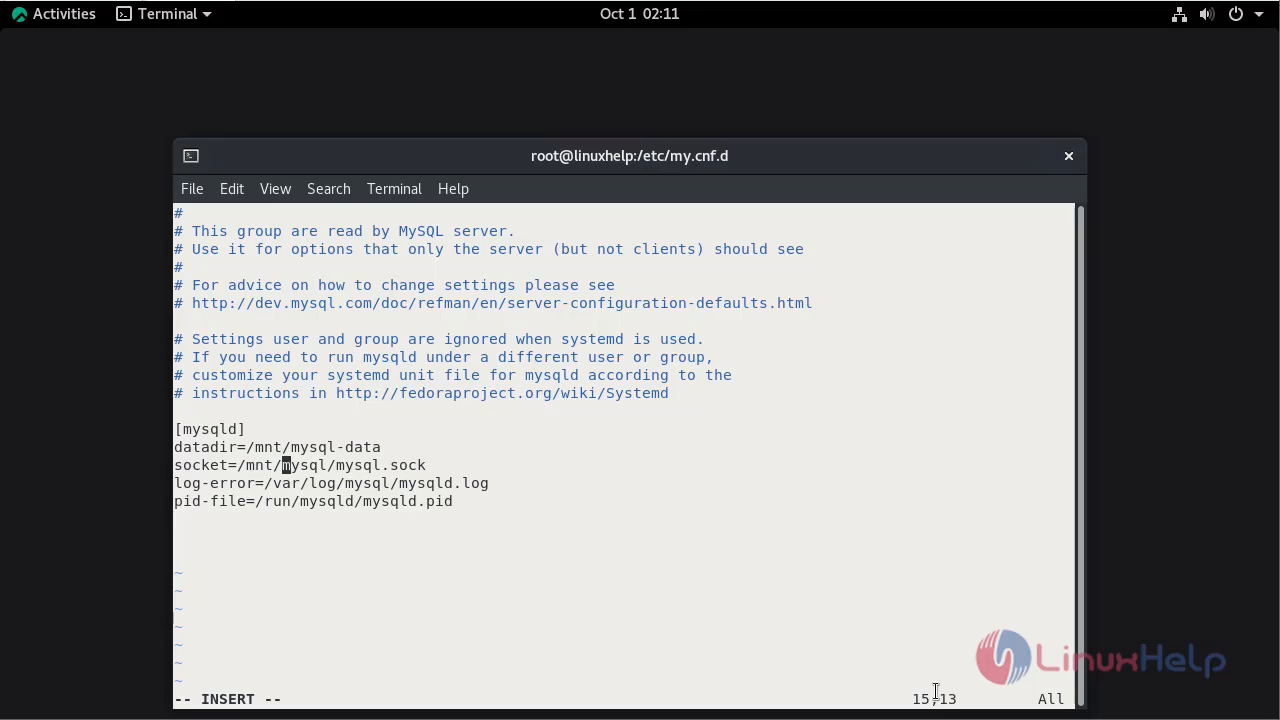
pyautogui.write('-')
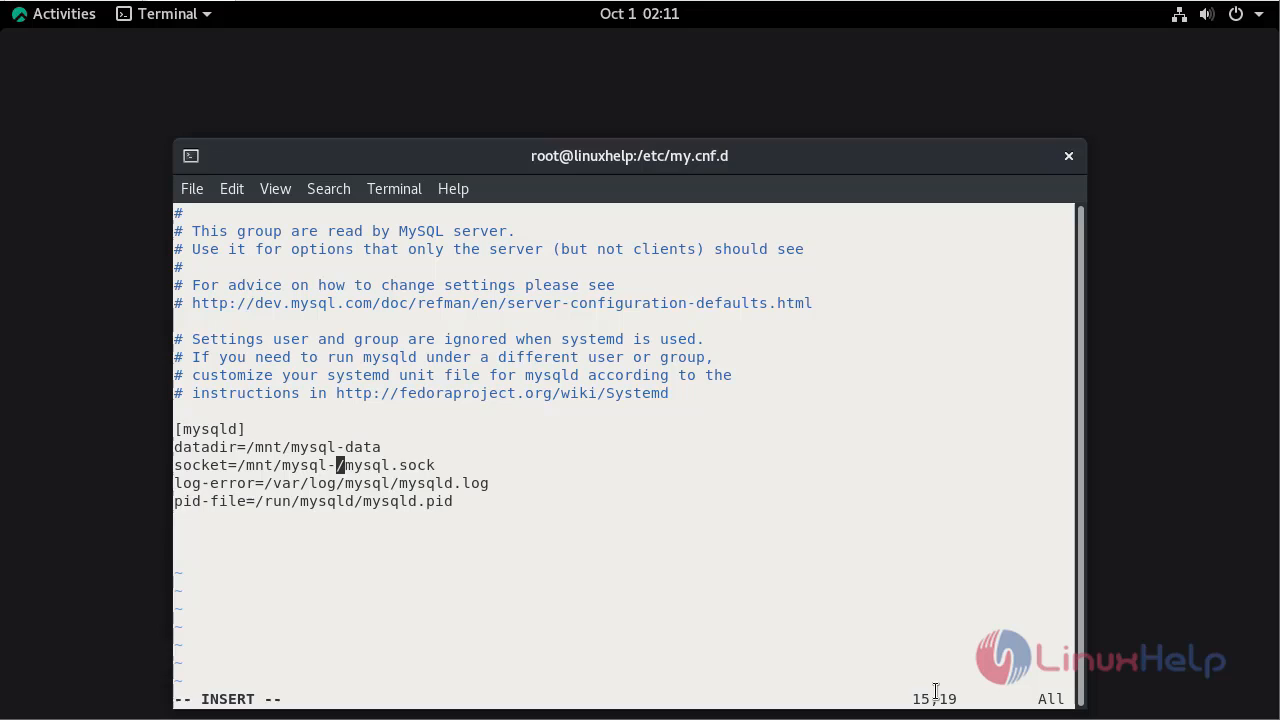
pyautogui.write('data')
pyautogui.click(624, 699)
pyautogui.write(':wq')
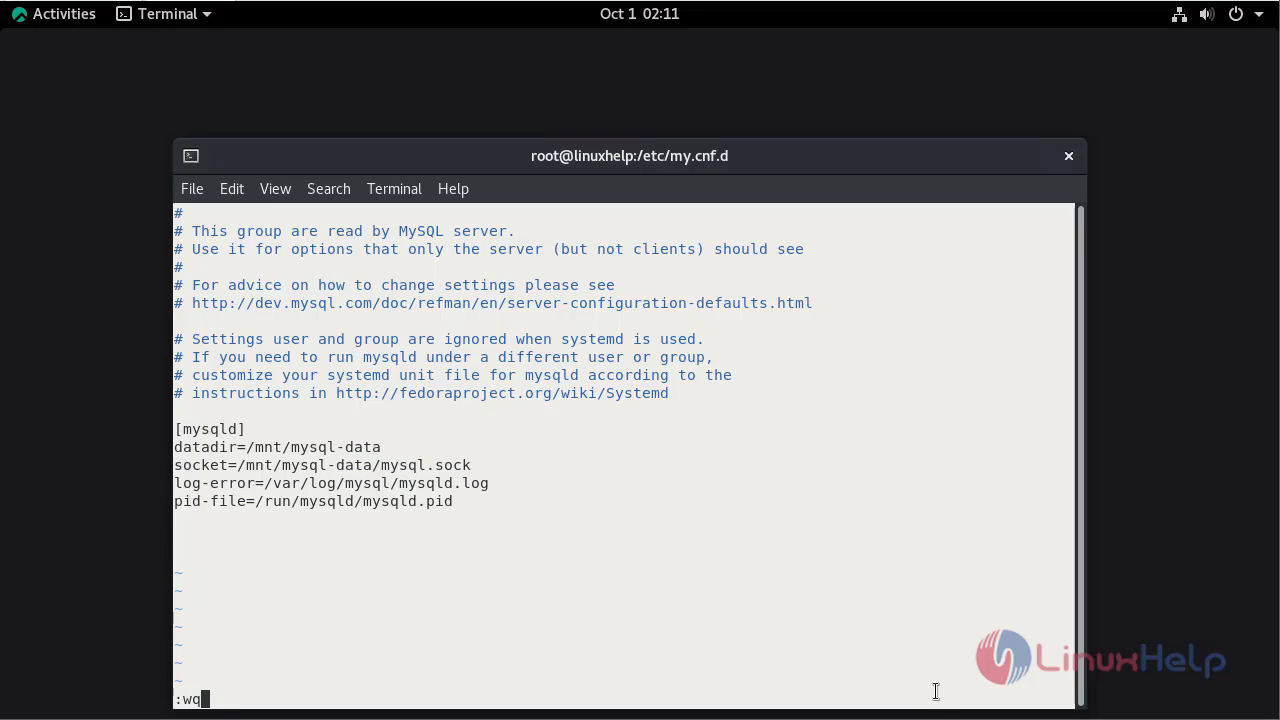
pyautogui.press('Return')
pyautogui.write('ls -la')
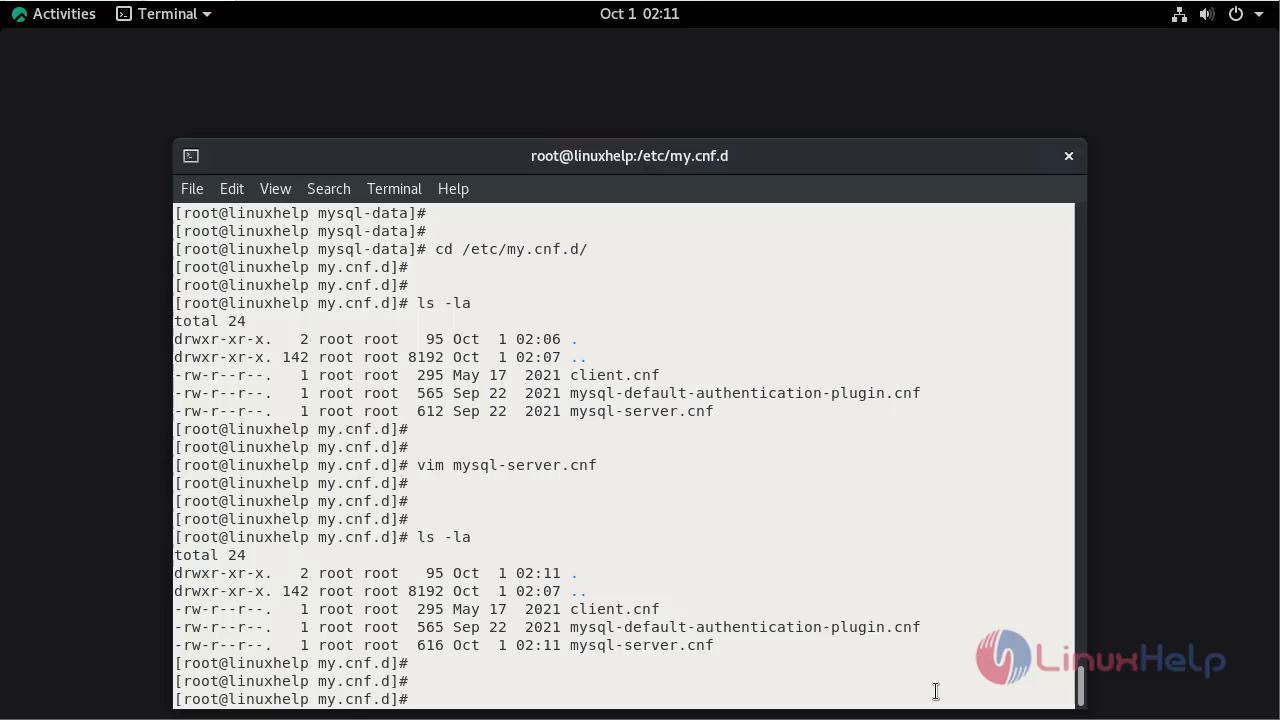
# Open client.cnf in vim and adjust the port entry
pyautogui.write('vim c')
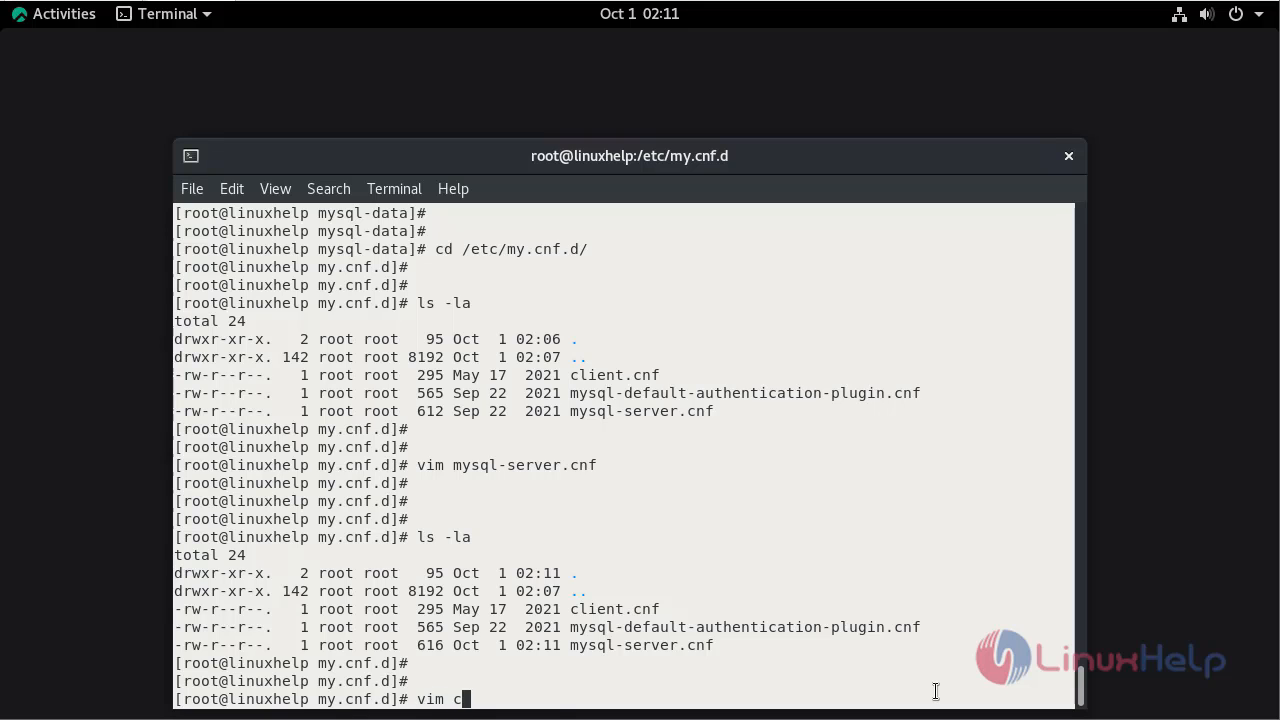
pyautogui.press('Return')
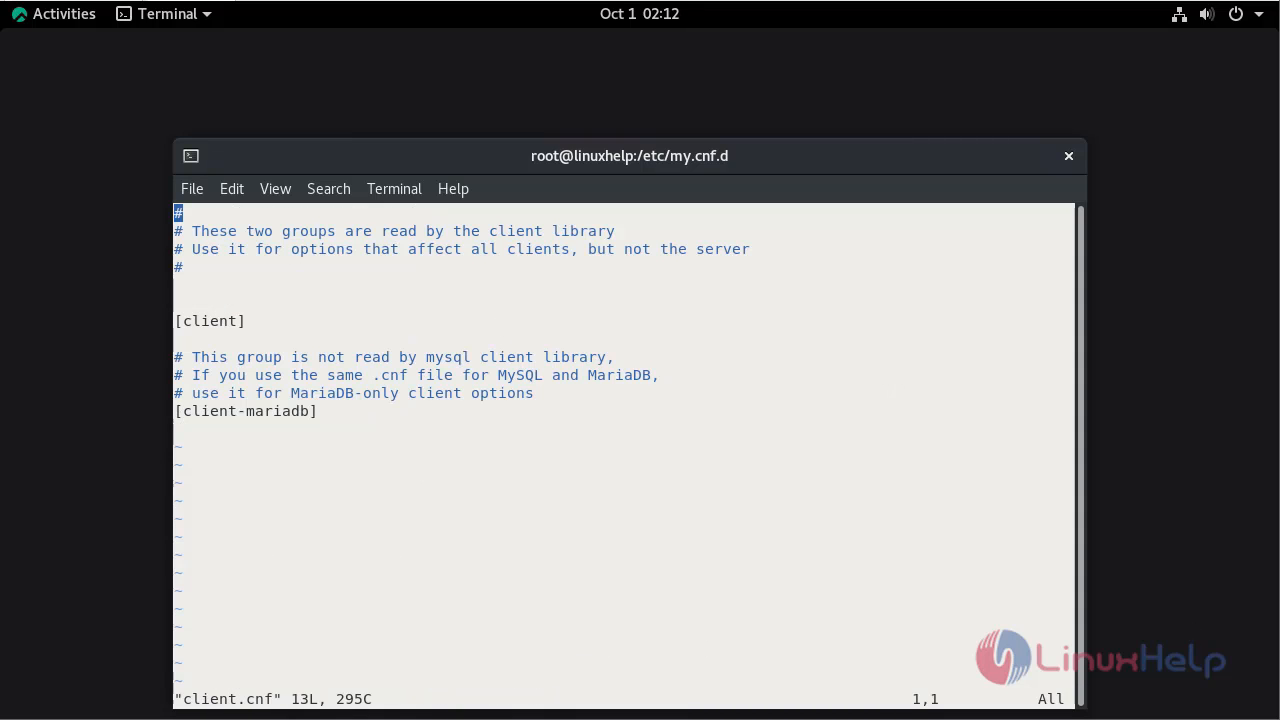
pyautogui.moveTo(720, 598)
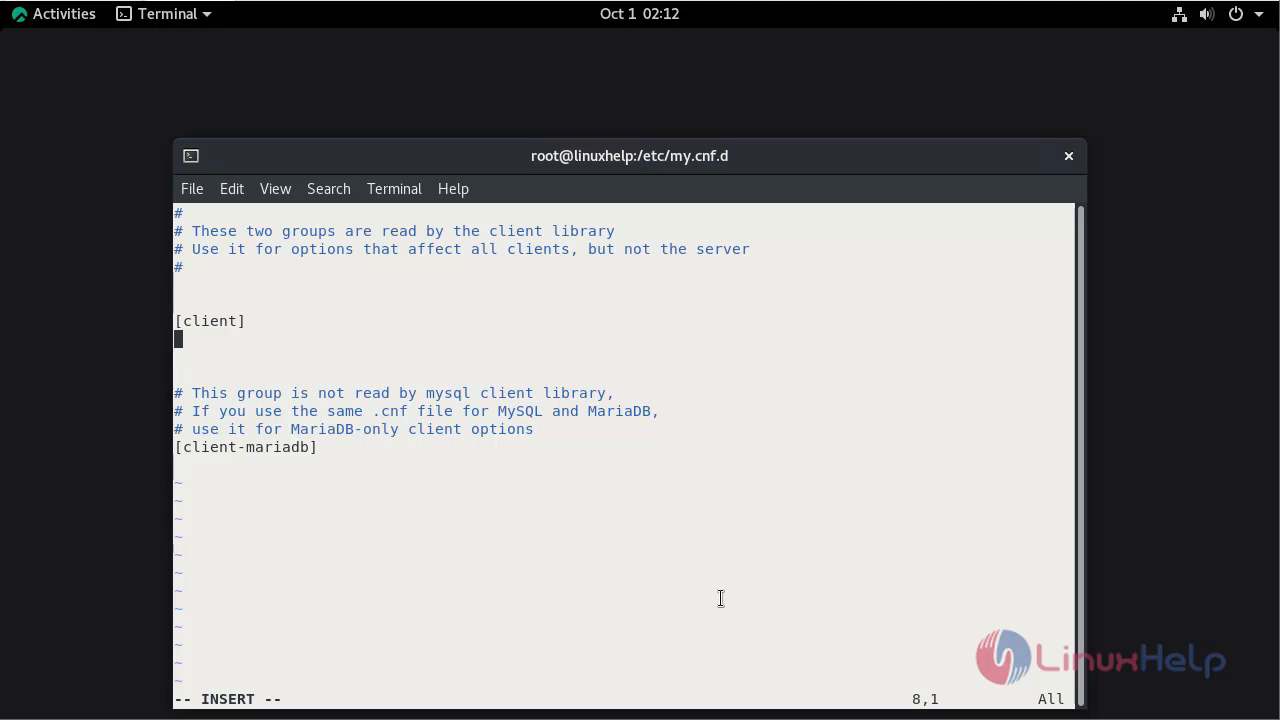
pyautogui.write('port')
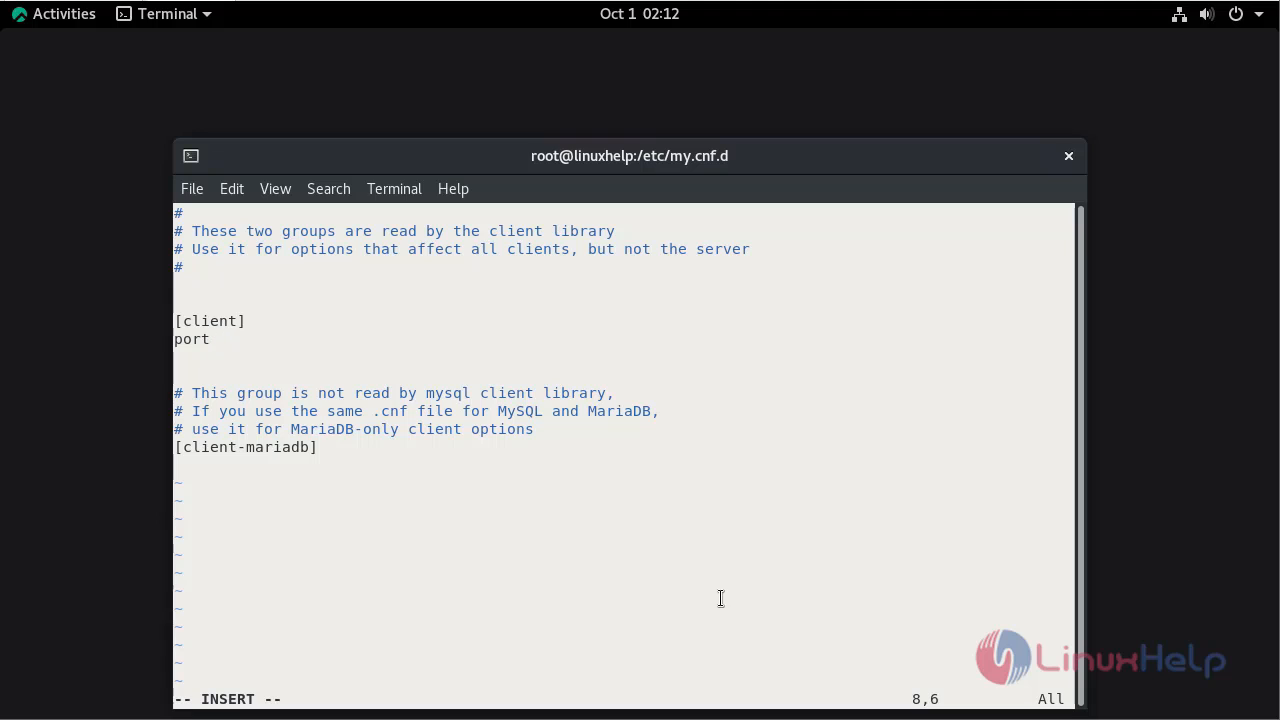
pyautogui.write('=')
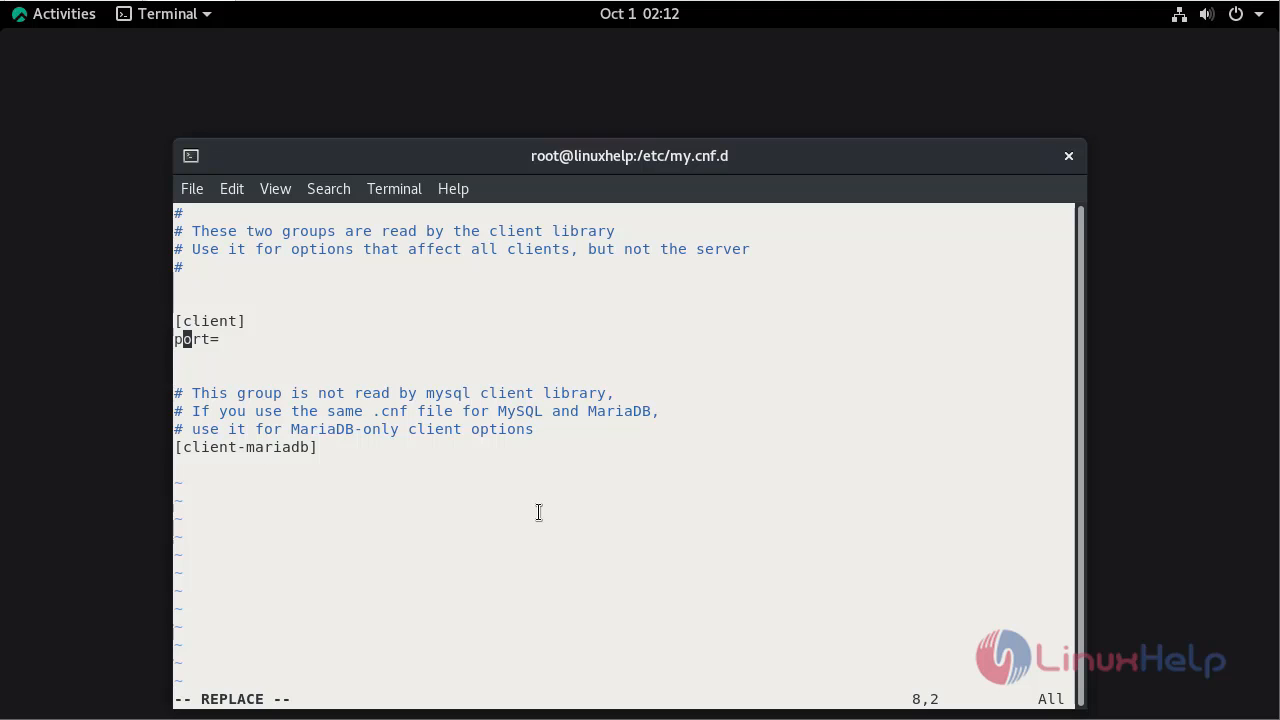
pyautogui.press('Left')
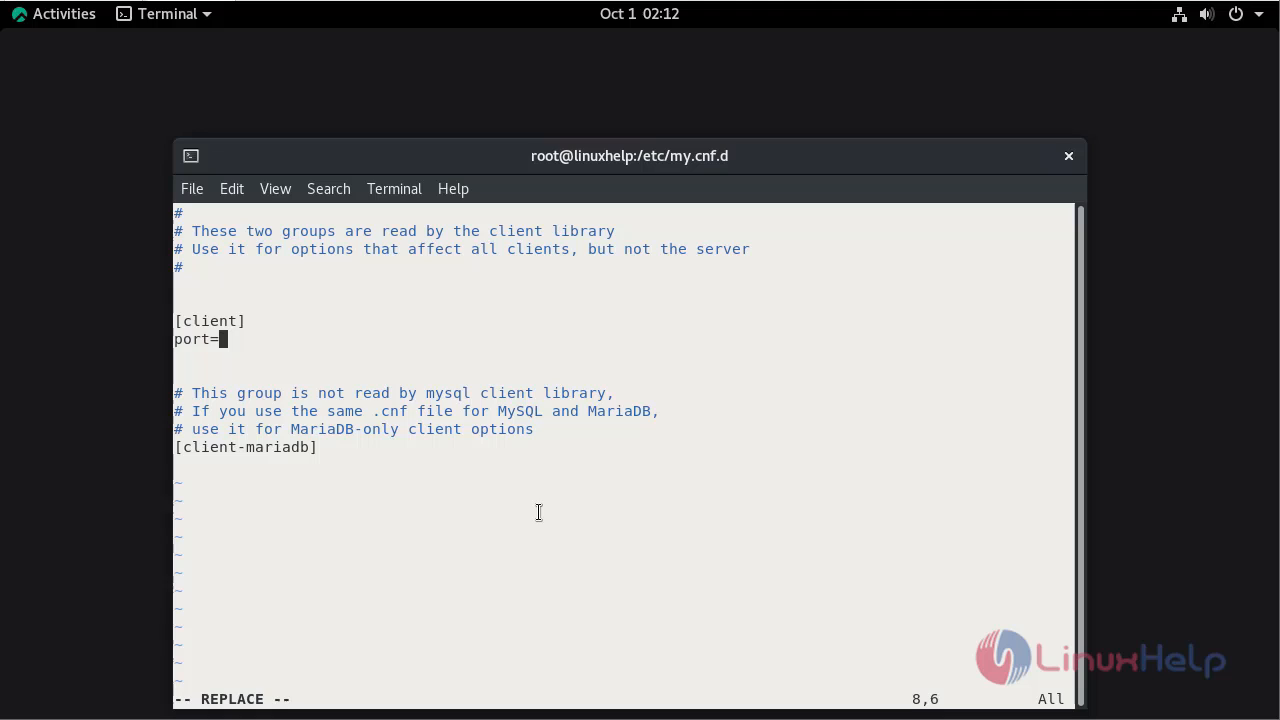
pyautogui.write('3306')
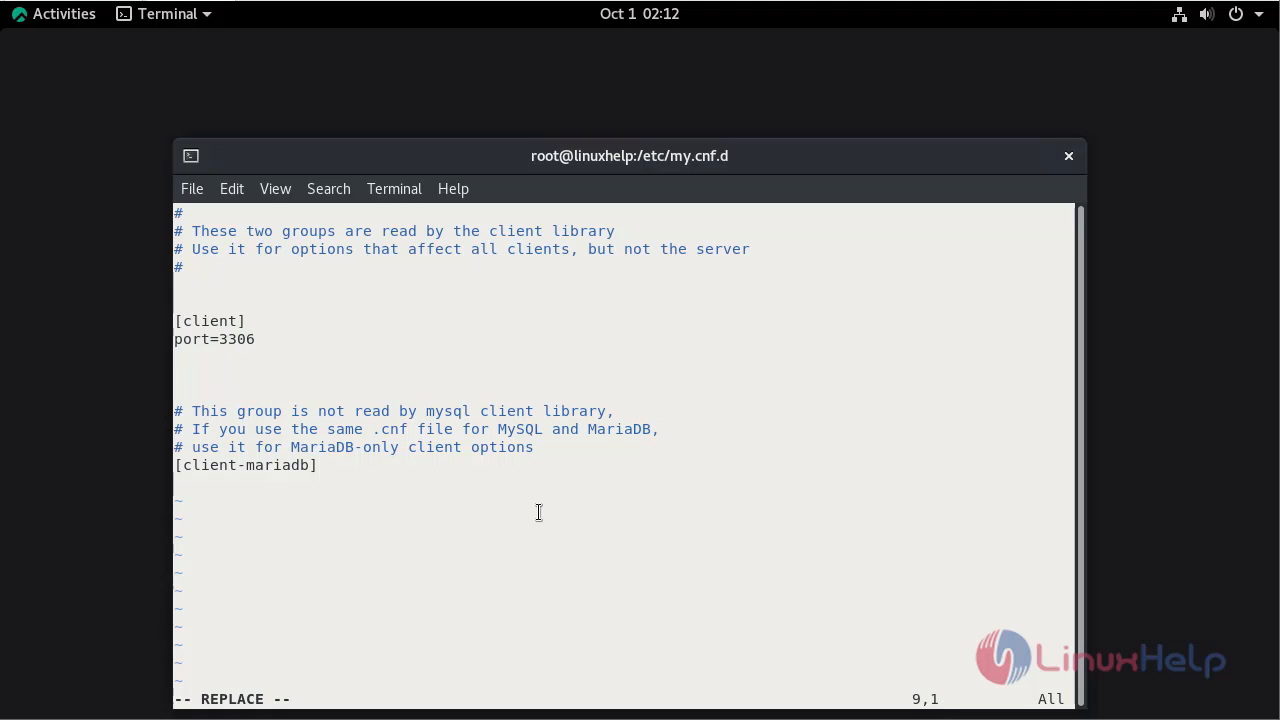
# Add socket=/mnt/mysql-data/mysql.sock to the [client] section
pyautogui.write('so')
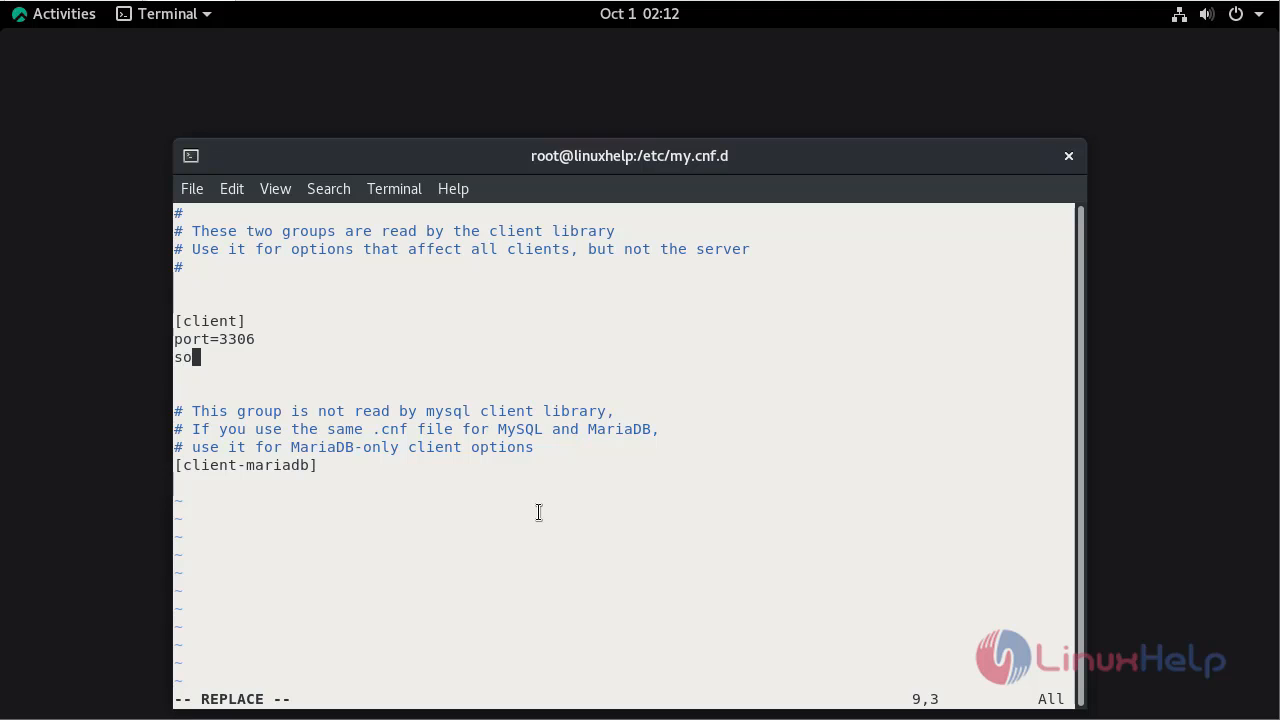
pyautogui.write('ck')
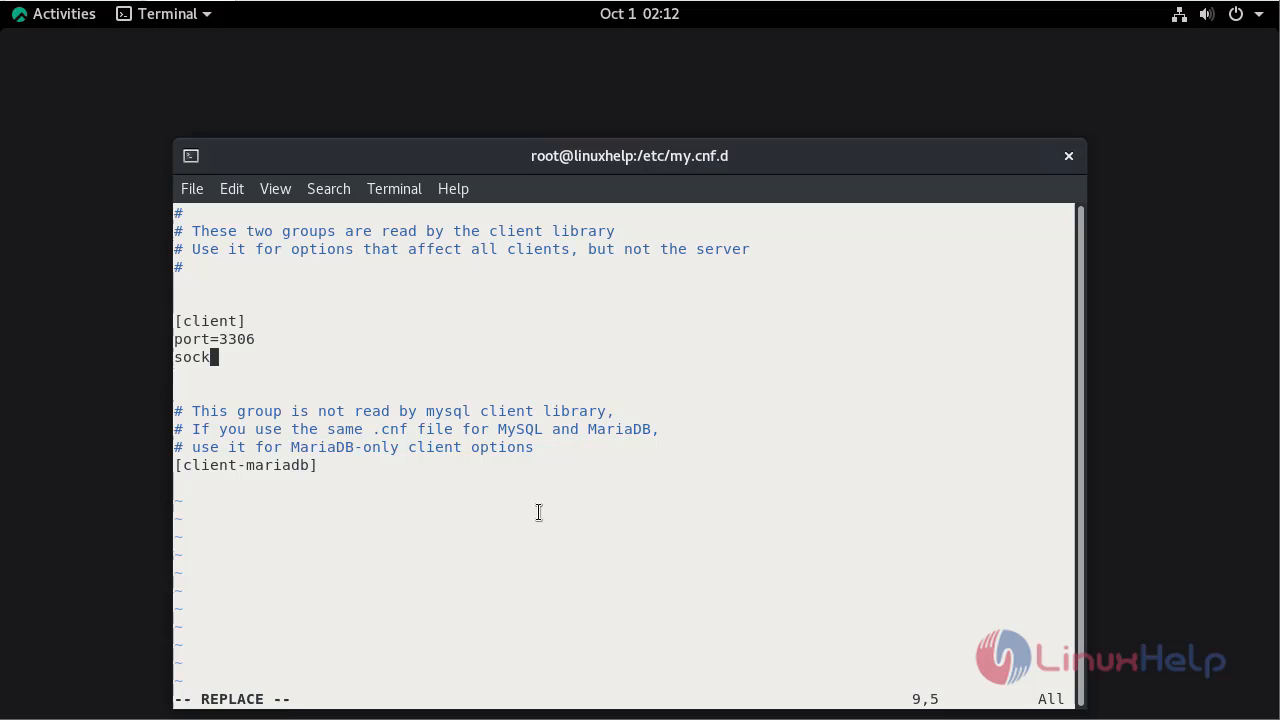
pyautogui.write('et')
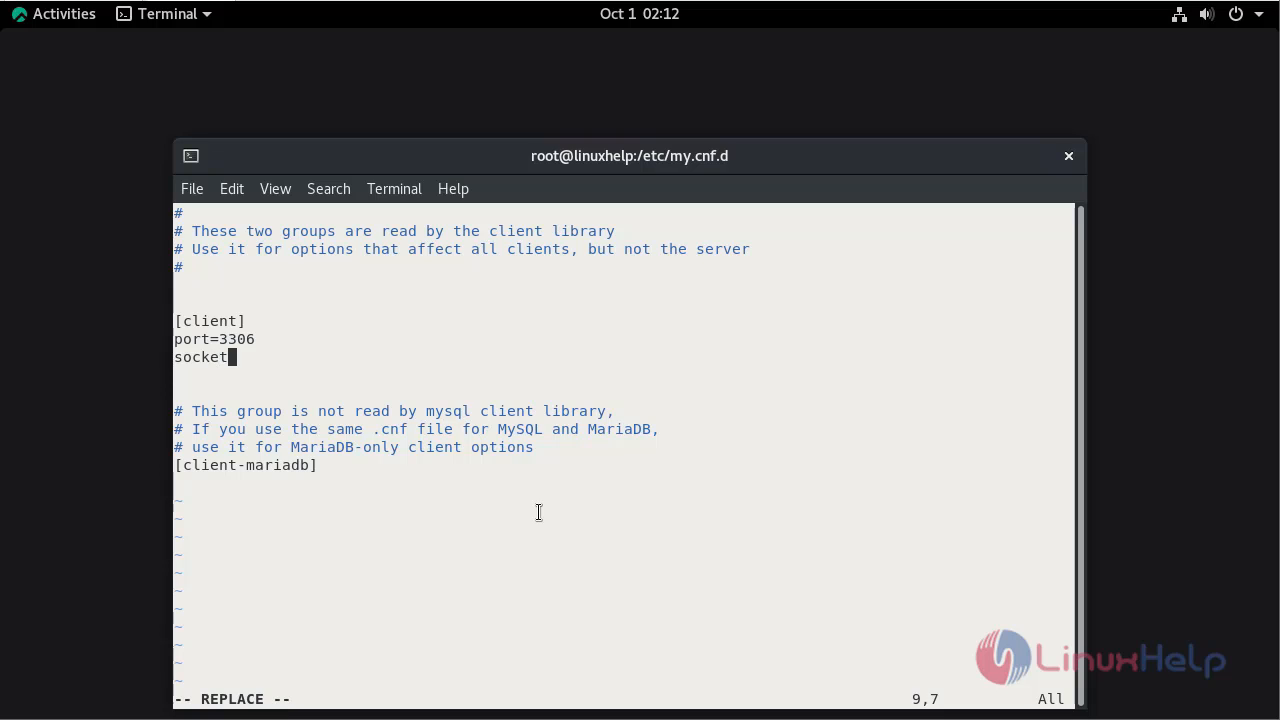
pyautogui.write('=/')
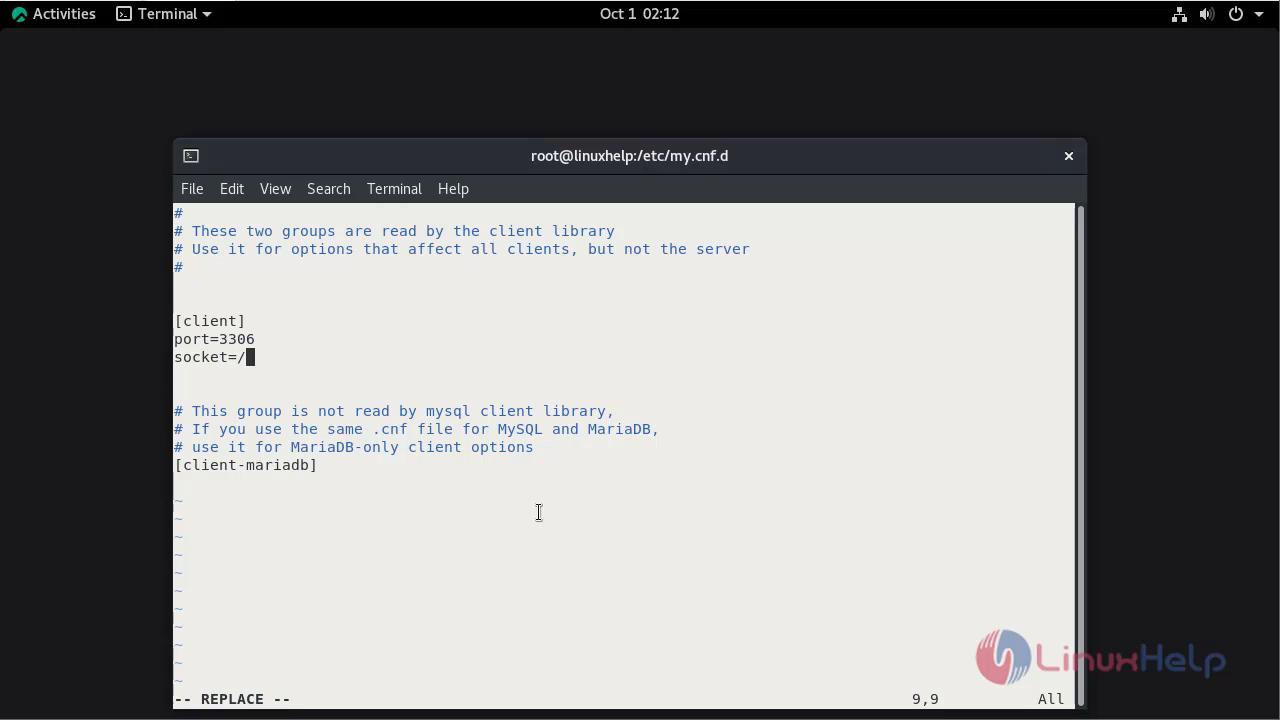
pyautogui.write('mnt/')
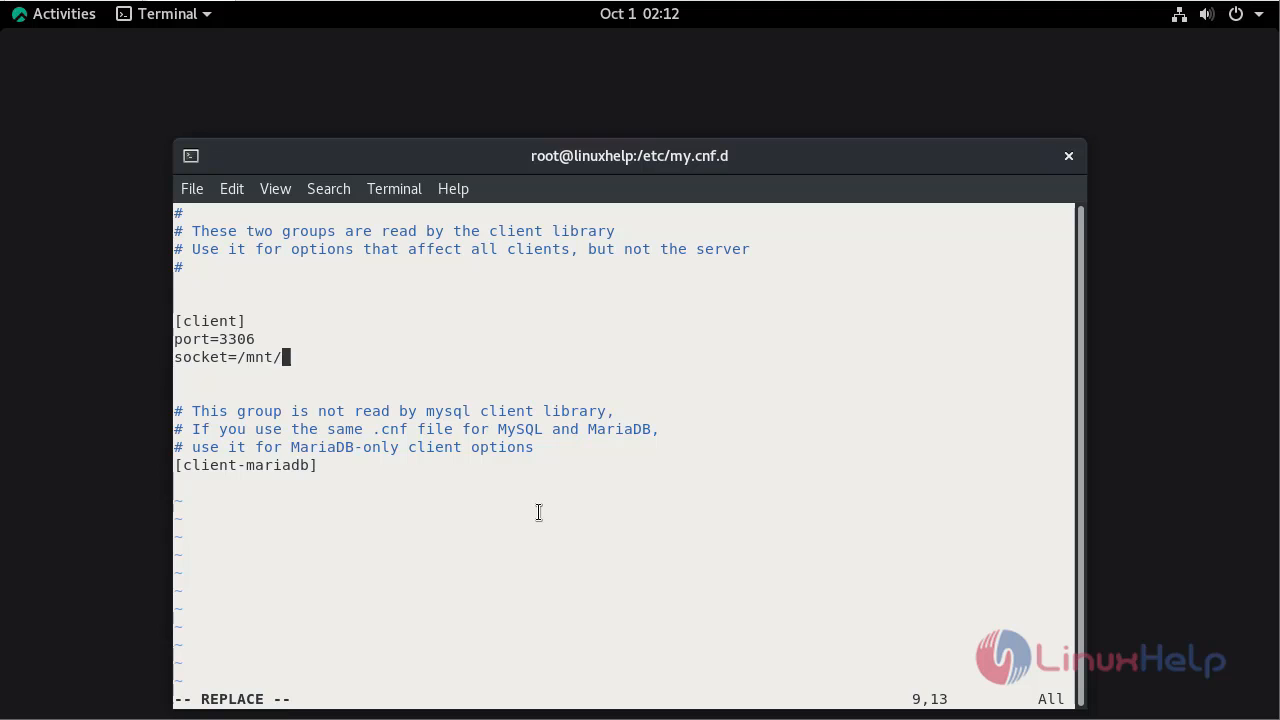
pyautogui.write('mysql')
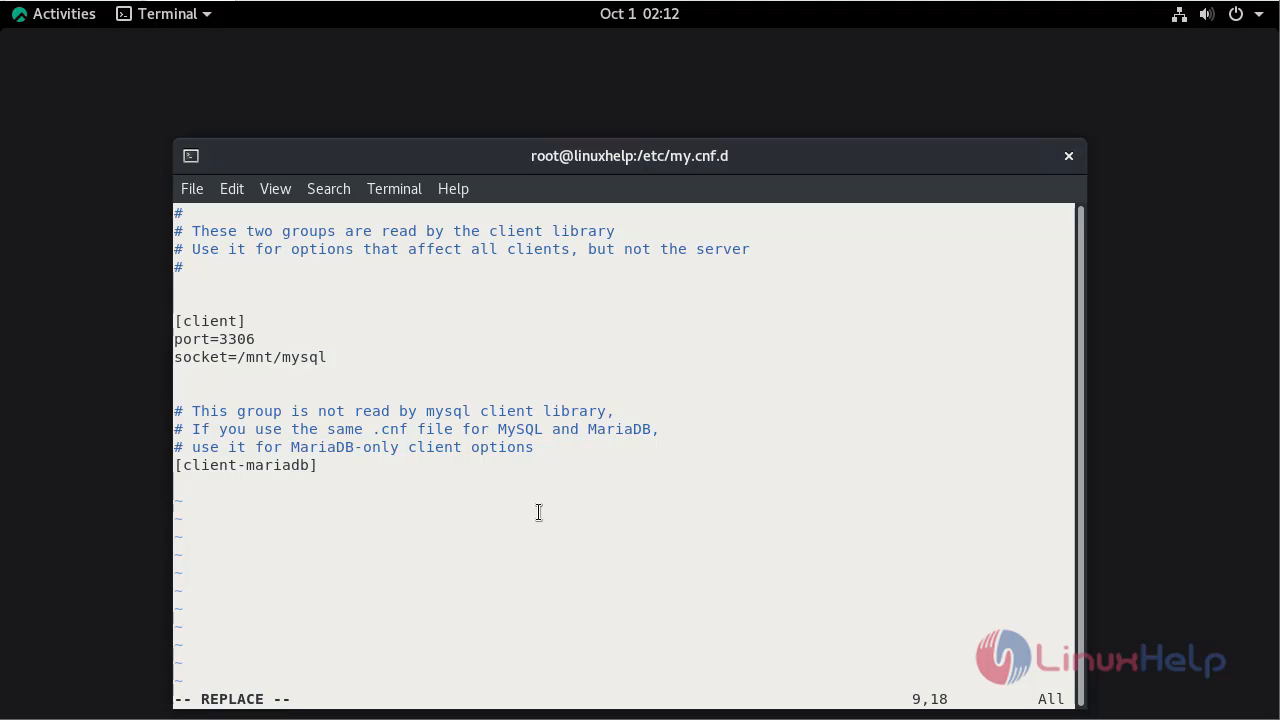
pyautogui.write('-data')
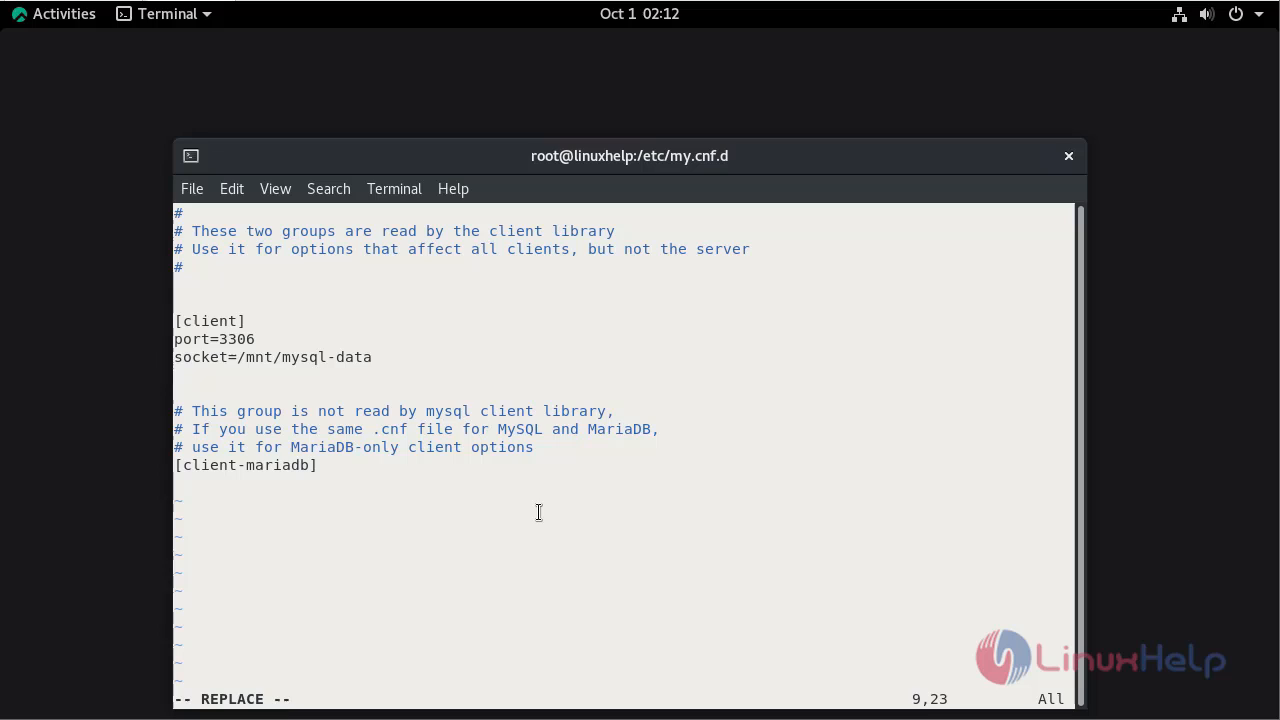
pyautogui.write('/')
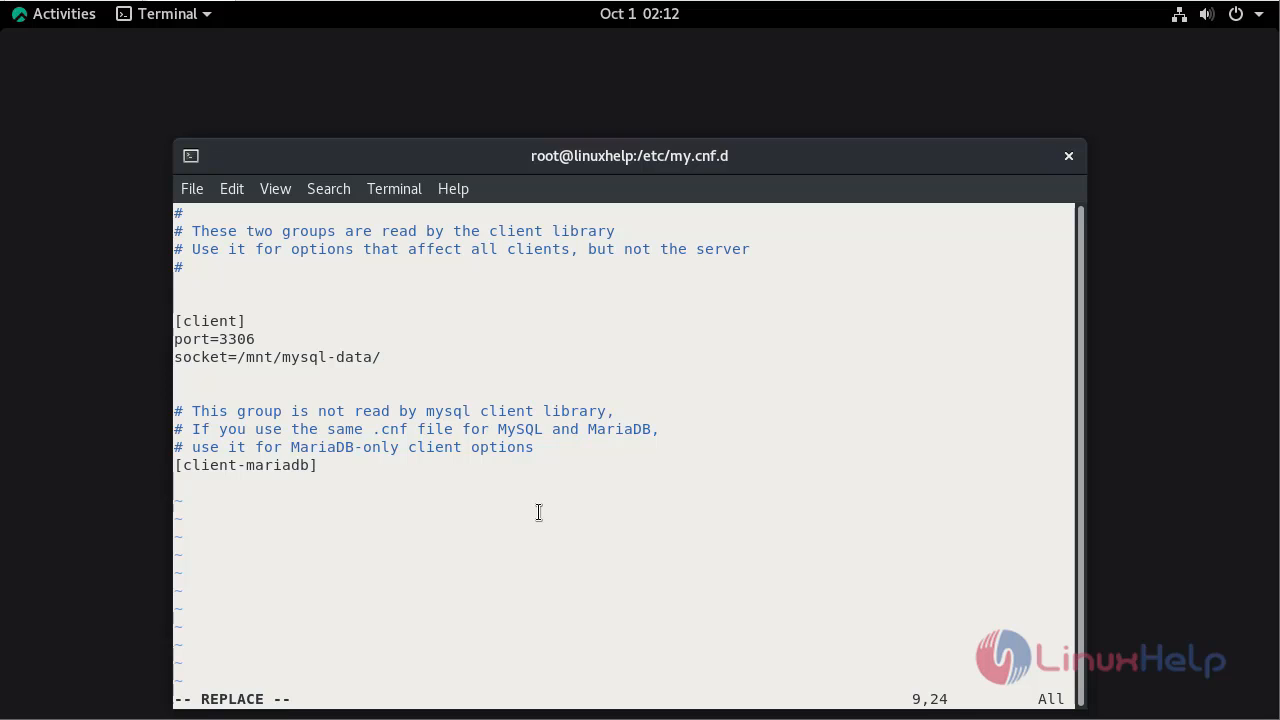
pyautogui.write('mysql')
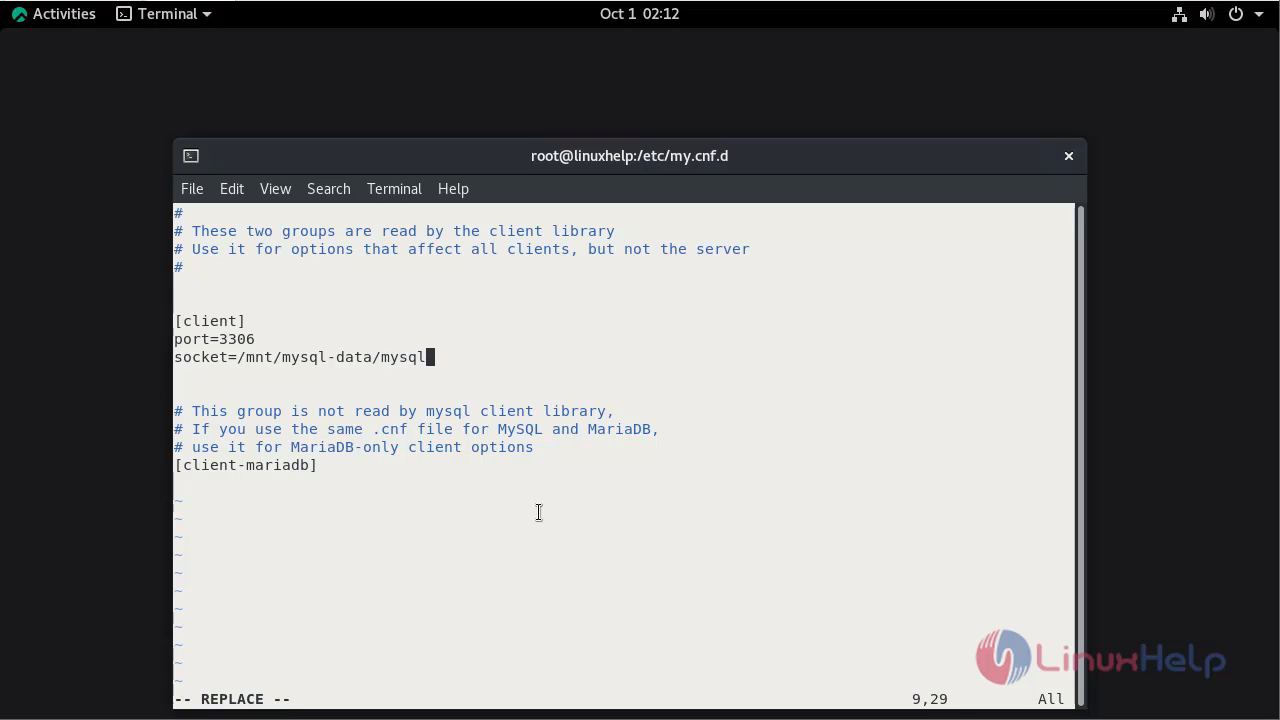
pyautogui.write('.')
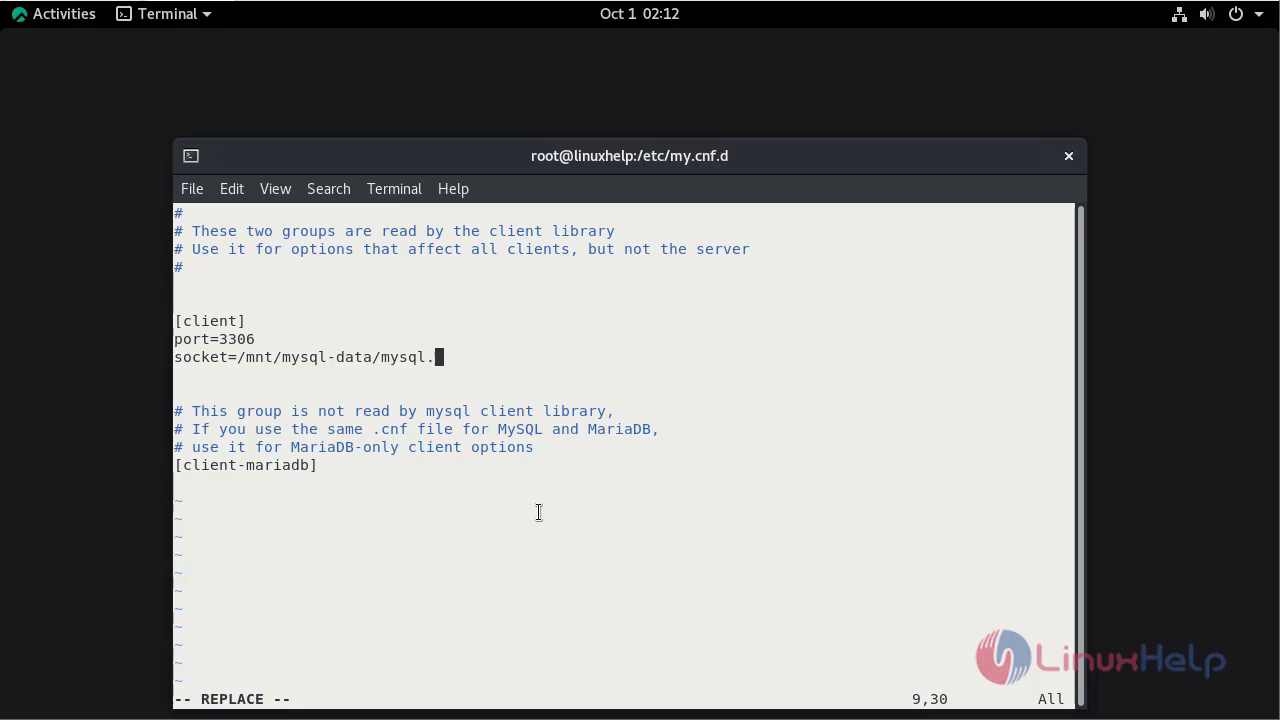
pyautogui.write('soc')
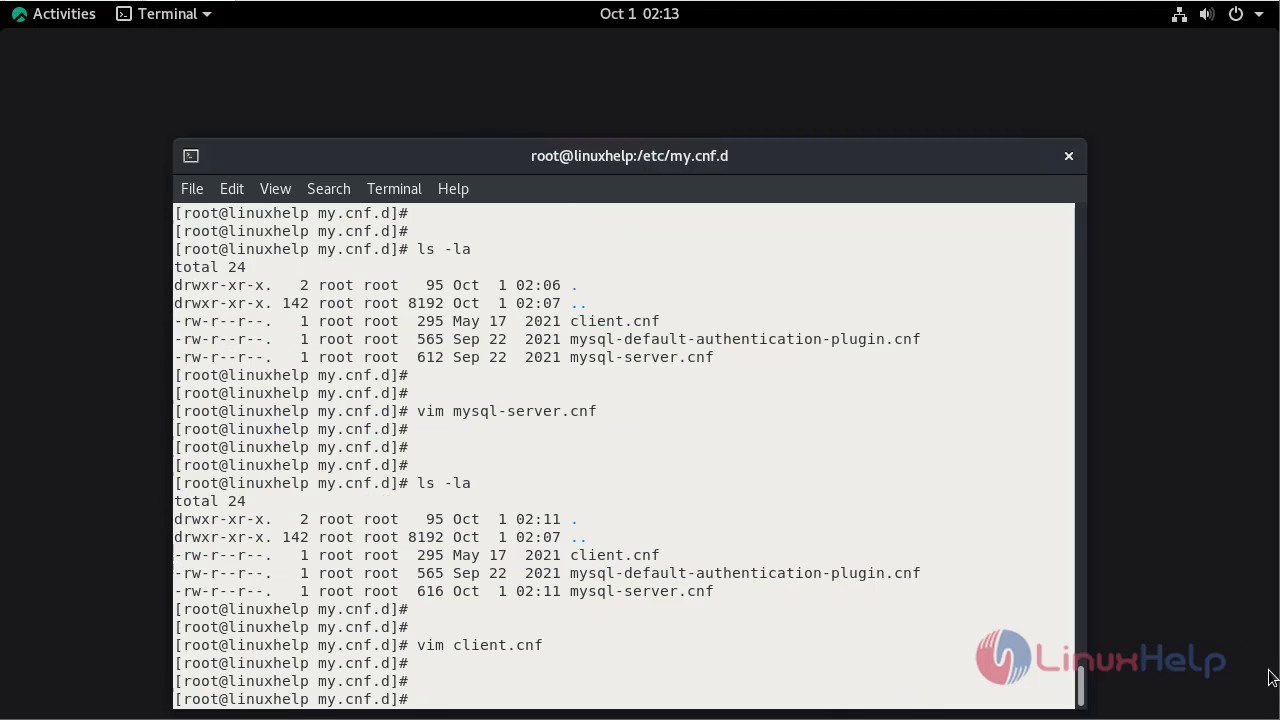
pyautogui.moveTo(1244, 583)
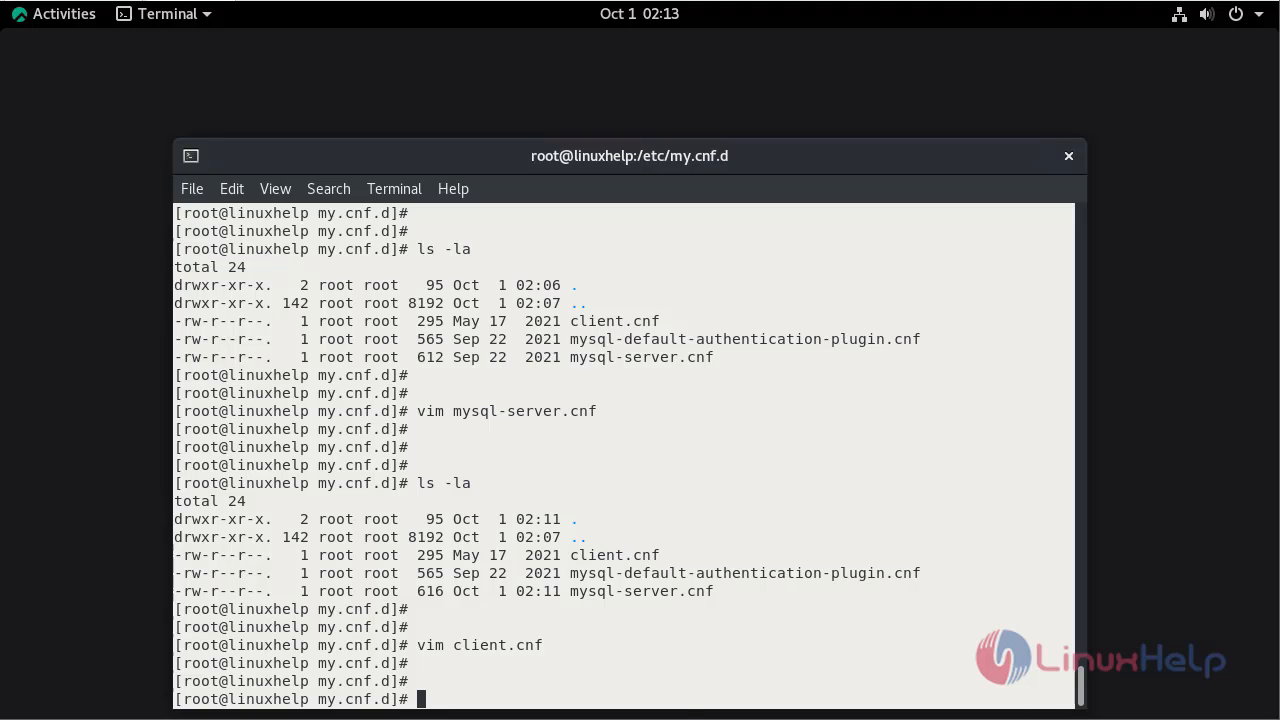
pyautogui.moveTo(679, 704)
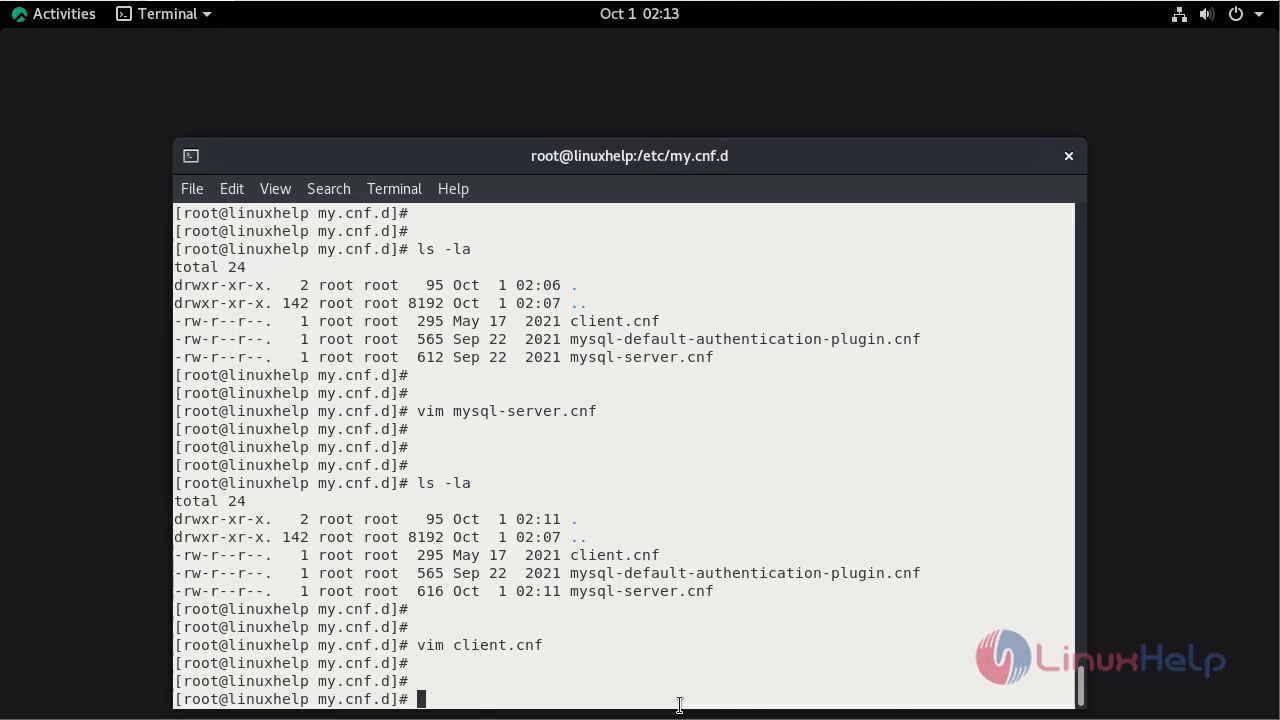
# Apply the MySQL SELinux context to /mnt/mysql-data with semanage, then relabel it recursively with restorecon
pyautogui.write('semanage fcontext -a -t mysql_db_t "/mnt/mysql-data(/.*)?"')
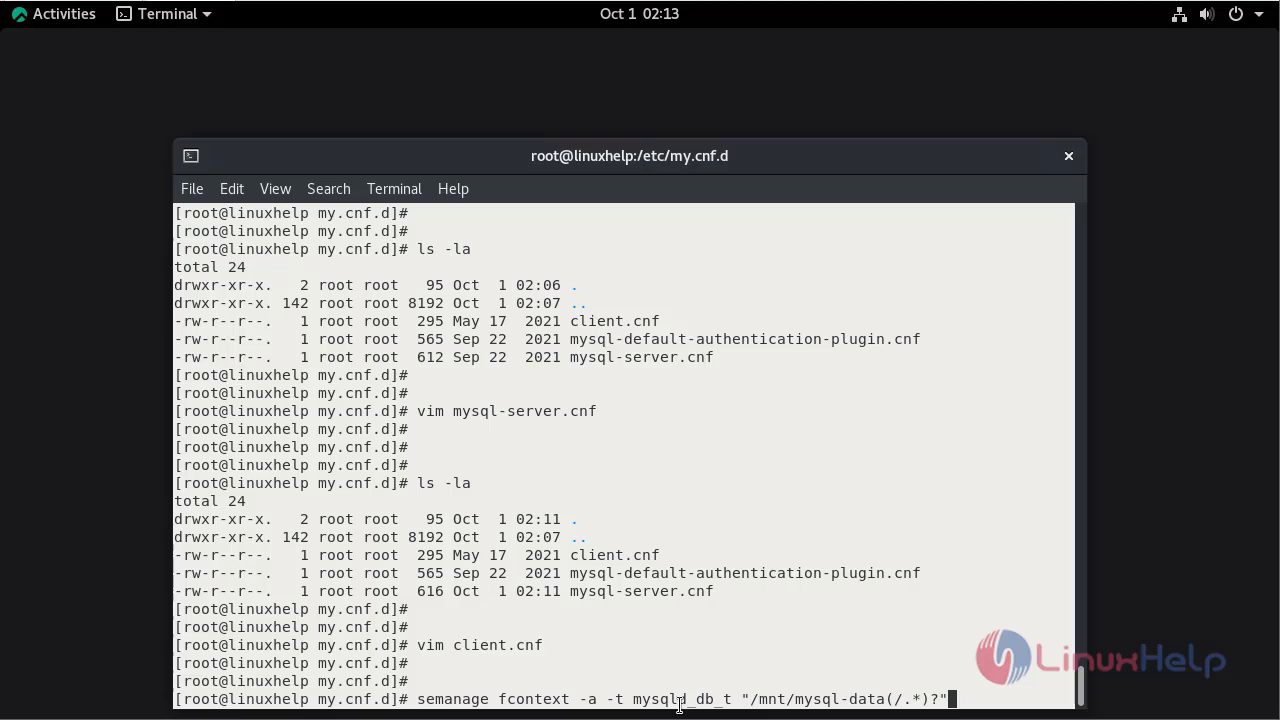
pyautogui.press('Return')
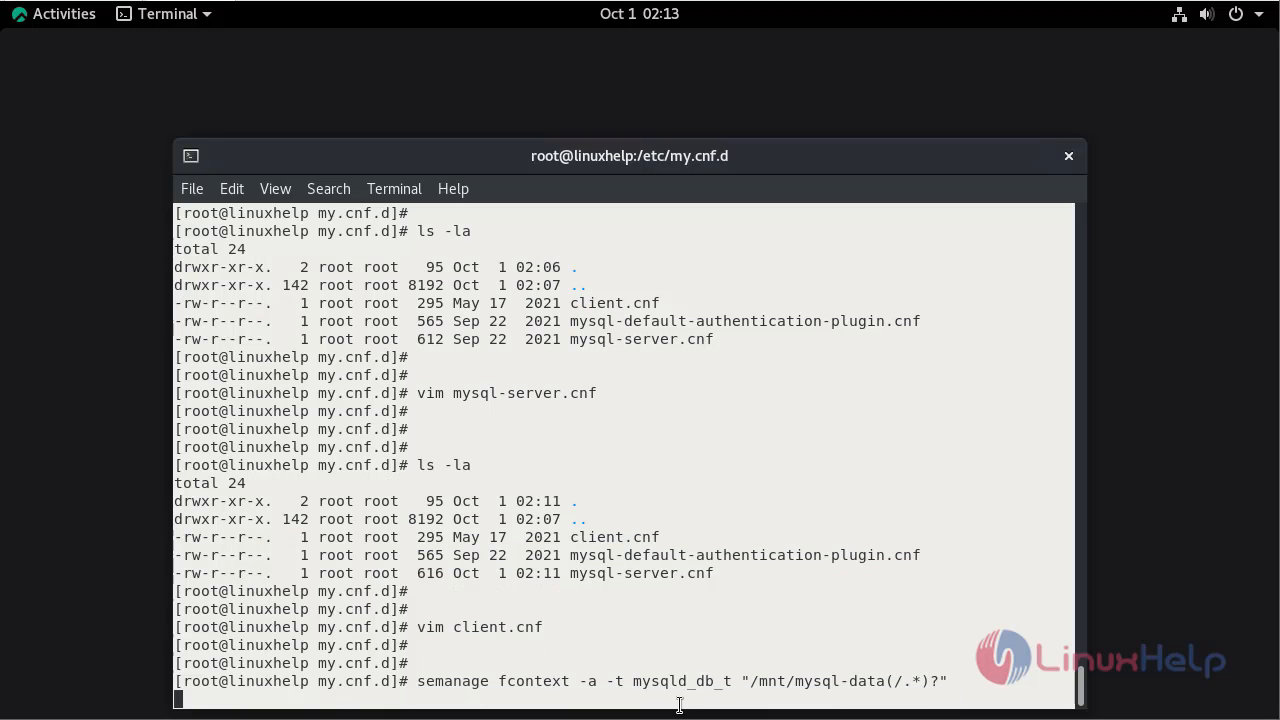
pyautogui.press('Return')
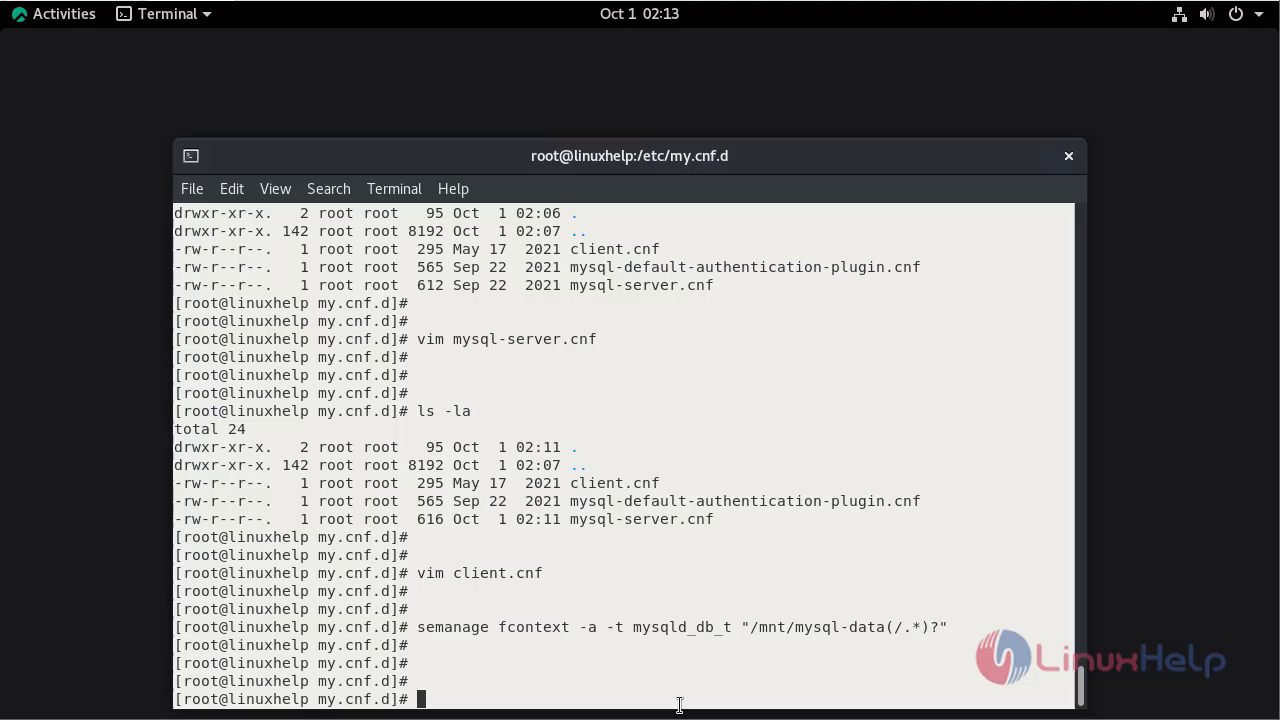
pyautogui.write('rest')
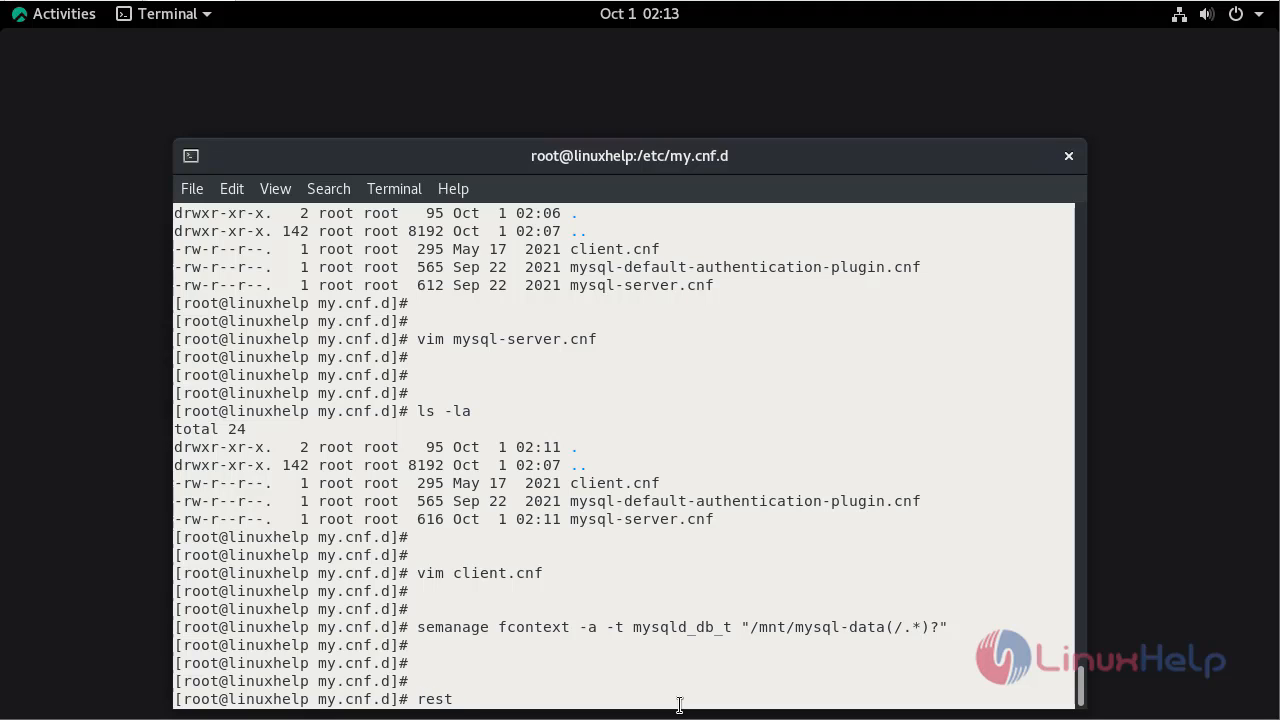
pyautogui.write('or')
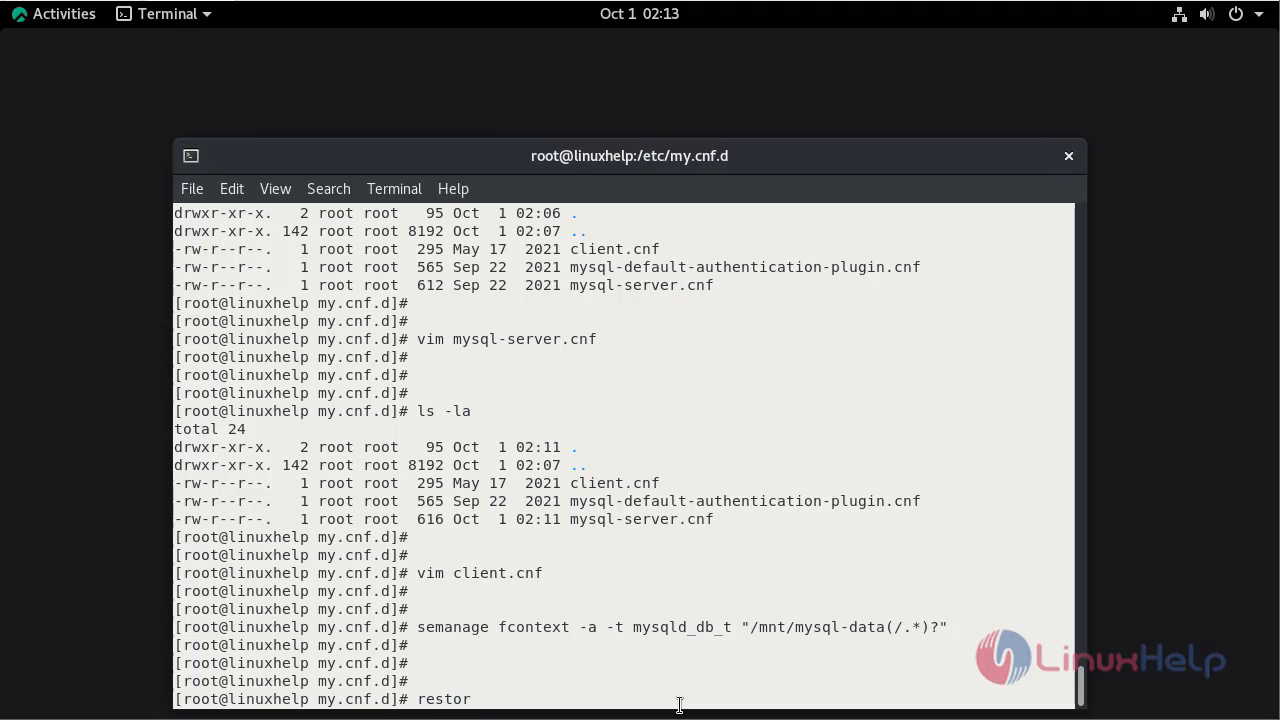
pyautogui.write('econ')
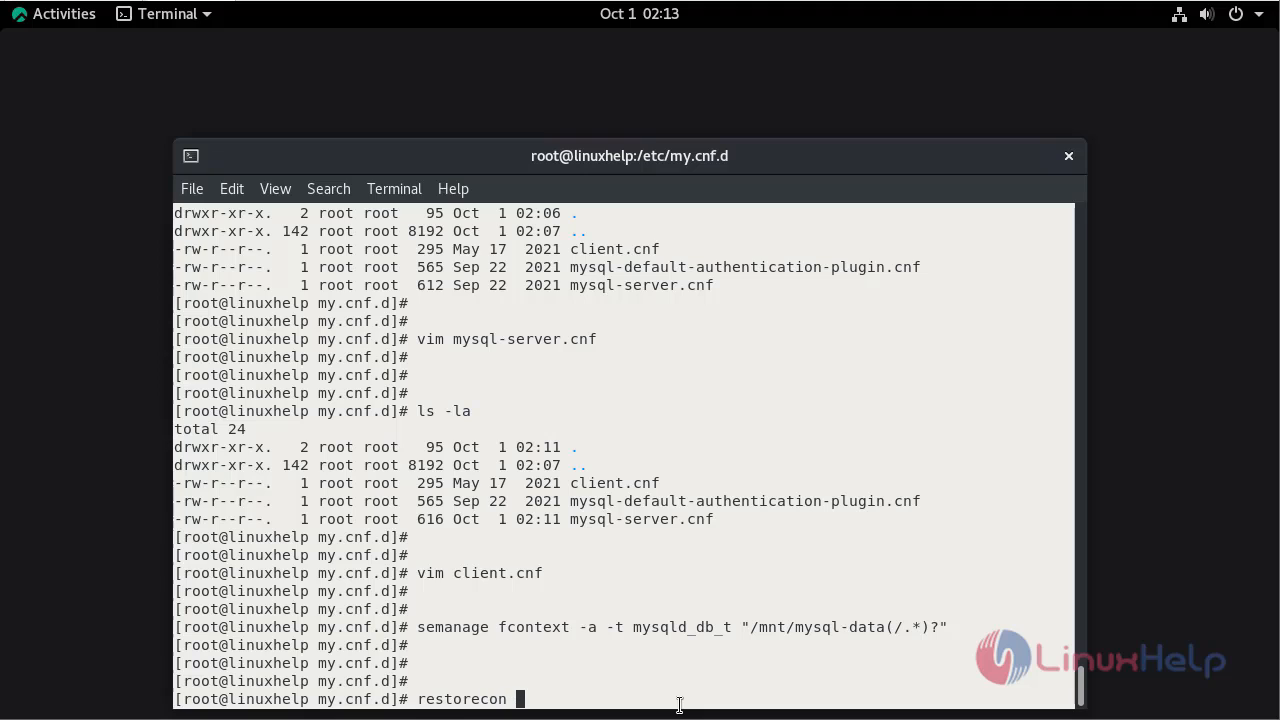
pyautogui.write('-R')
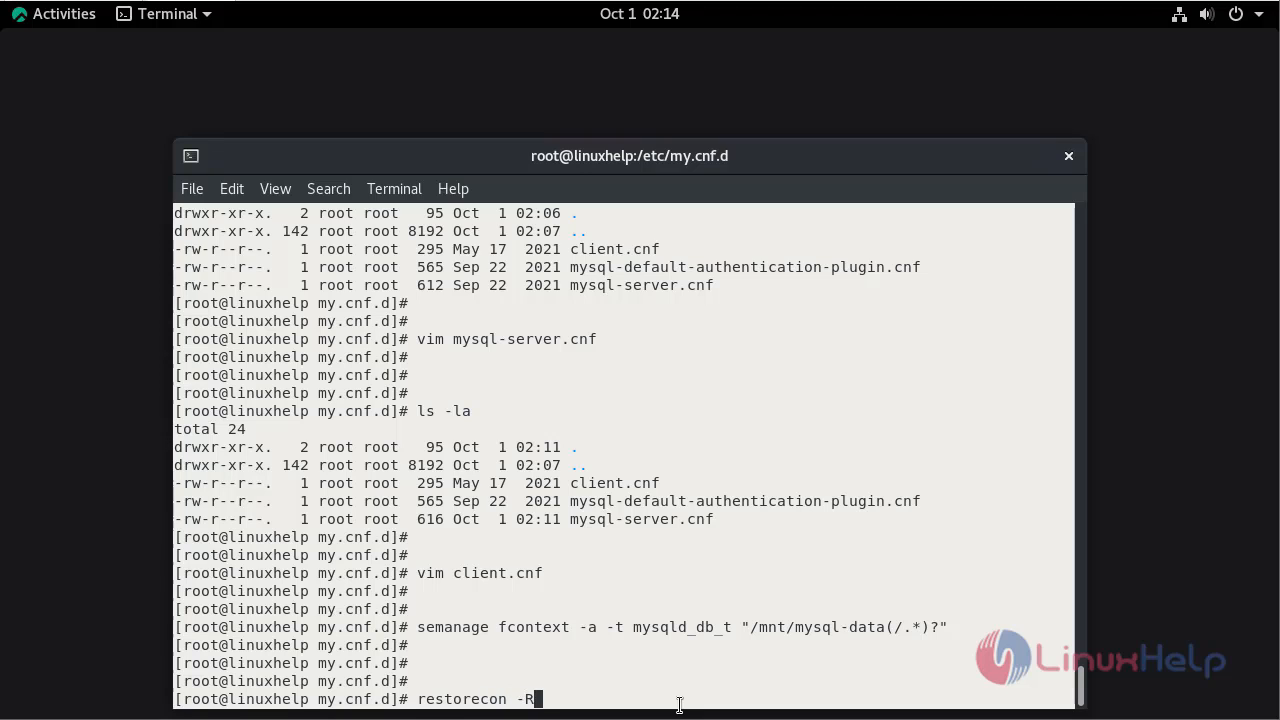
pyautogui.write('/mnt/')
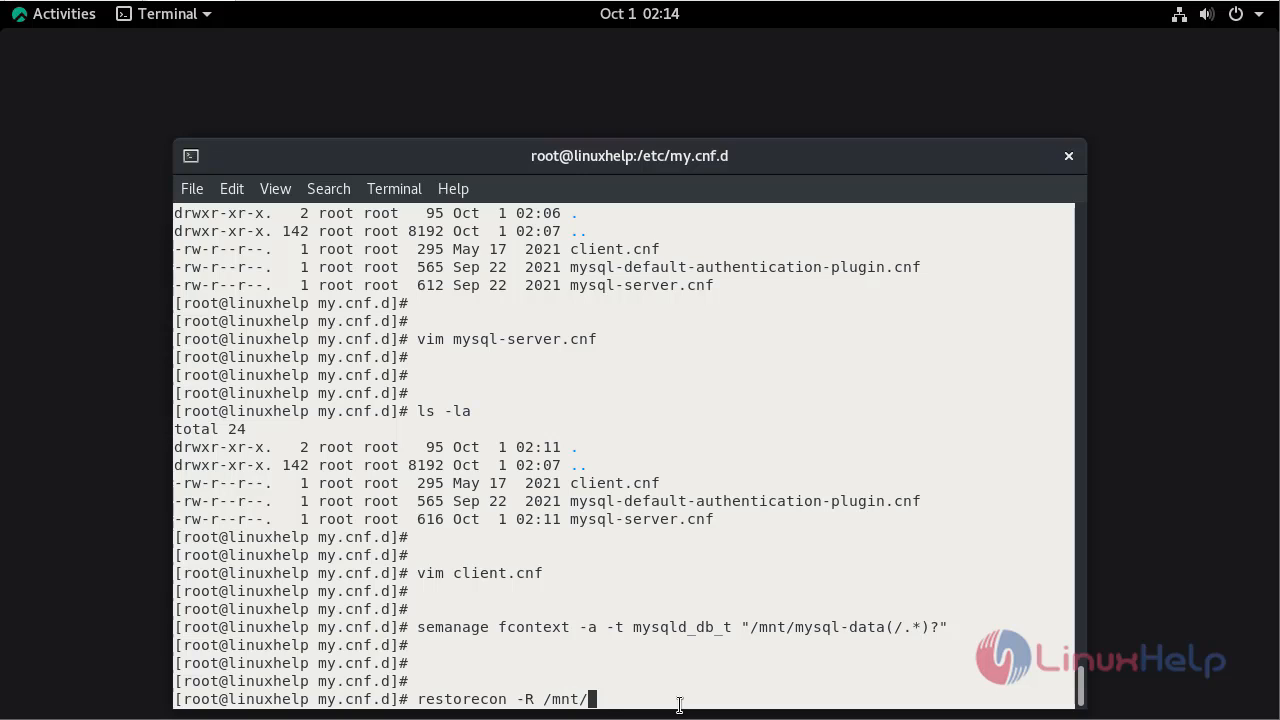
pyautogui.write('mysql-data/')
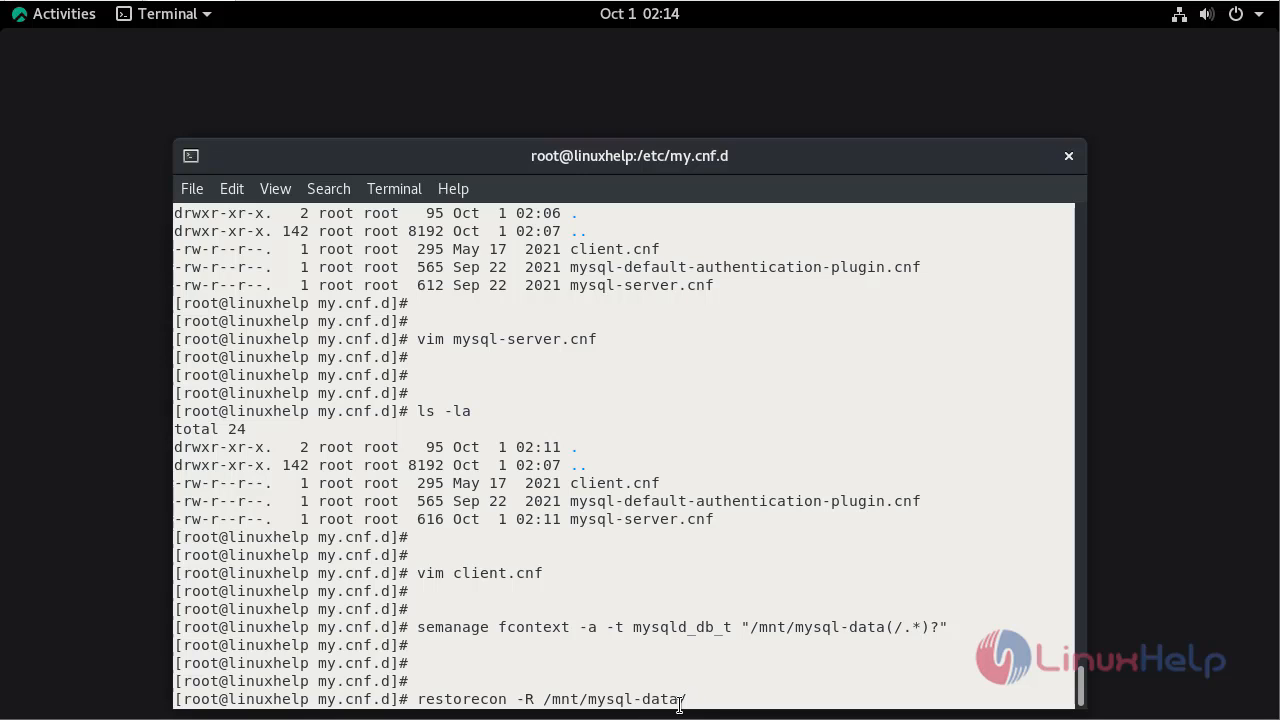
pyautogui.press('Return')
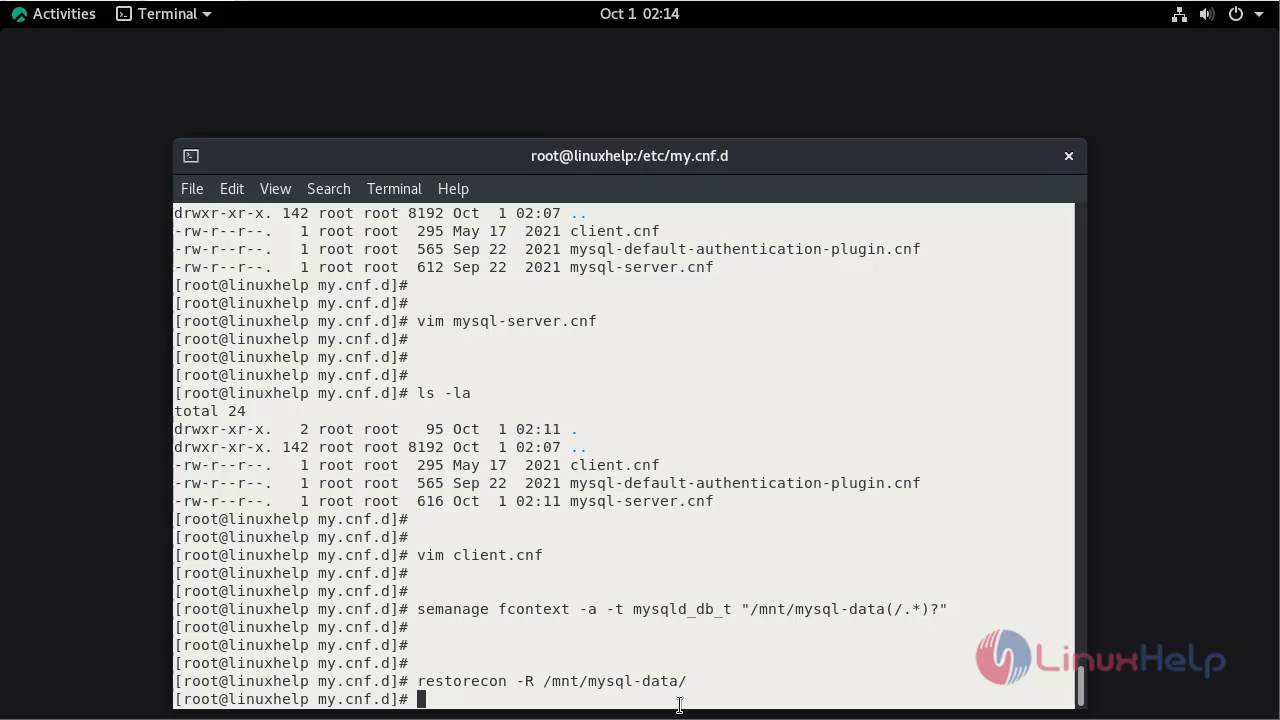
# Restart mysqld.service with systemctl
pyautogui.scroll(-3)
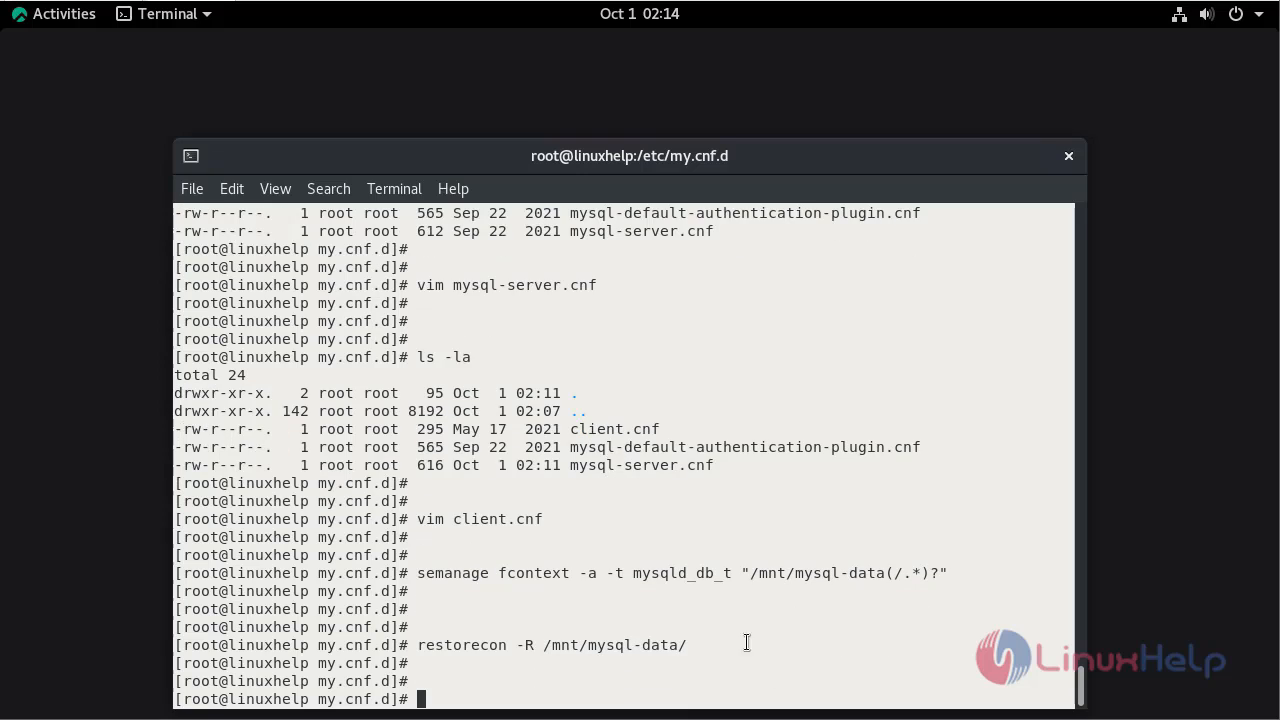
pyautogui.write('s')
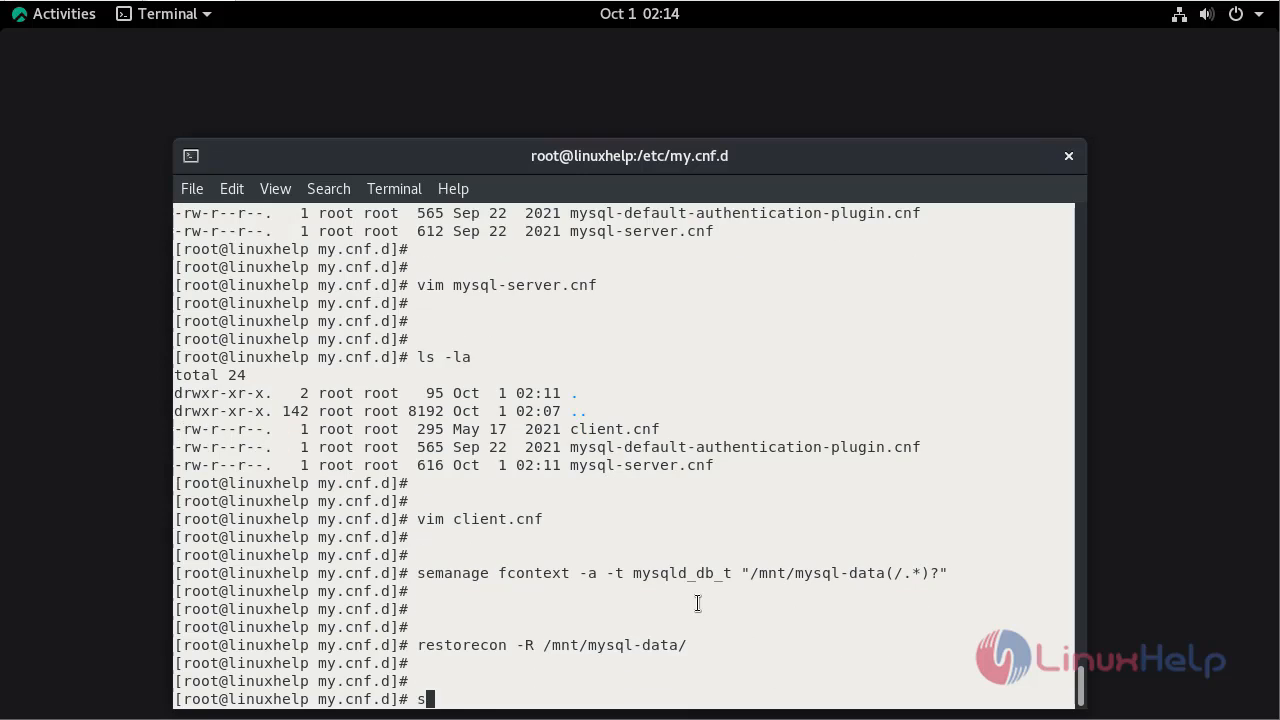
pyautogui.write('ystemctl res')
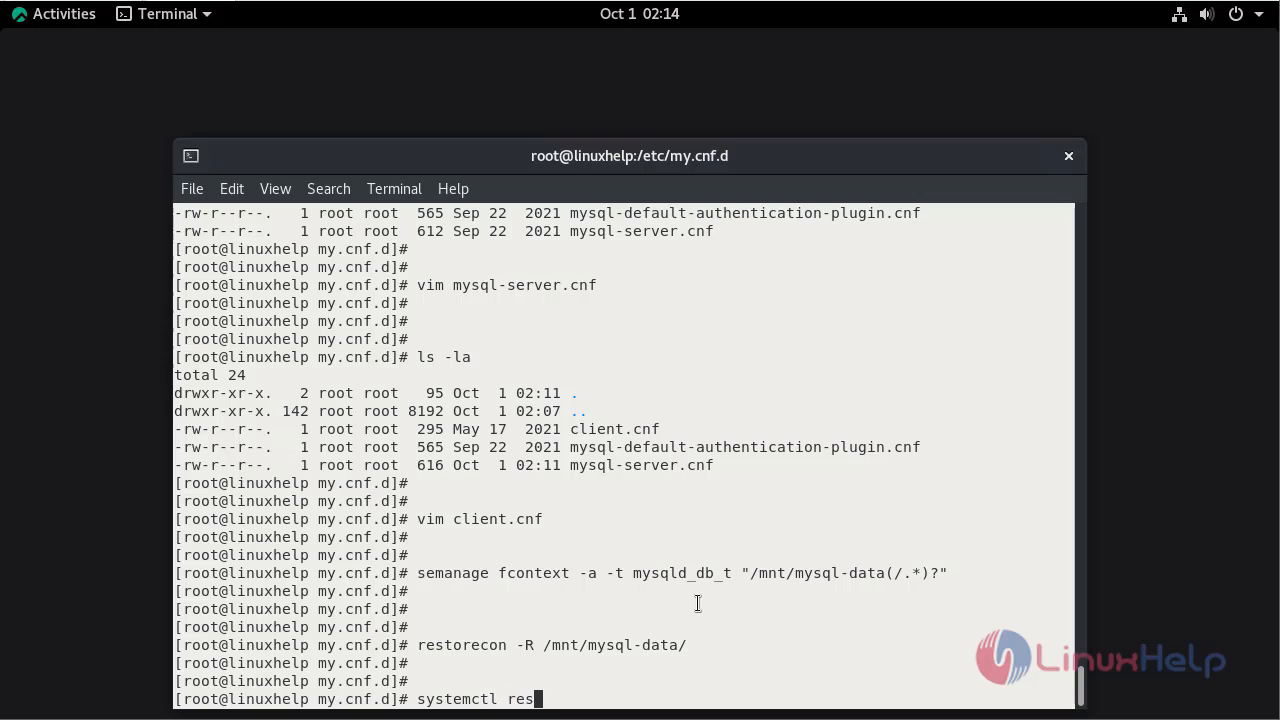
pyautogui.write('tart my')
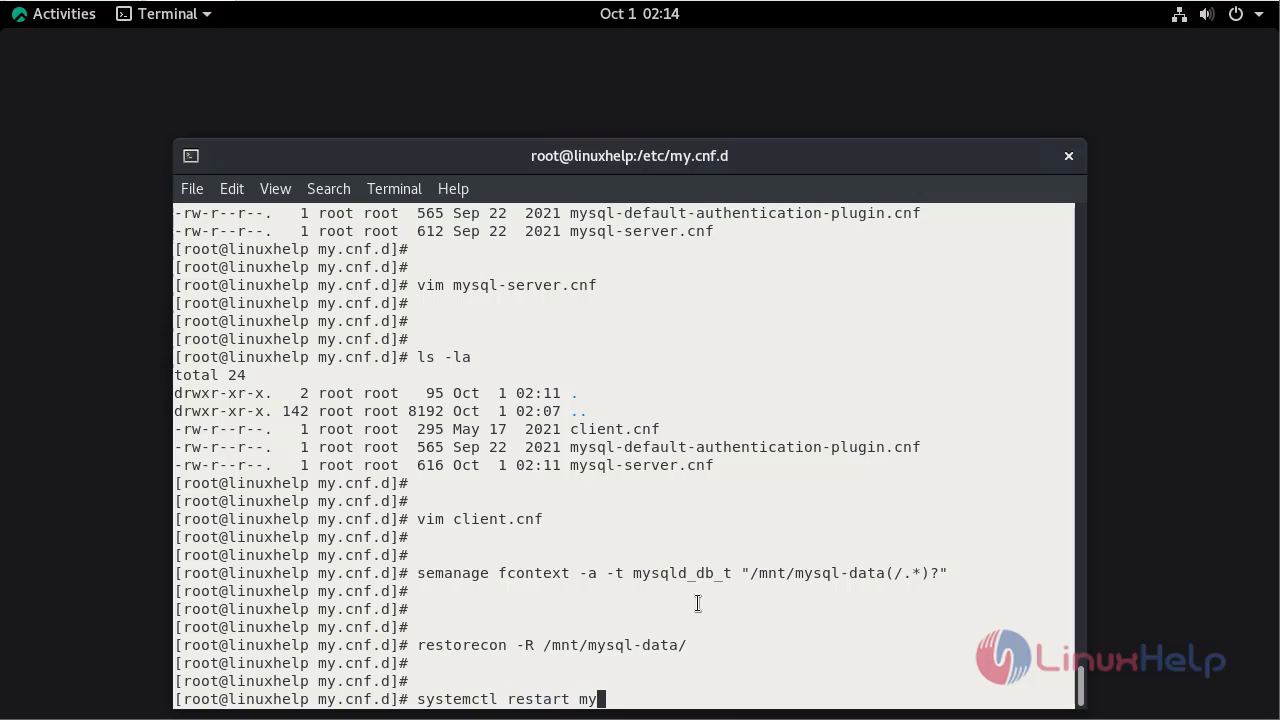
pyautogui.write('sqld.service')
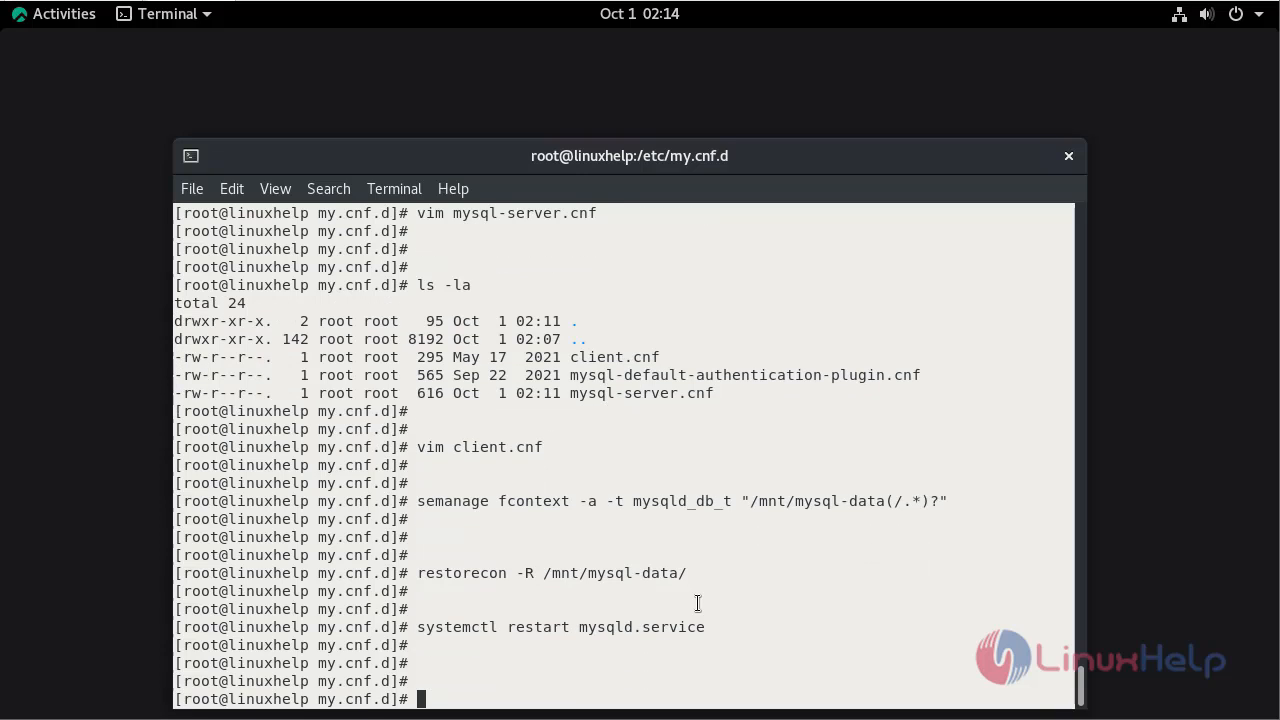
pyautogui.moveTo(1271, 659)
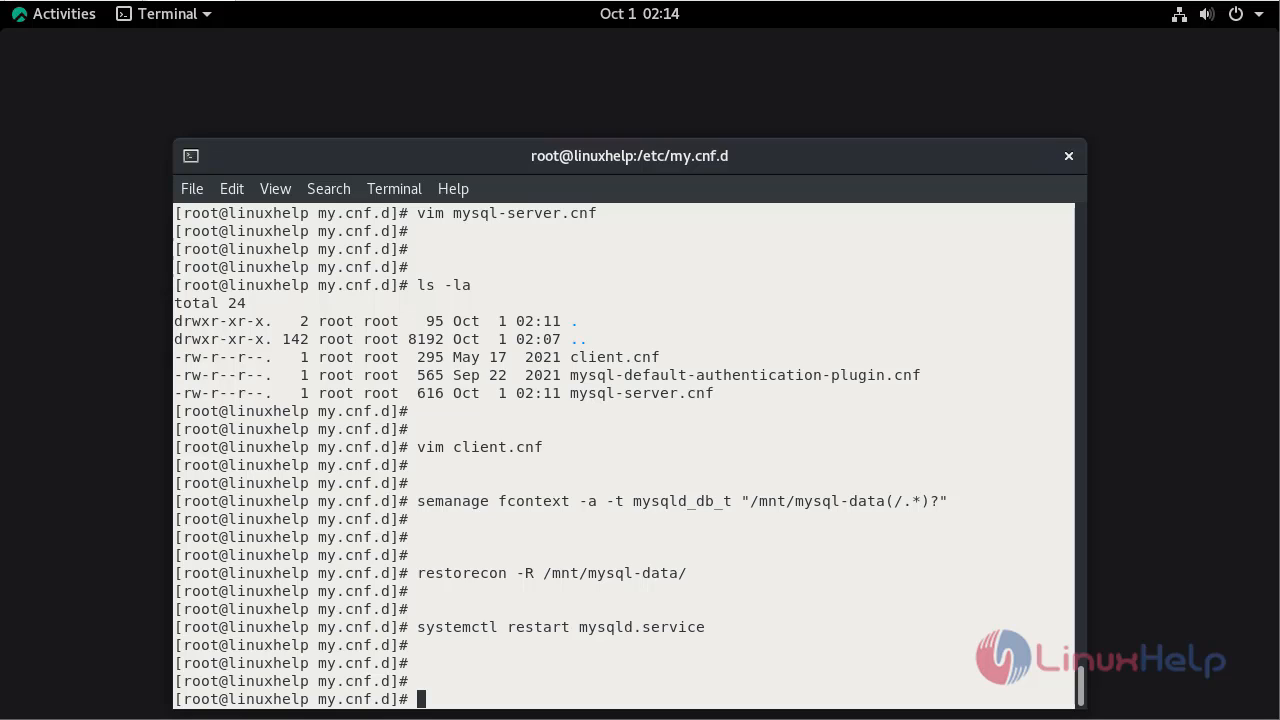
pyautogui.moveTo(815, 673)
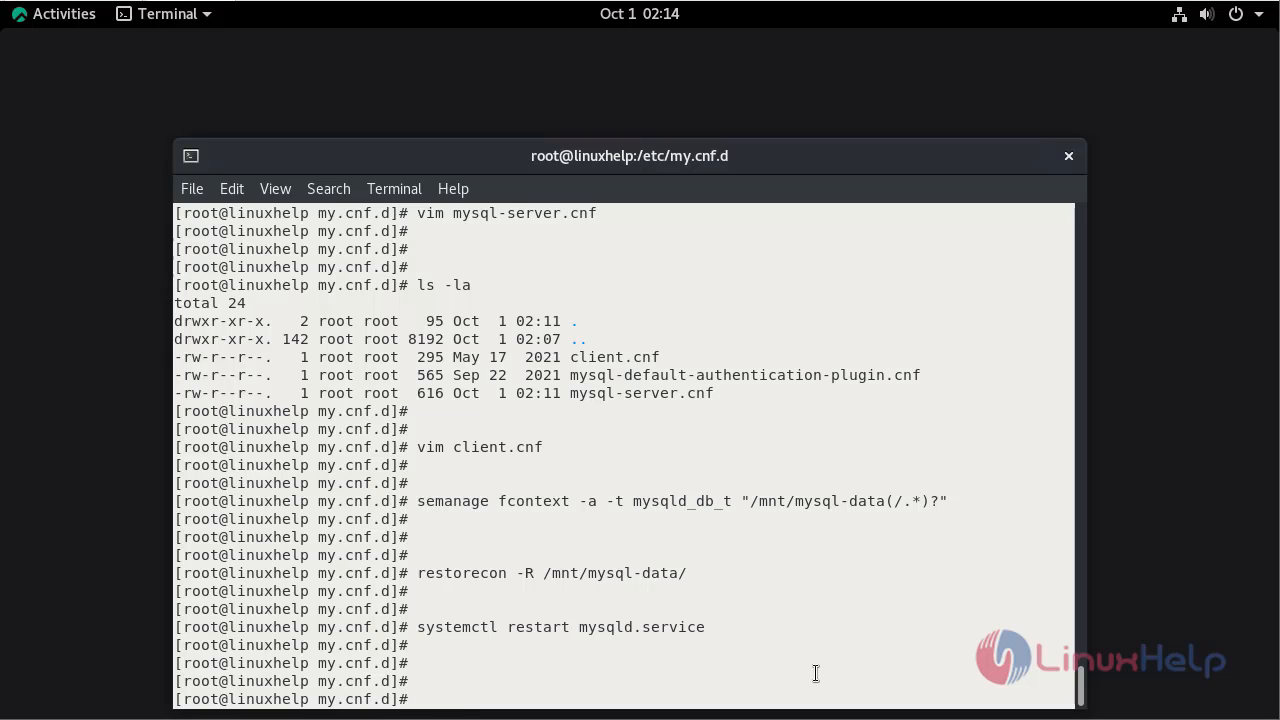
pyautogui.write('mysql -')
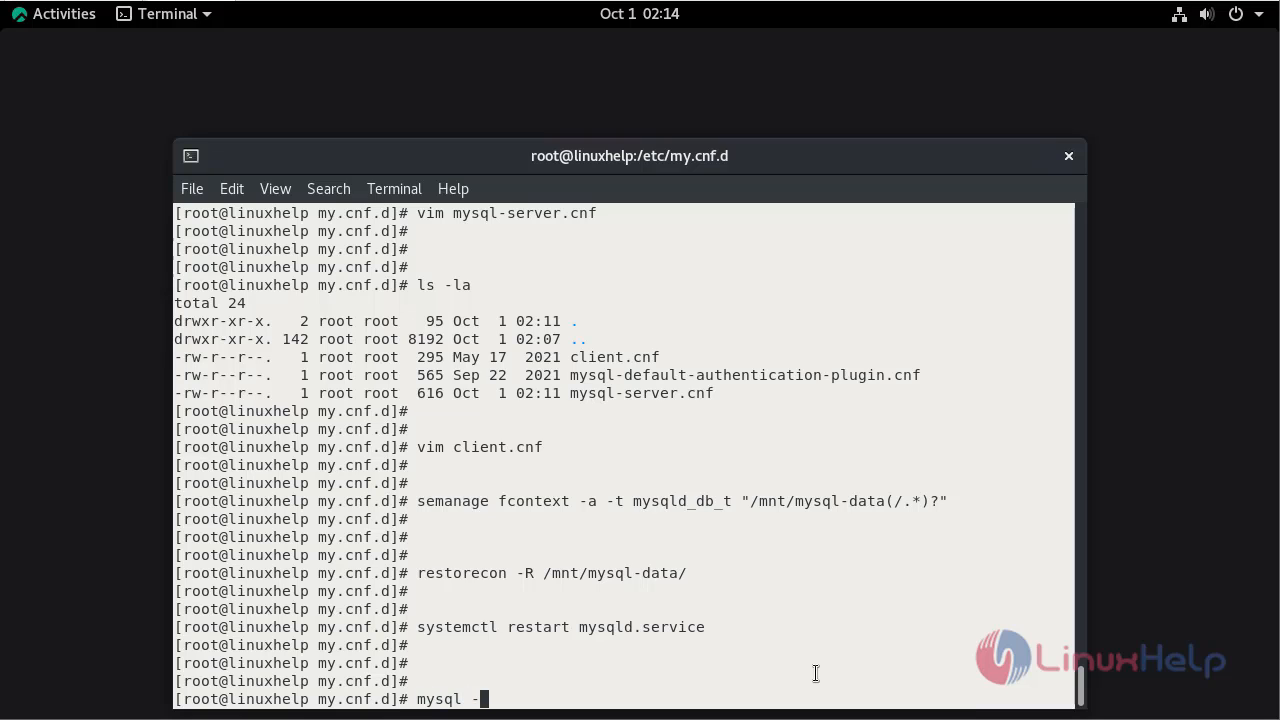
pyautogui.write('u roo')
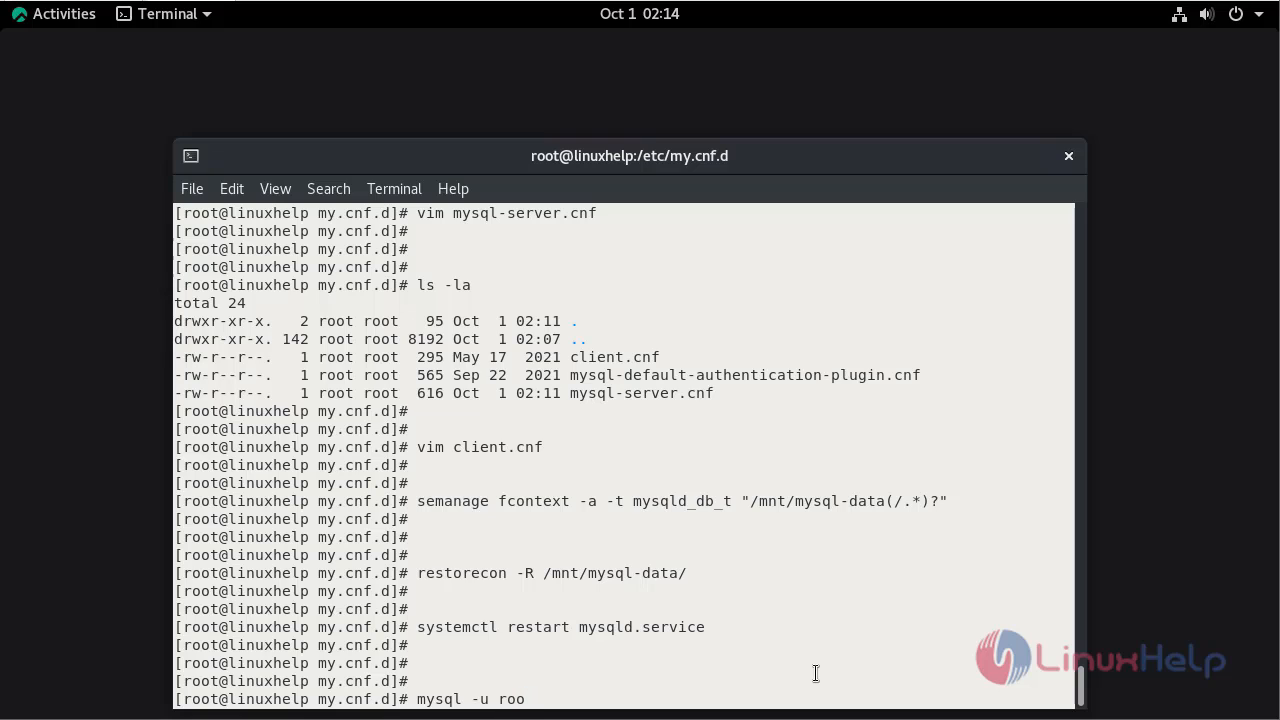
pyautogui.write('t')
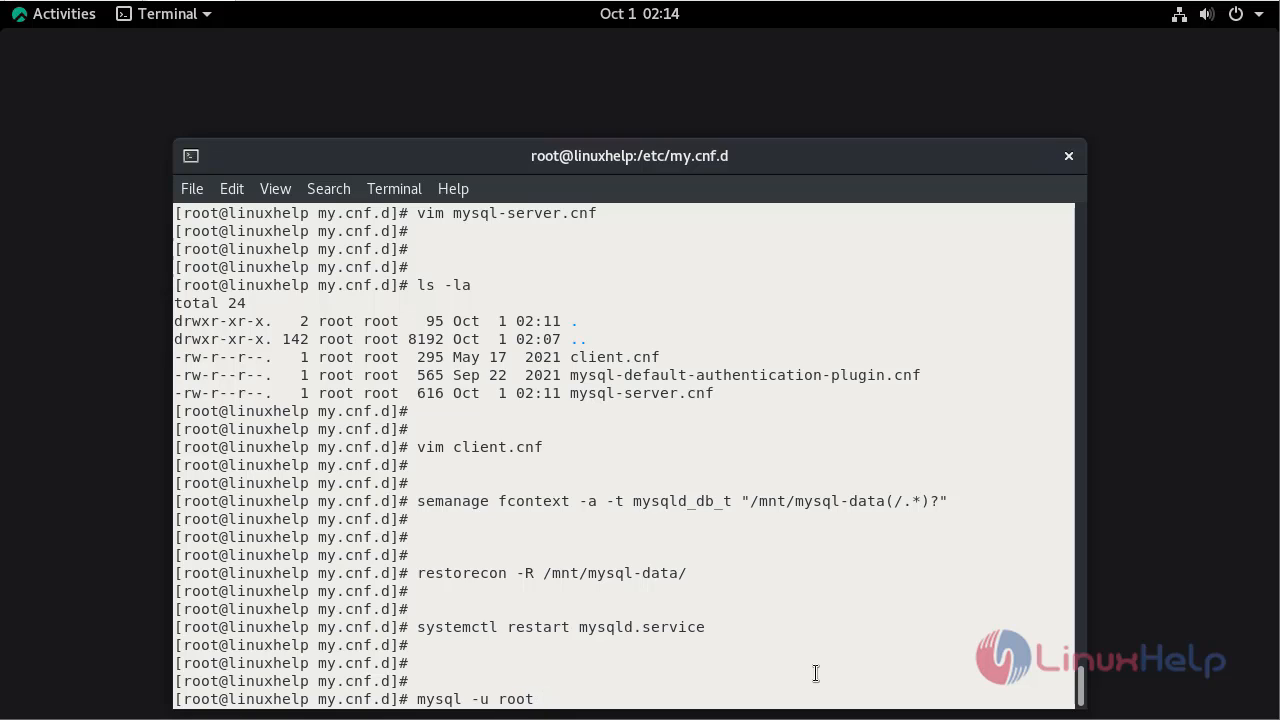
pyautogui.write('-e')
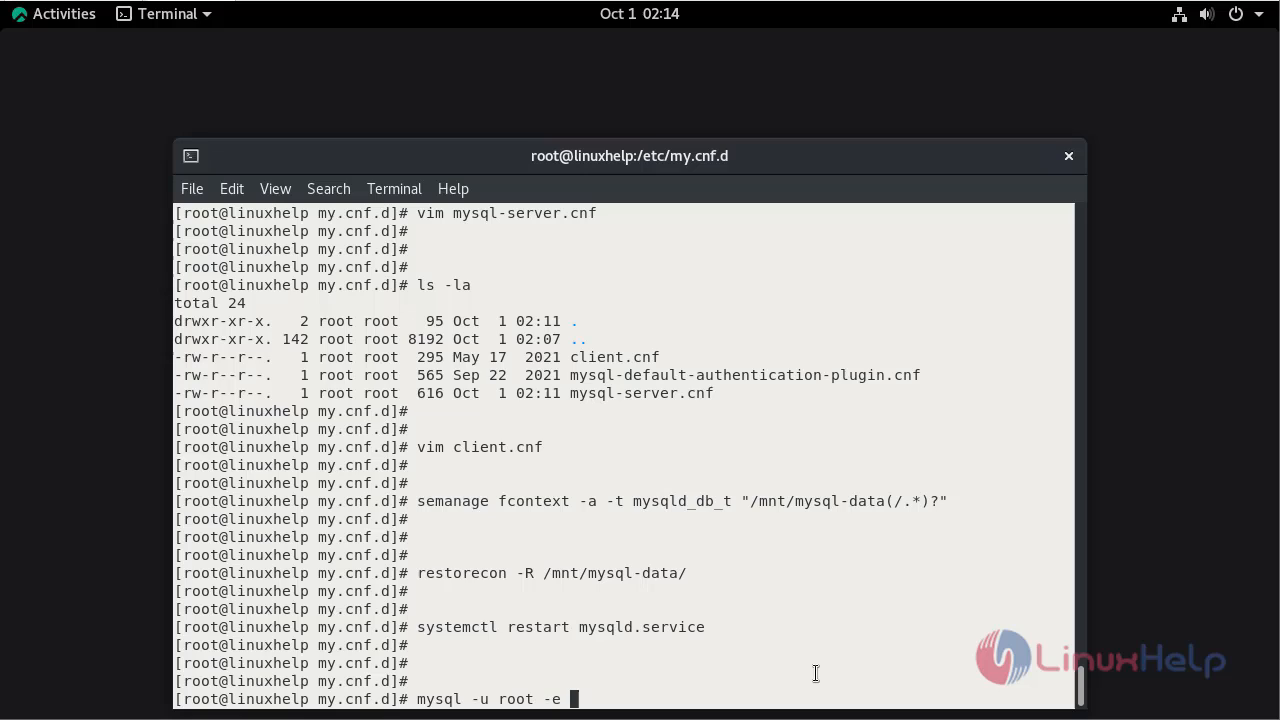
pyautogui.write('"s')
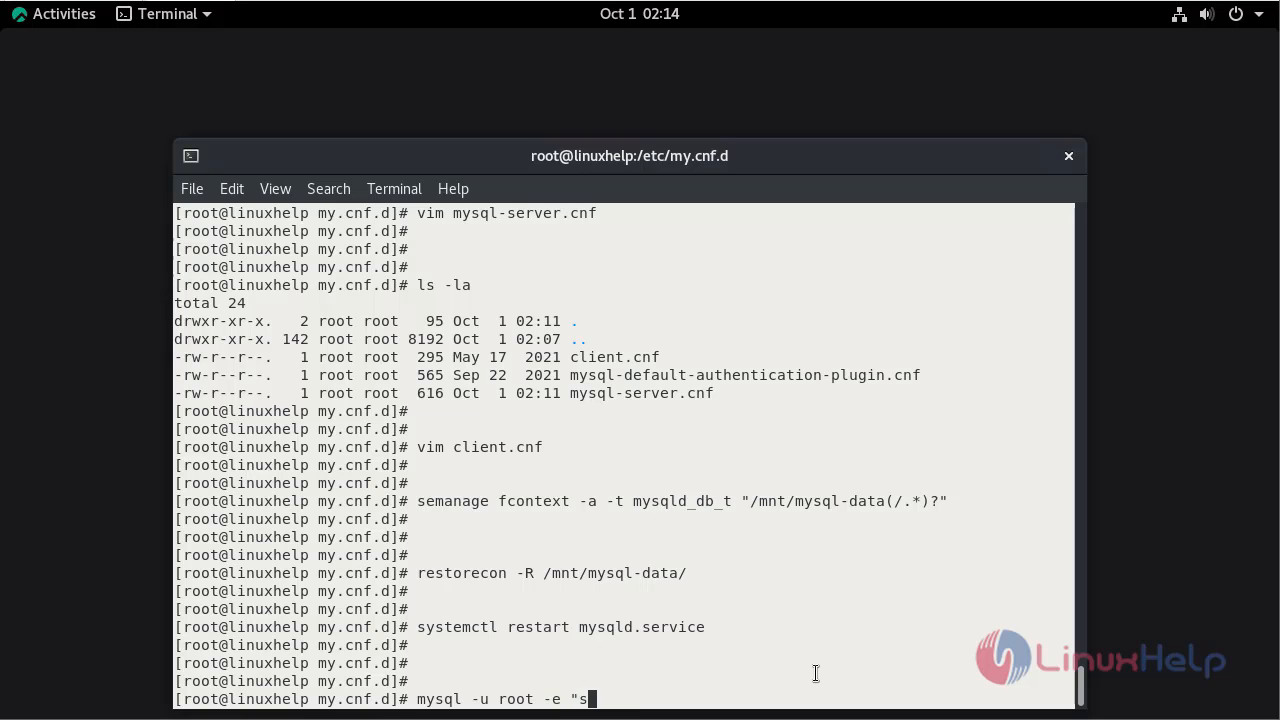
pyautogui.write('elect')
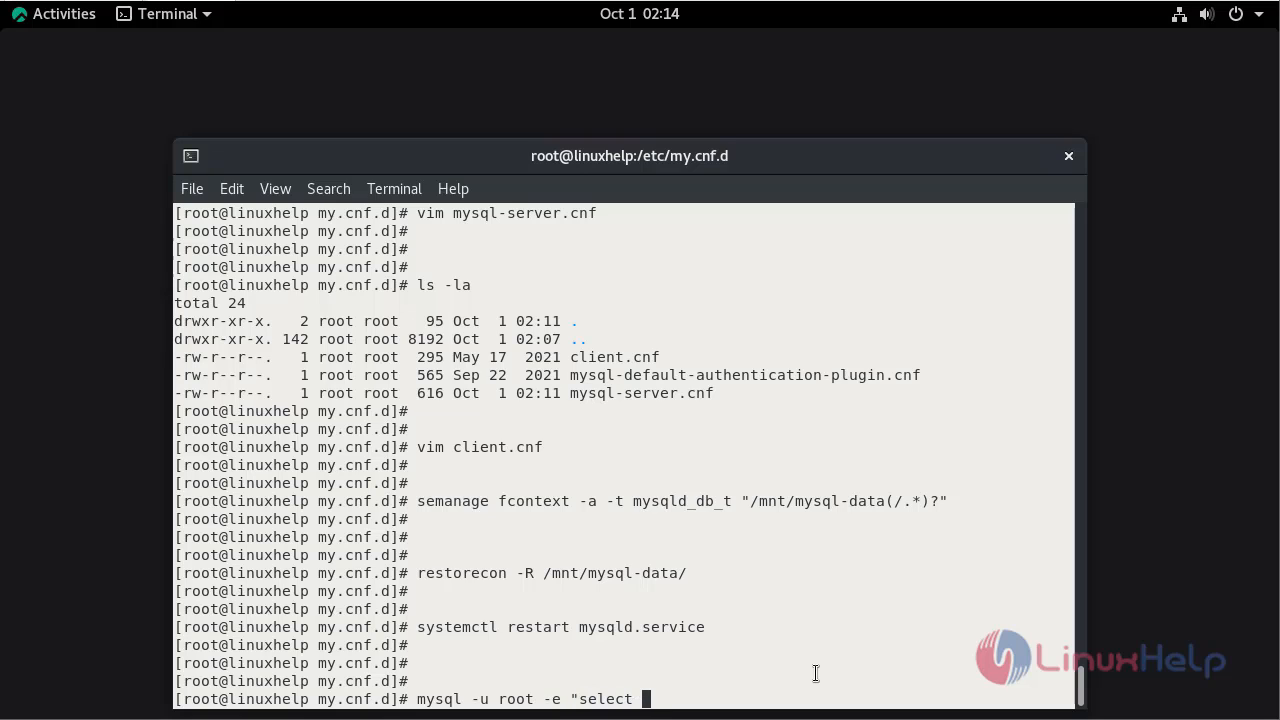
pyautogui.write('@@datadir')
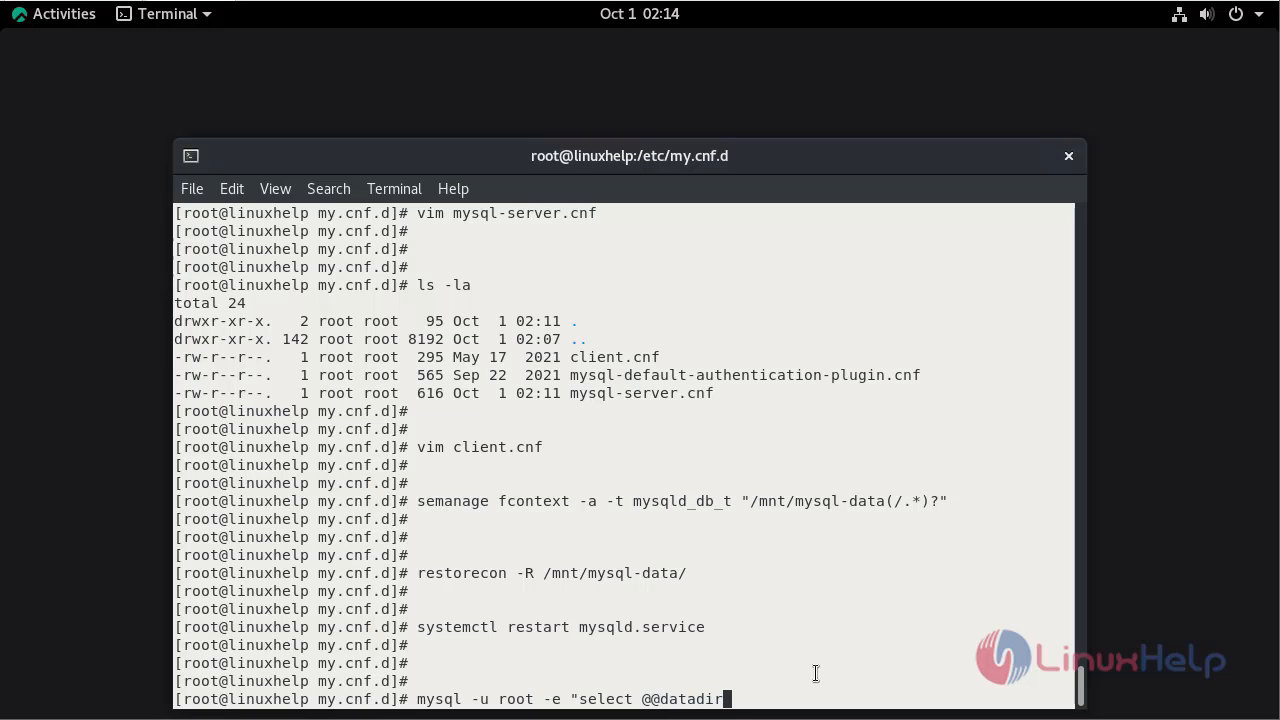
pyautogui.write(';"')
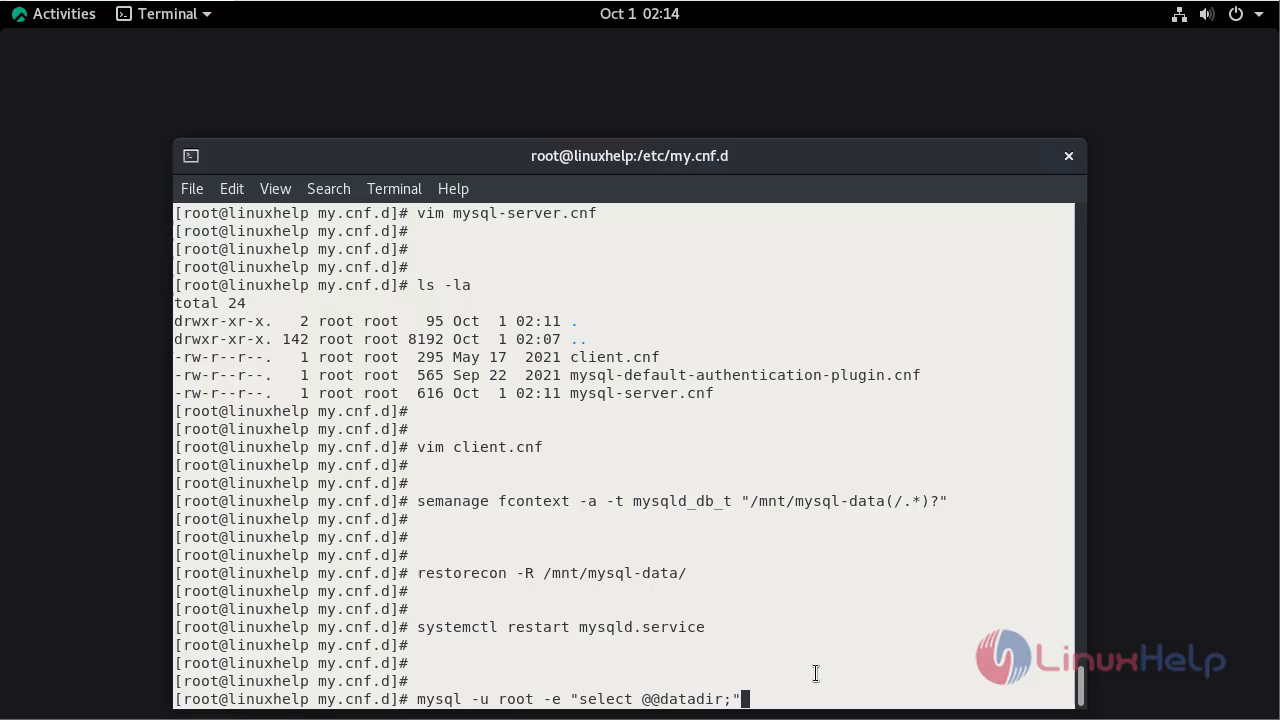
pyautogui.press('Return')
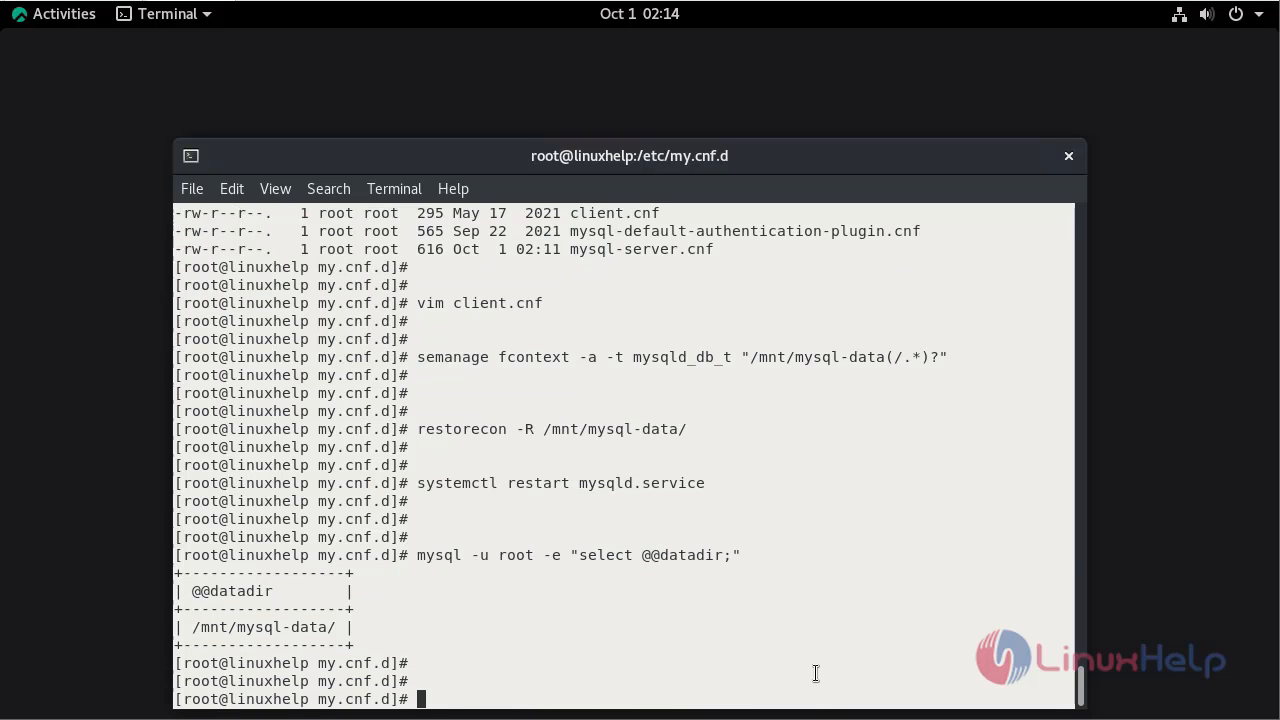
pyautogui.moveTo(210, 622)
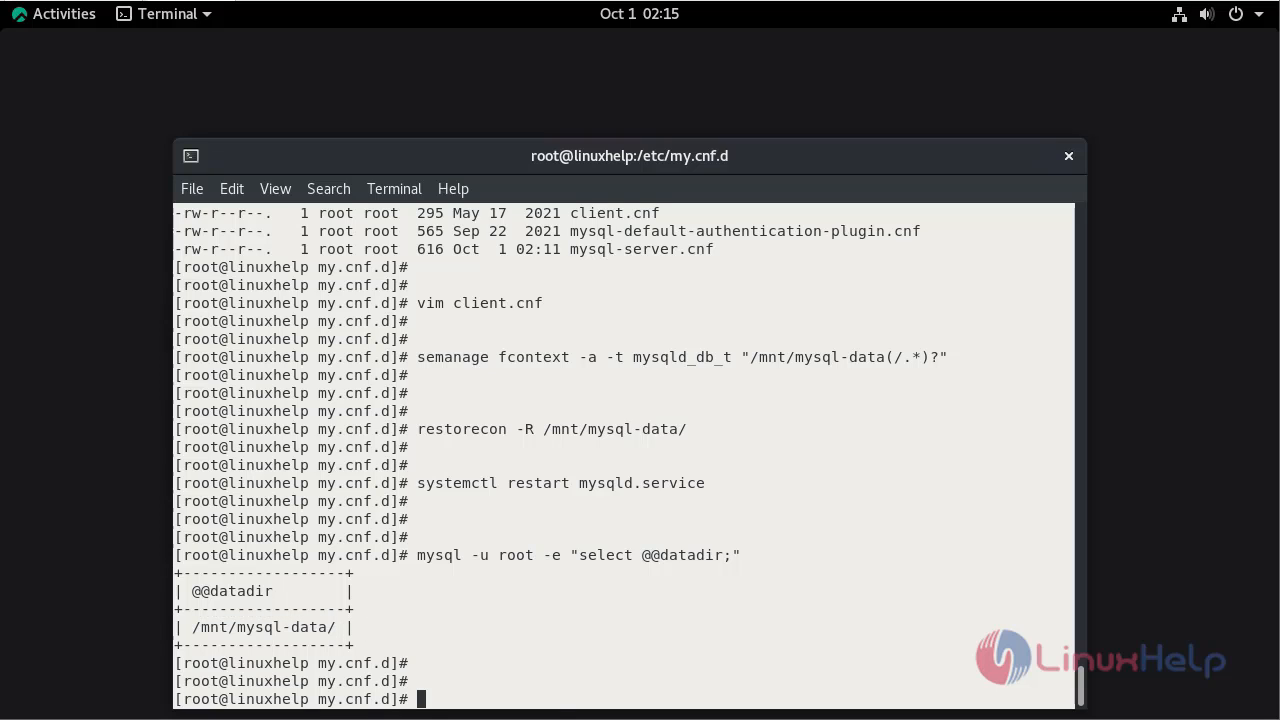
# Start the MySQL client and list the existing databases
pyautogui.write('mys')
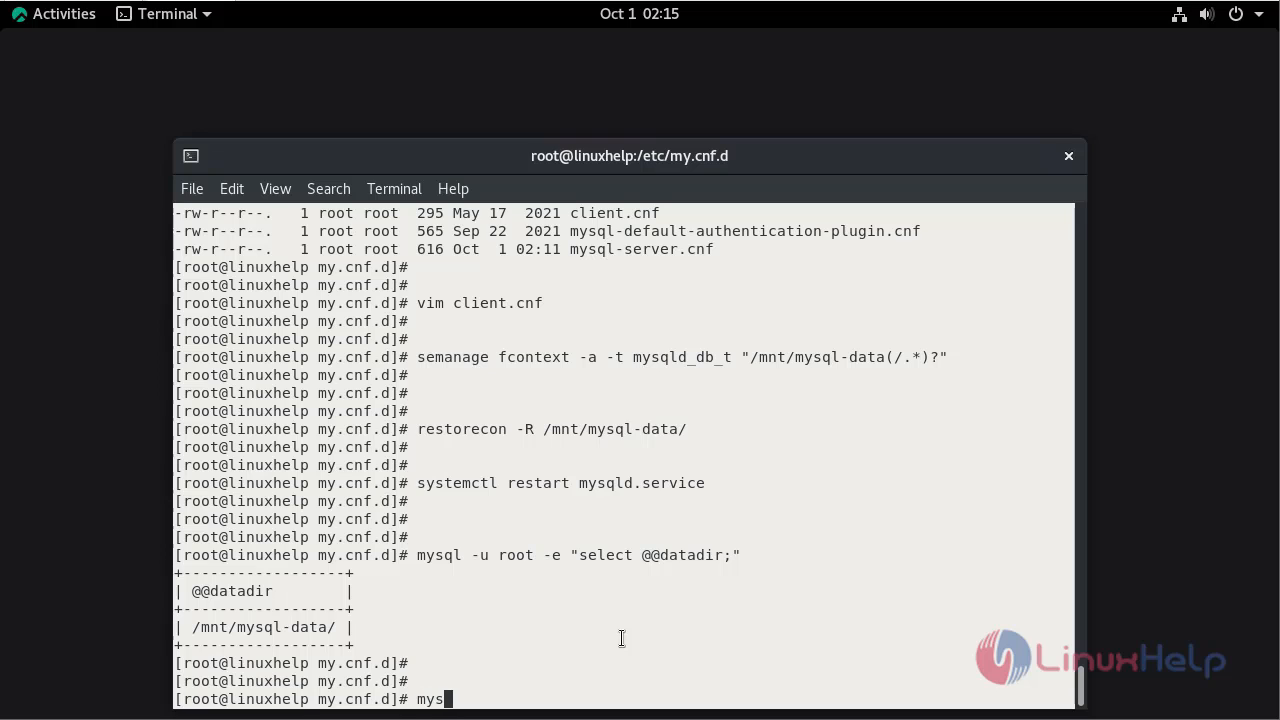
pyautogui.press('Return')
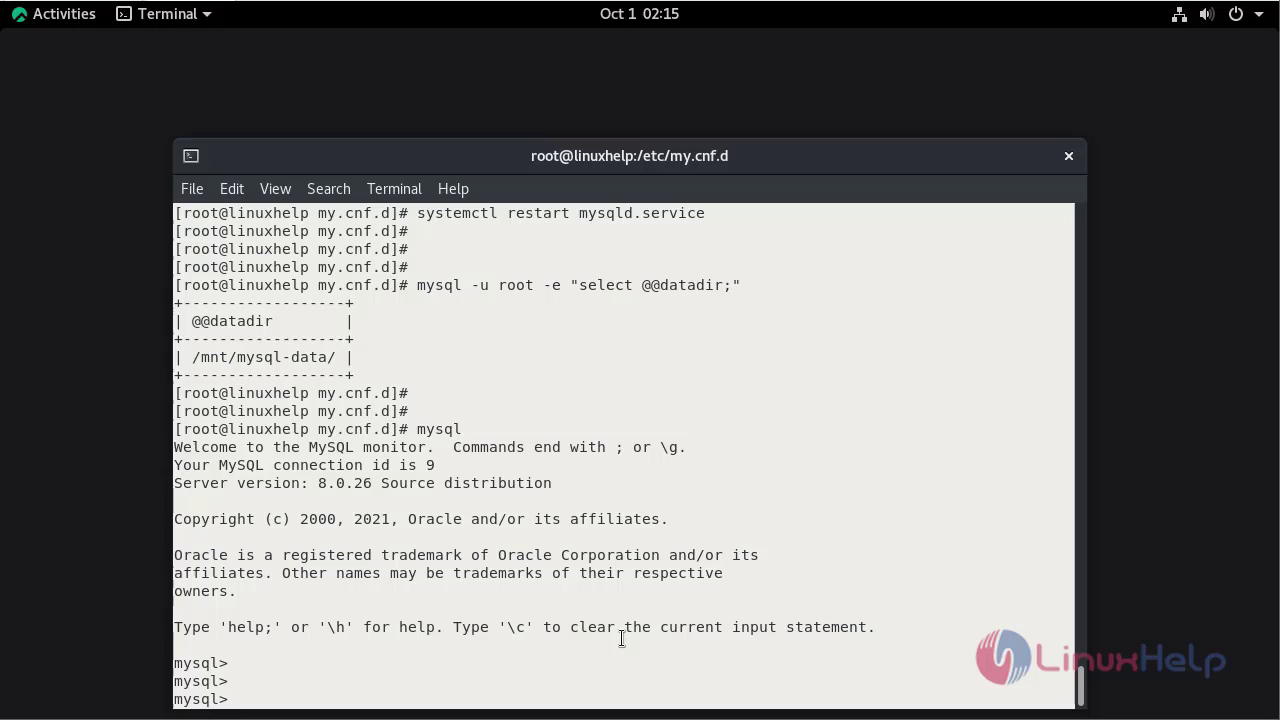
pyautogui.write('shiw')
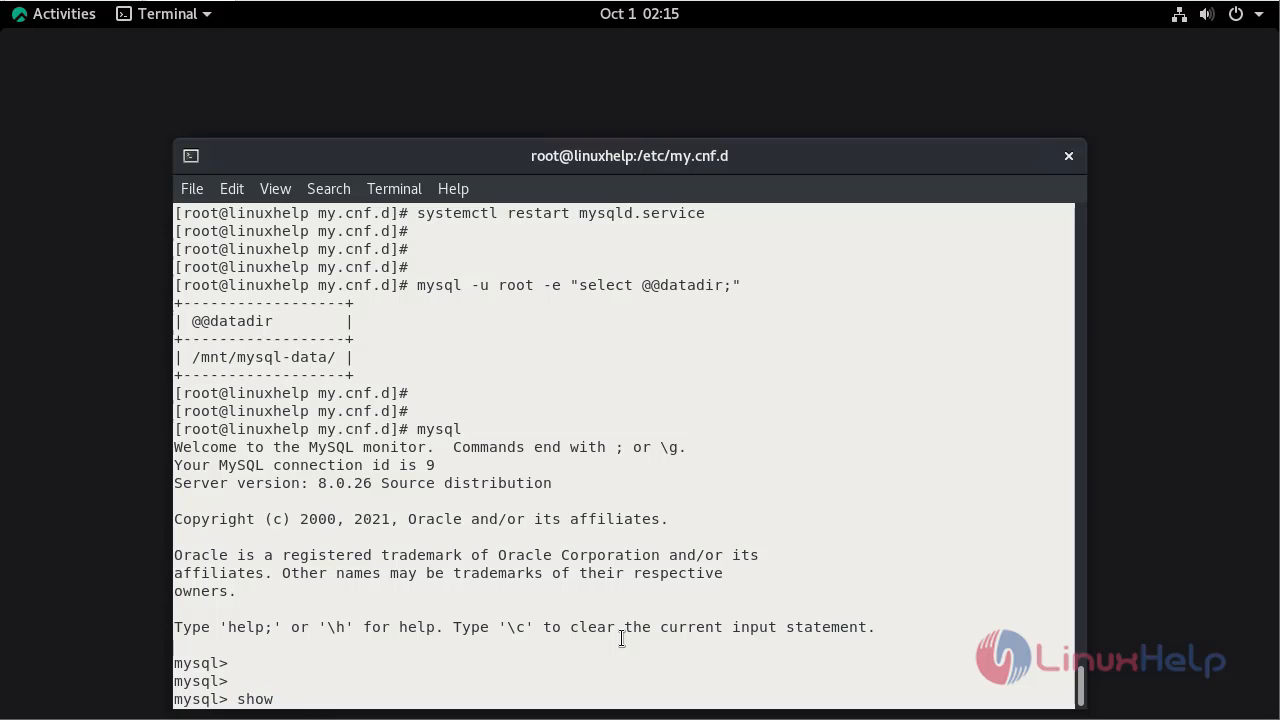
pyautogui.write('datab')
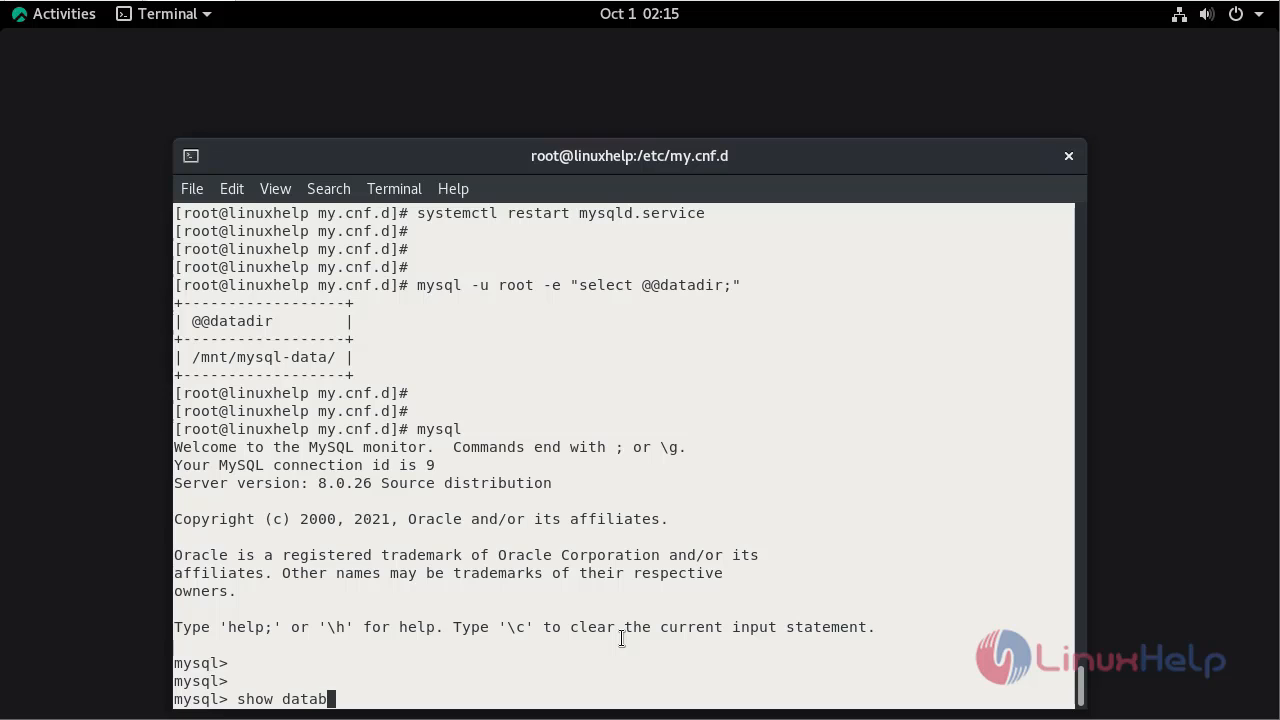
pyautogui.press('Return')
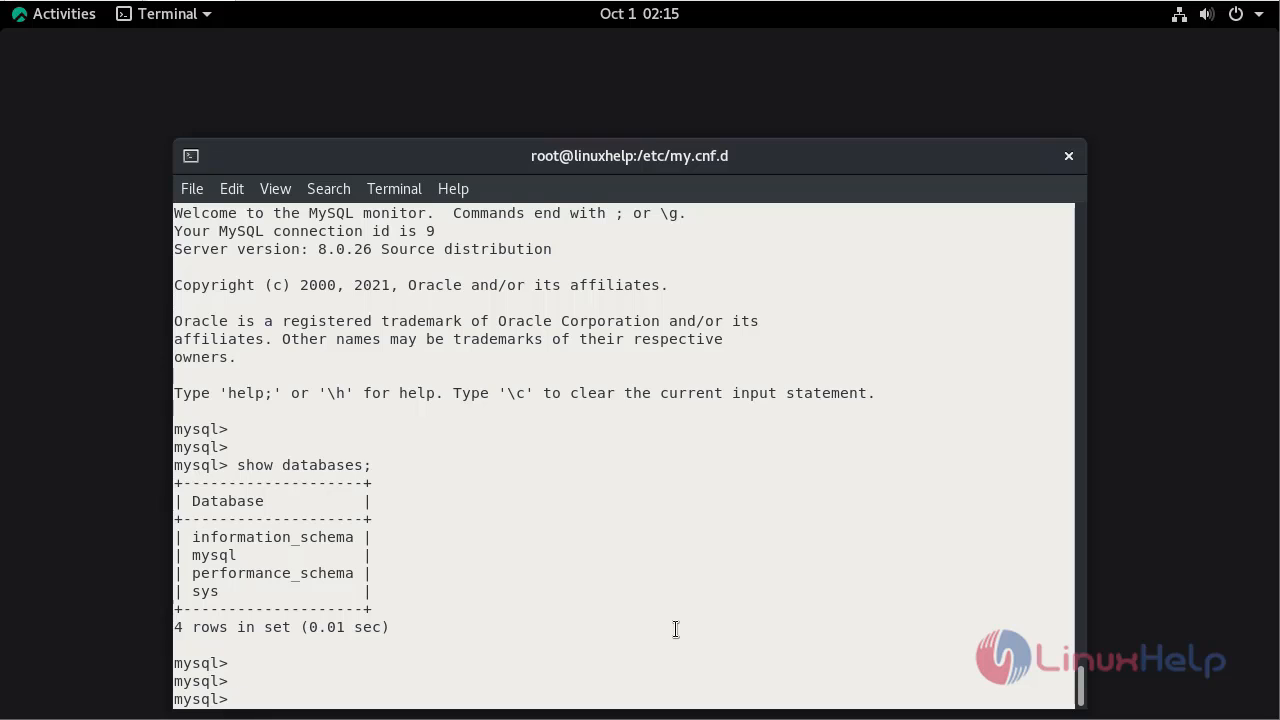
# Create a database named test and exit back to the shell
pyautogui.write('ceray')
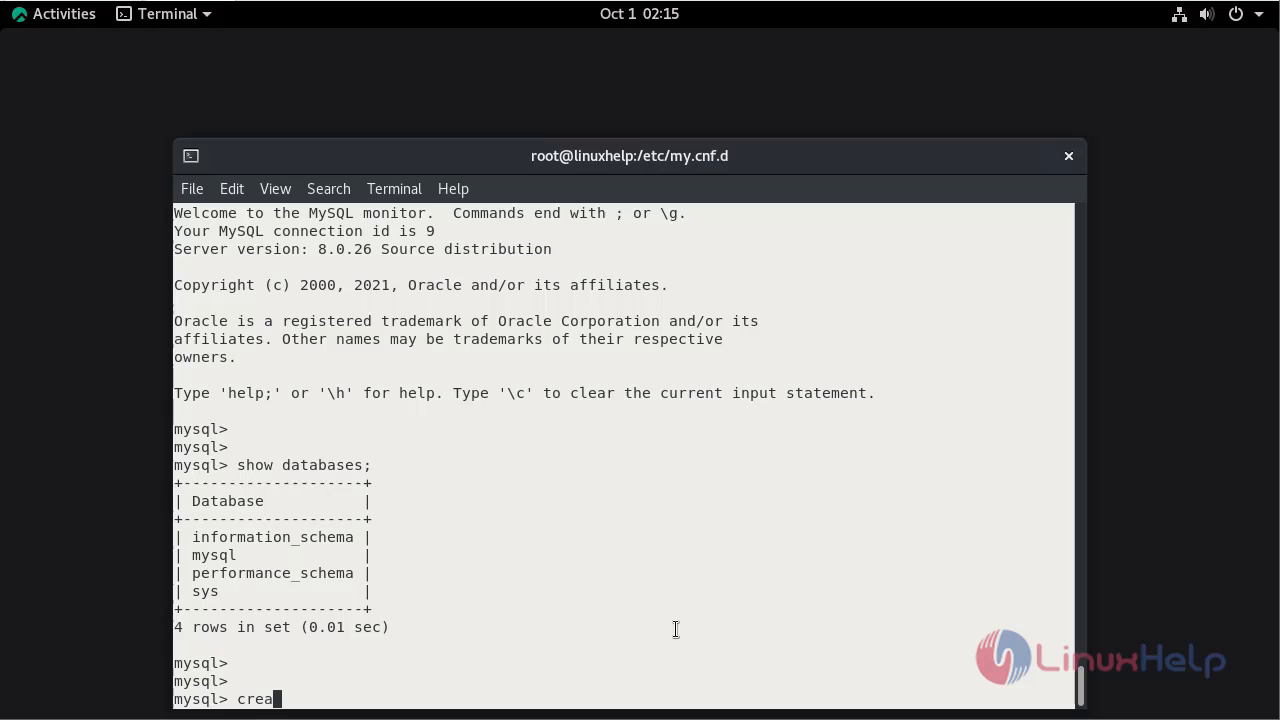
pyautogui.write('te')
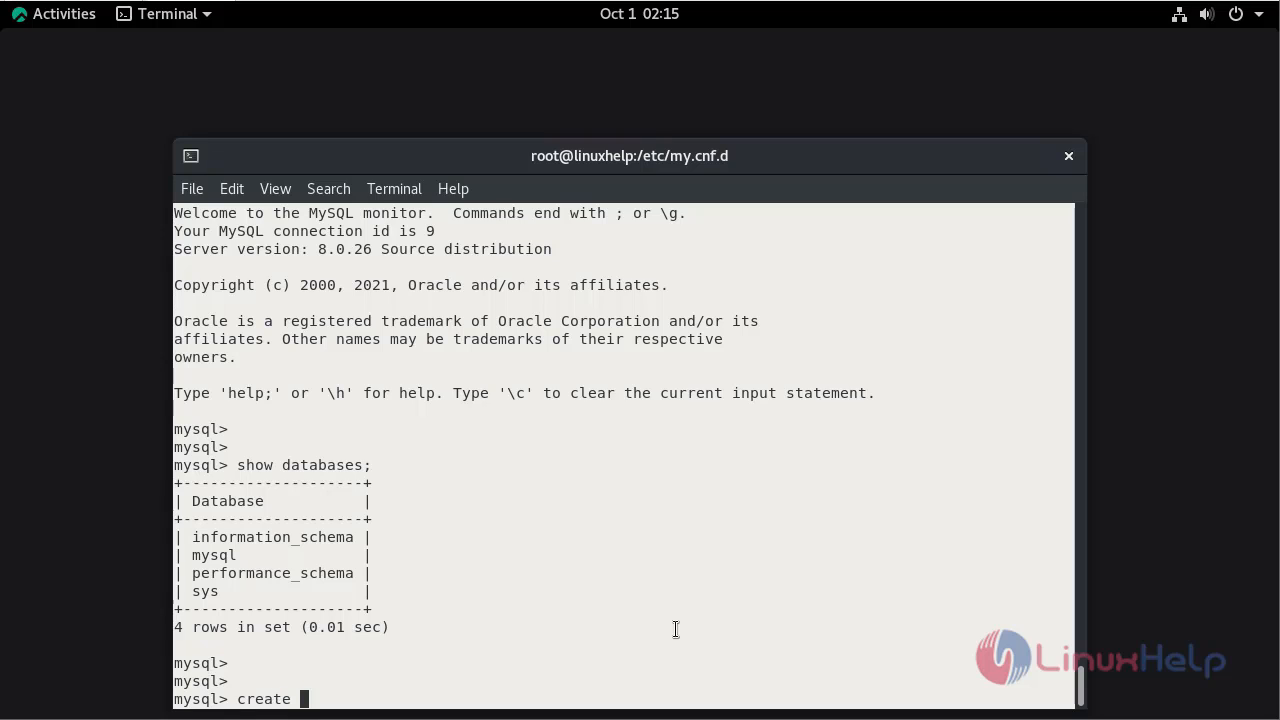
pyautogui.write('databa')
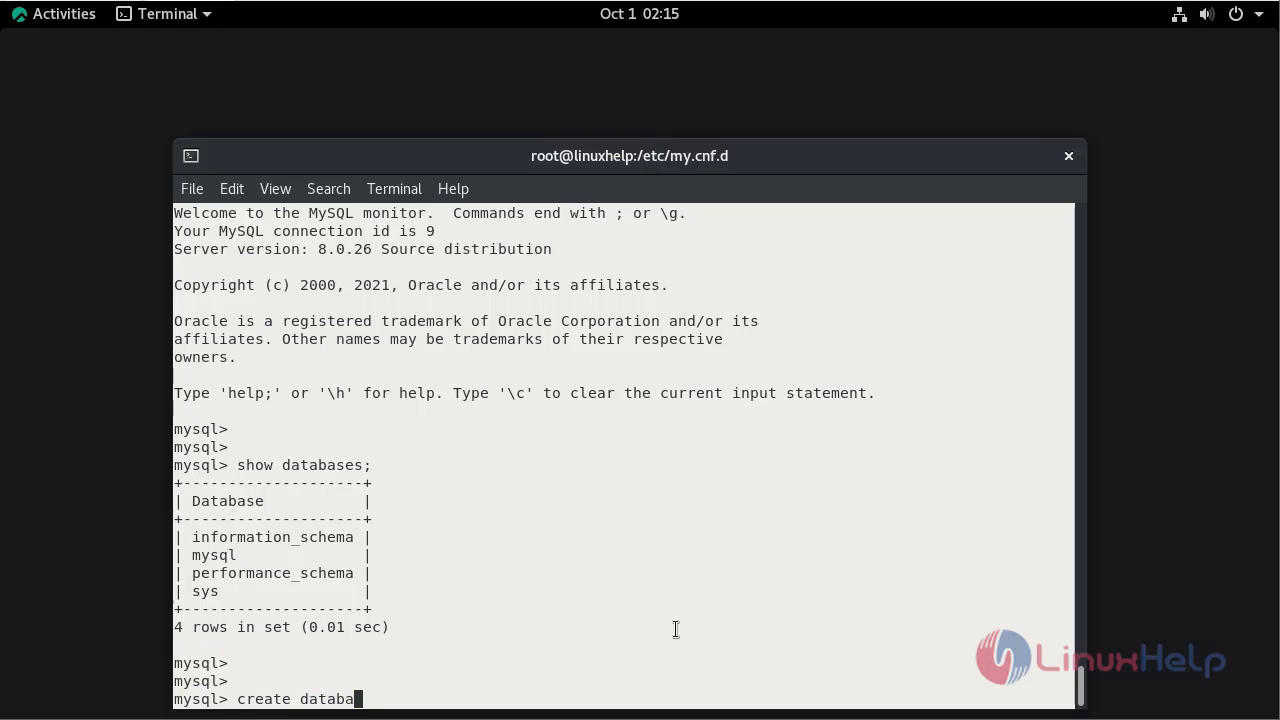
pyautogui.write('se')
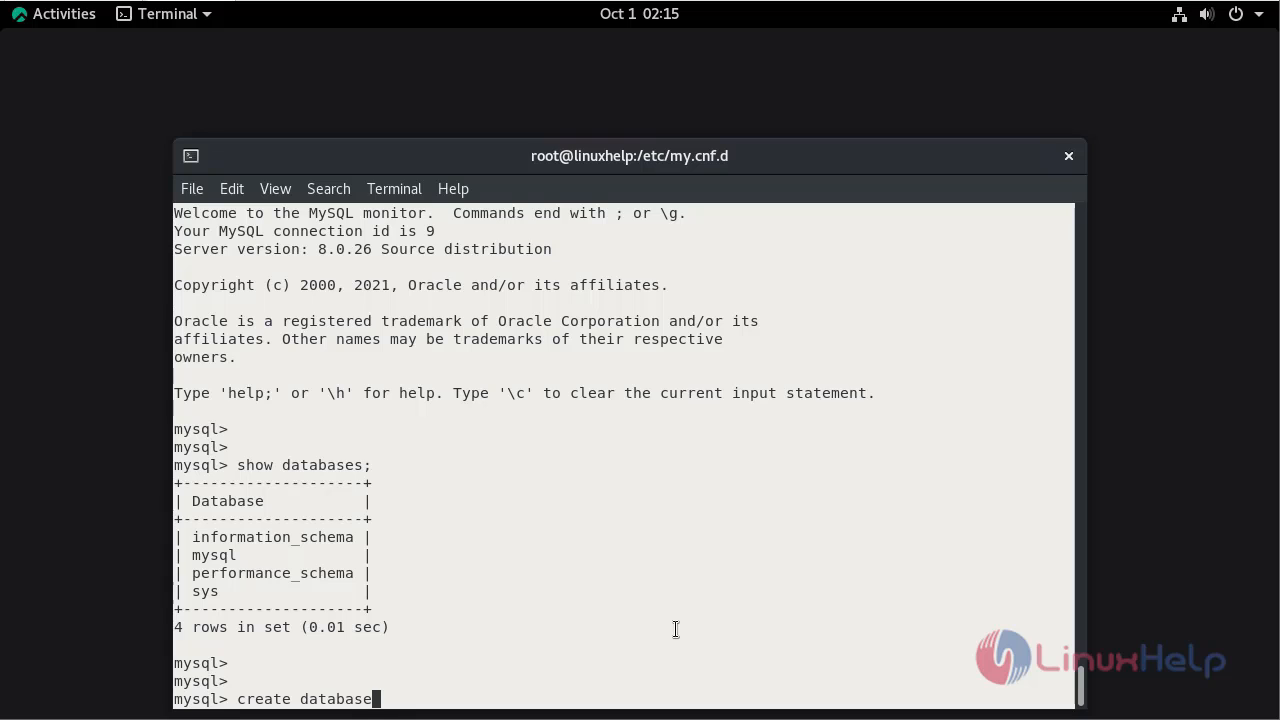
pyautogui.write('test')
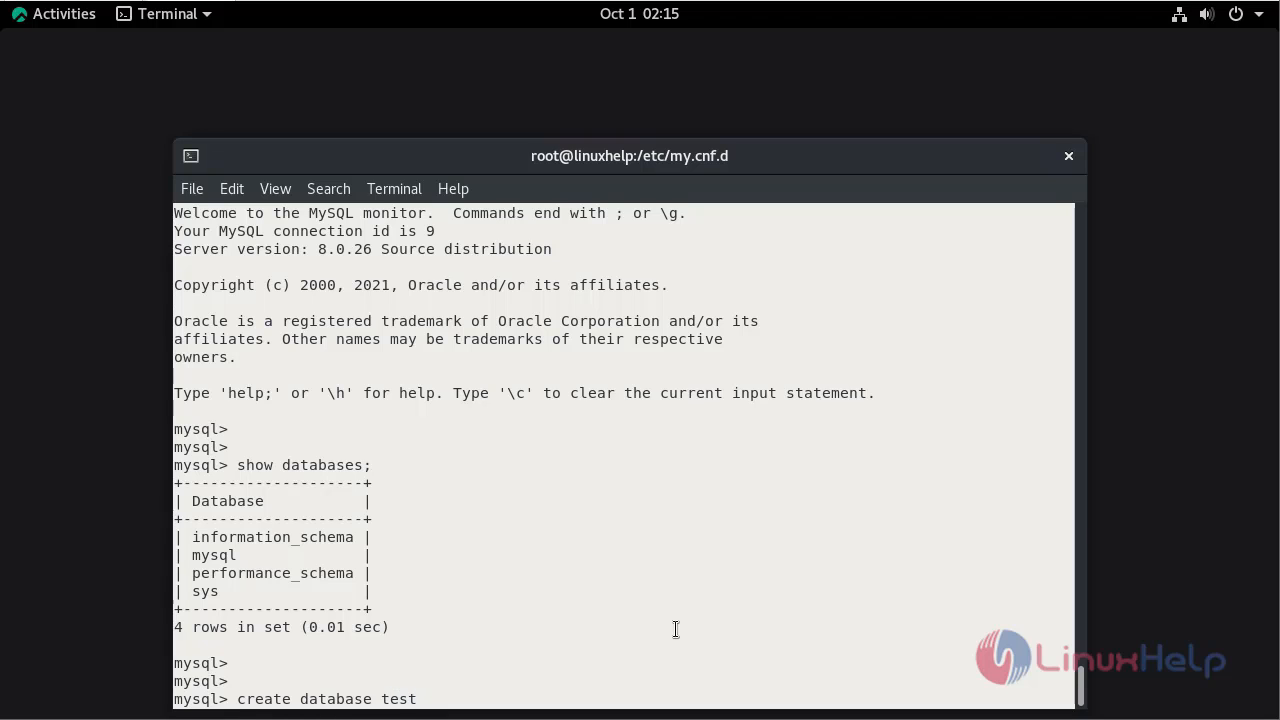
pyautogui.press('Return')
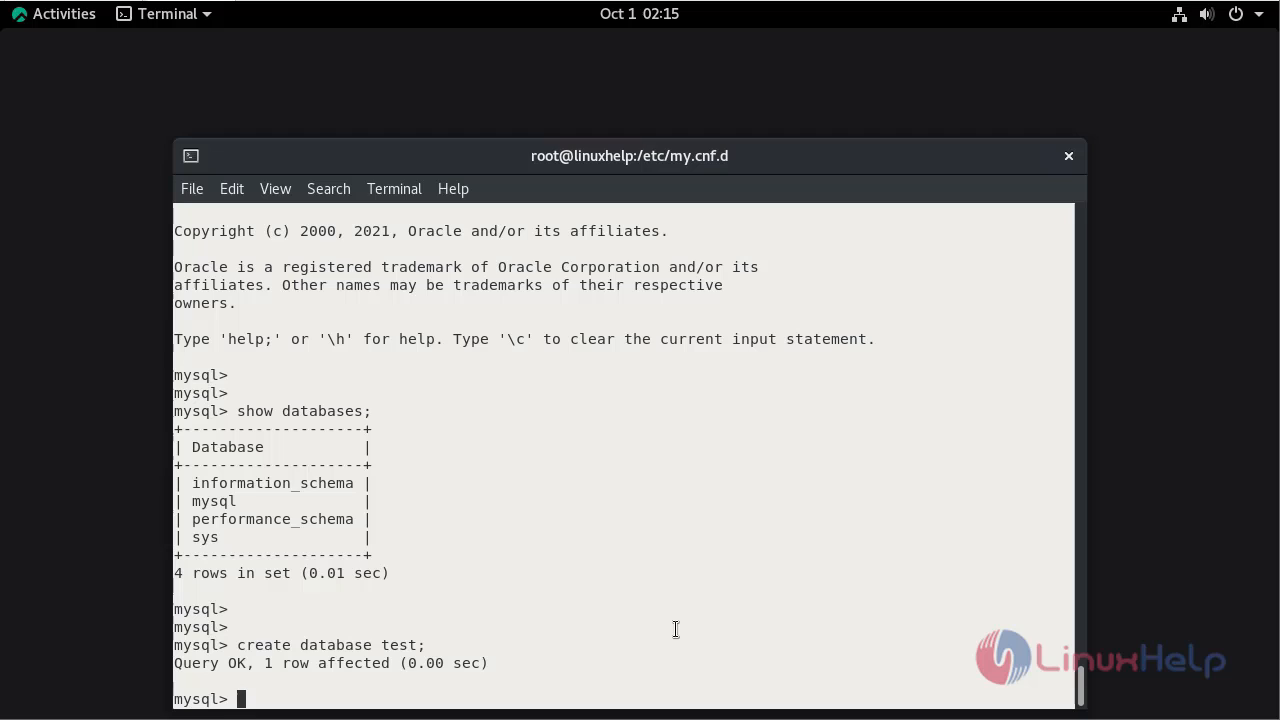
pyautogui.write('exit')
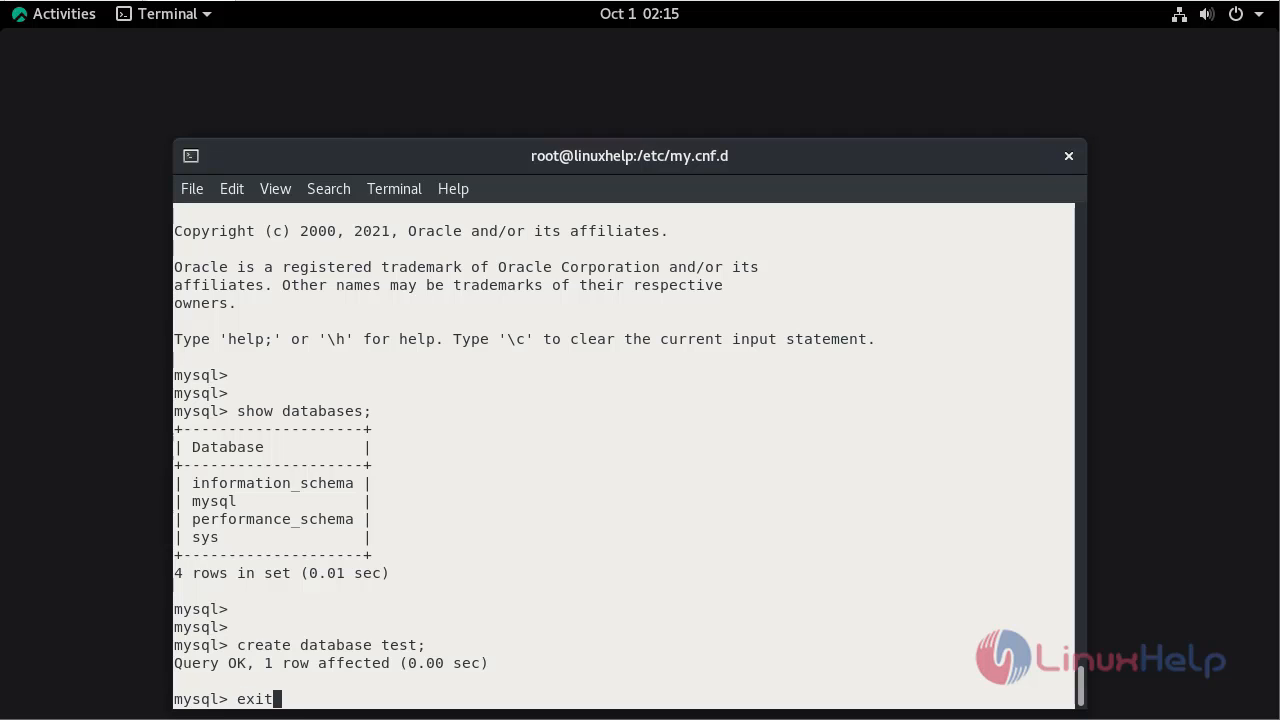
pyautogui.press('BackSpace')
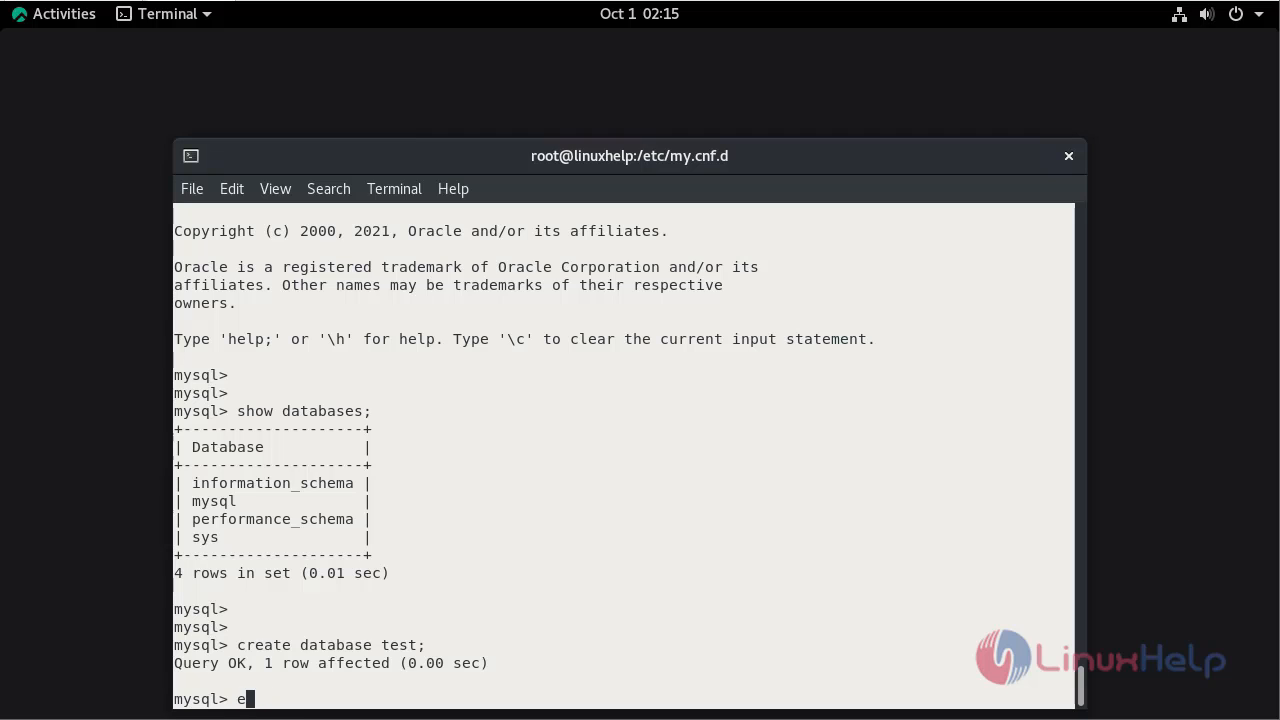
pyautogui.press('Return')
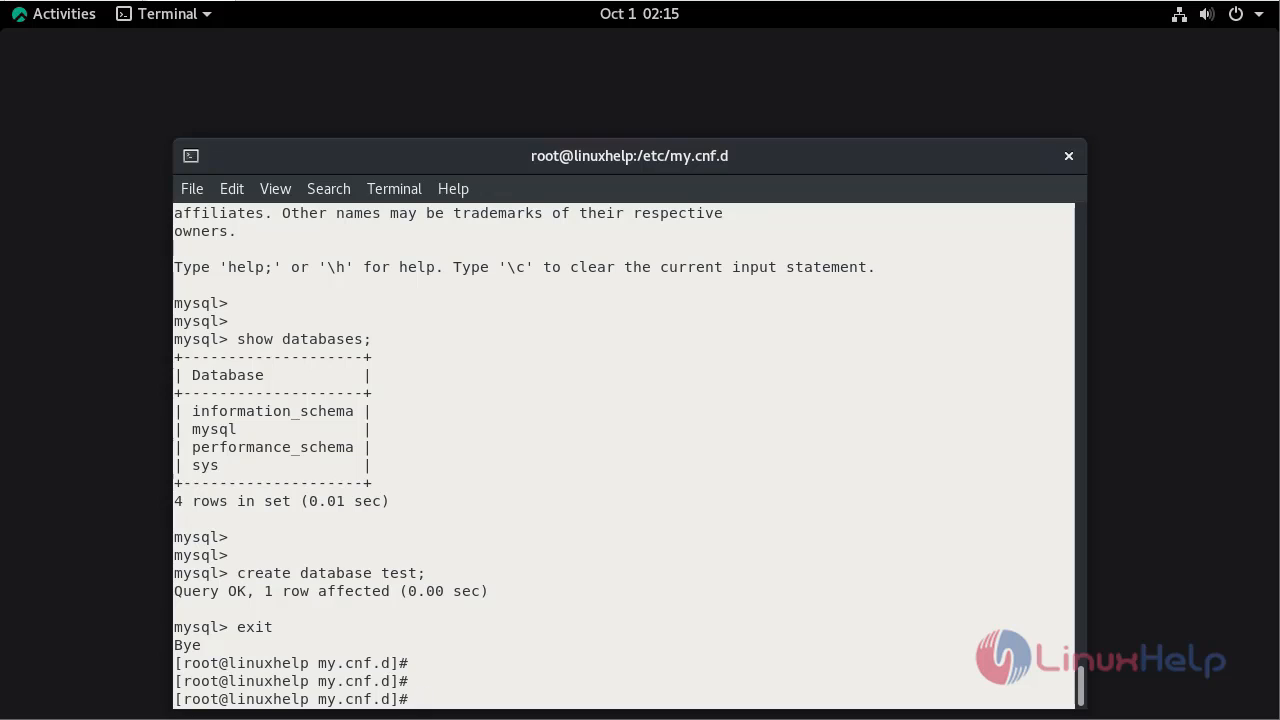
pyautogui.write('c')
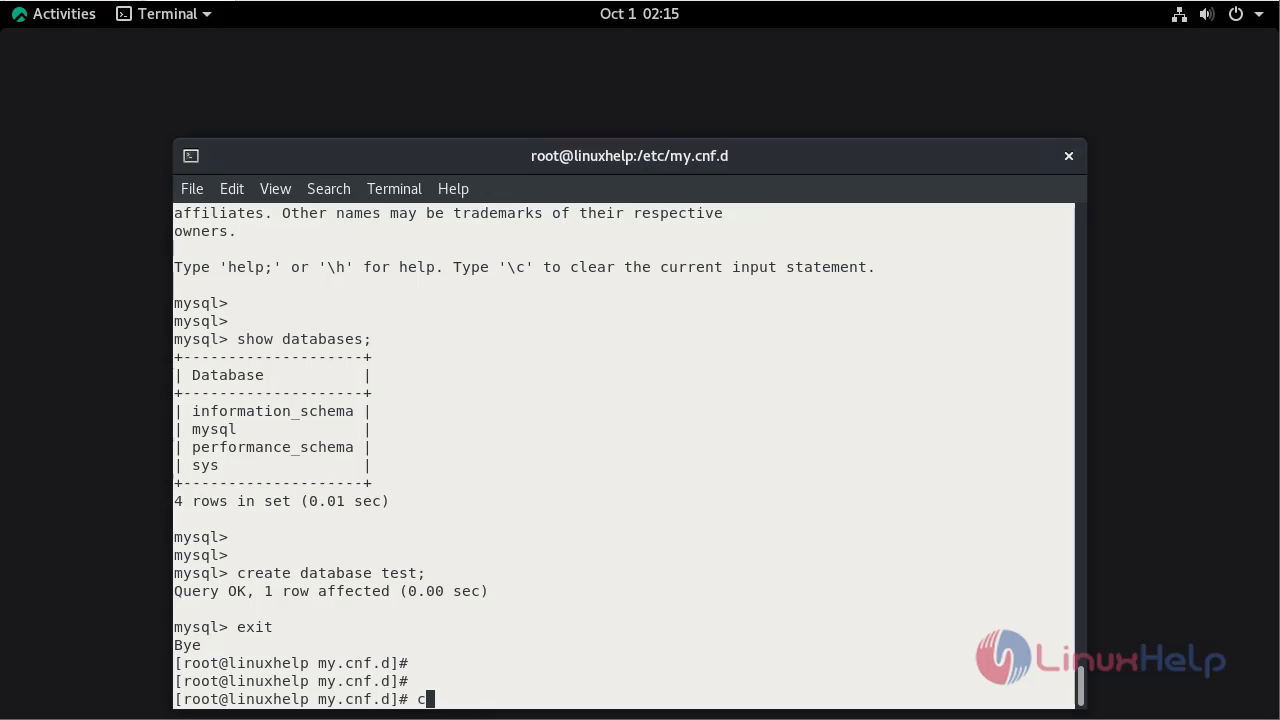
# Change to /mnt/mysql-data and list its contents with ls -la, showing the test folder
pyautogui.write('d /mnt/mysql-data/')
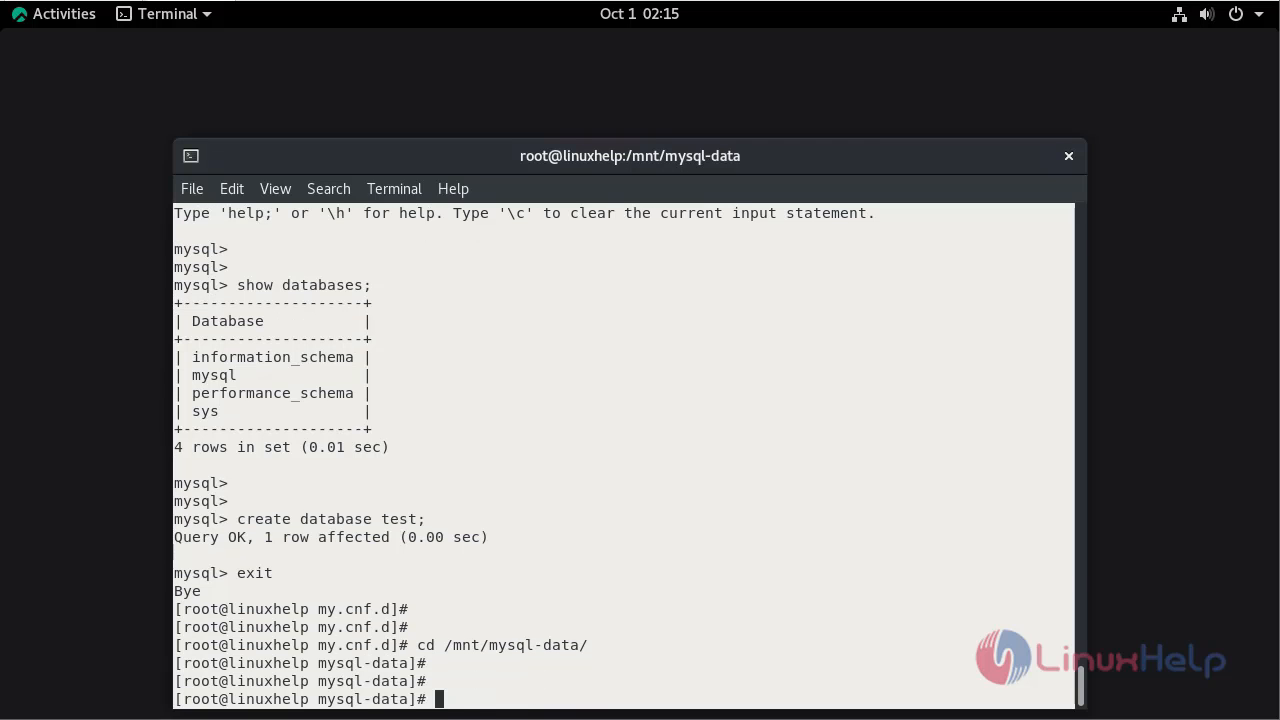
pyautogui.write('ls -')
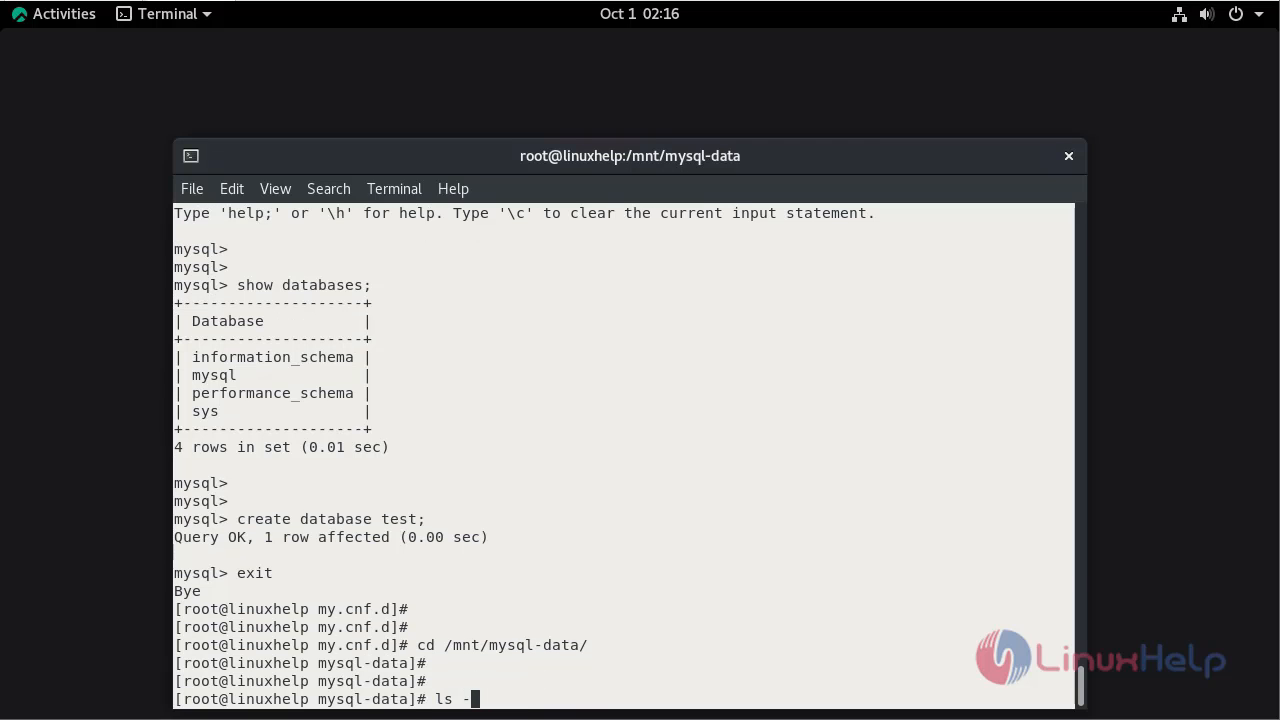
pyautogui.press('Return')
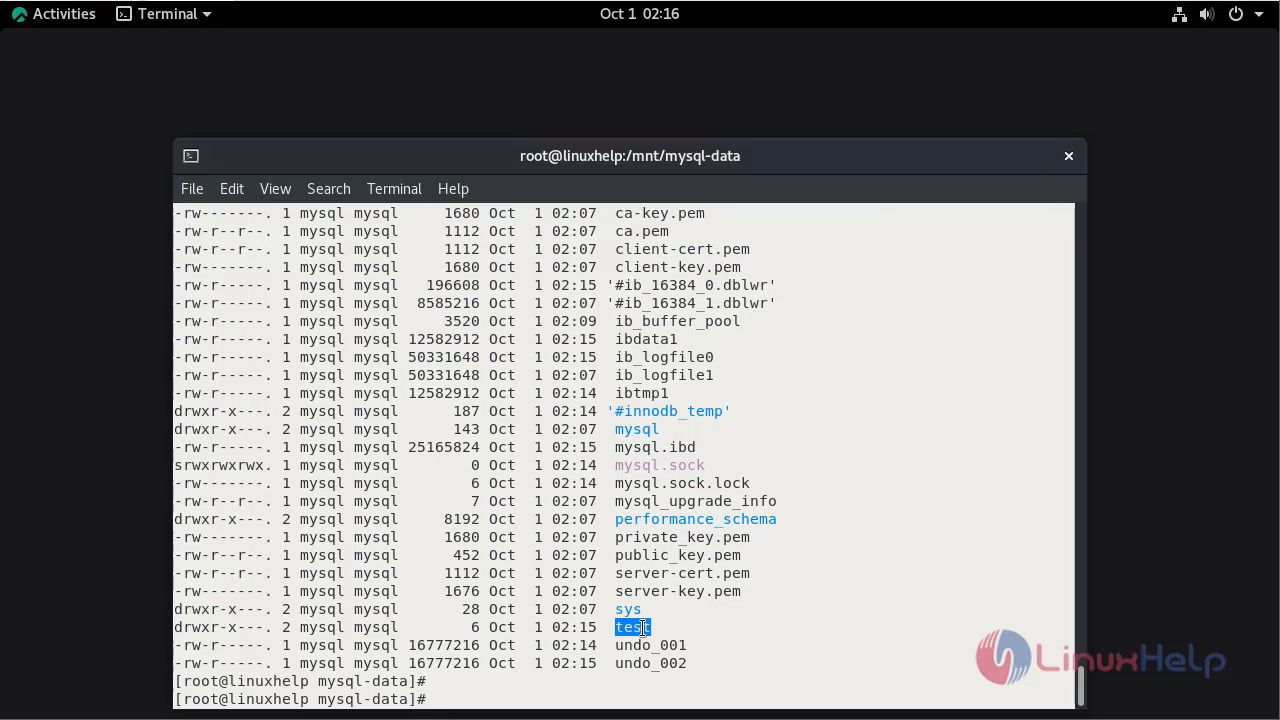